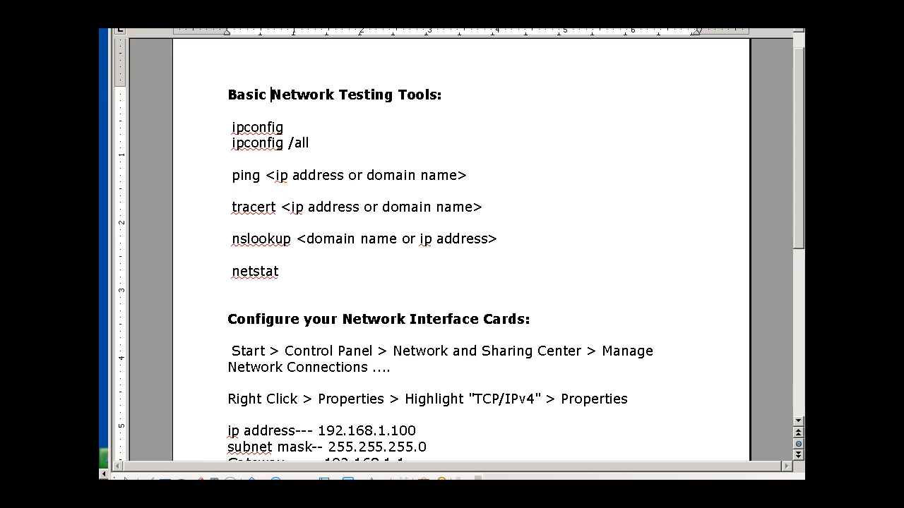
pyautogui.moveTo(522, 178)
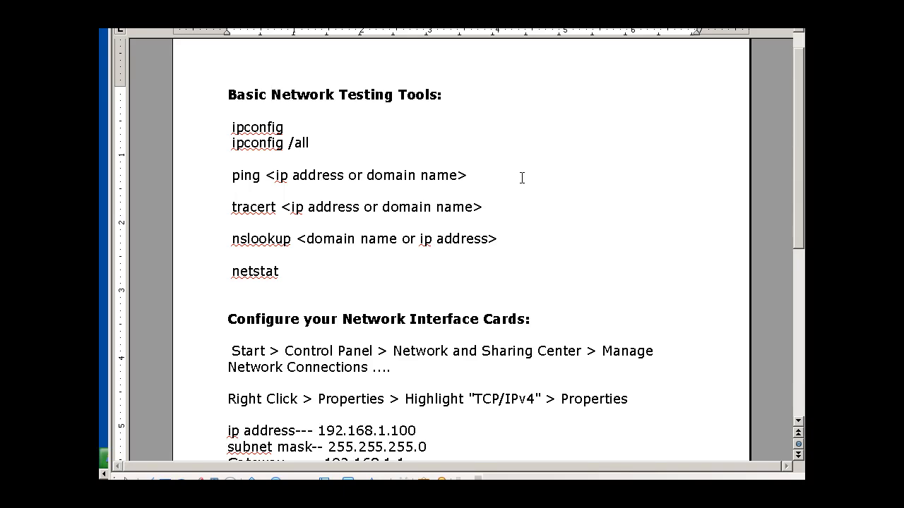
pyautogui.moveTo(499, 226)
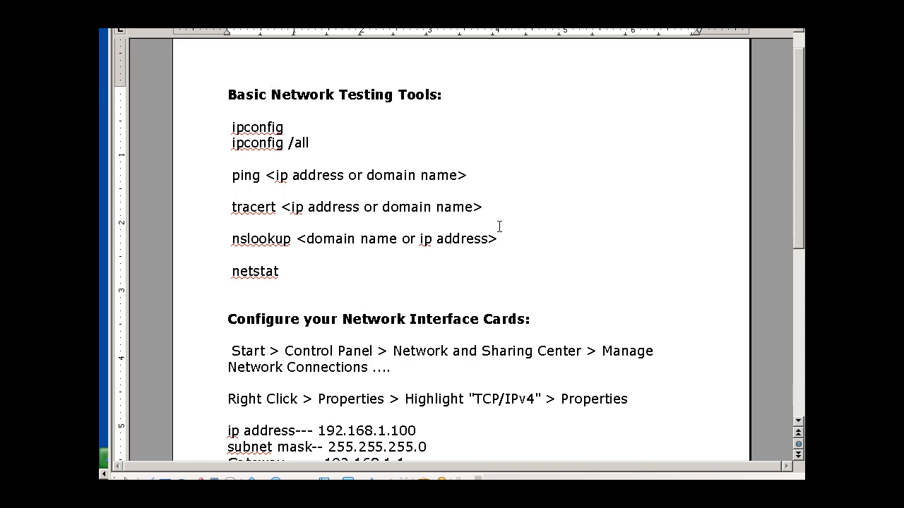
pyautogui.moveTo(247, 136)
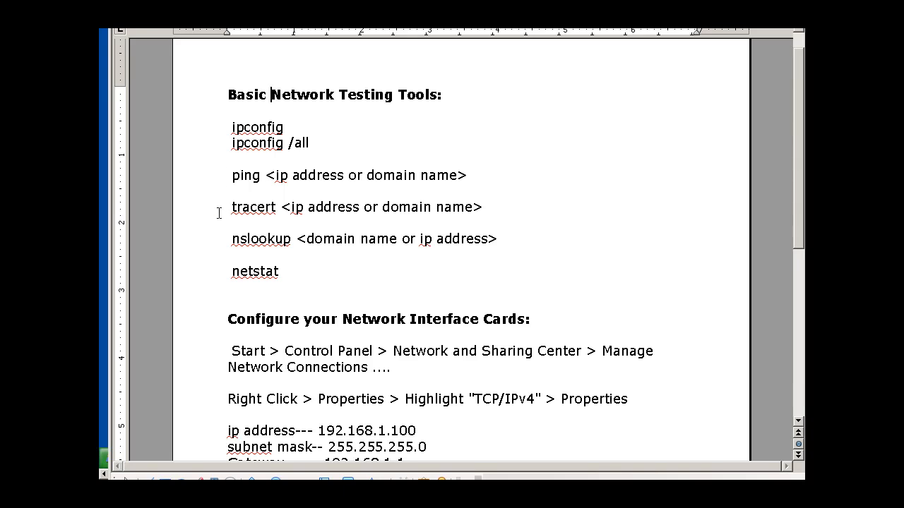
pyautogui.moveTo(266, 244)
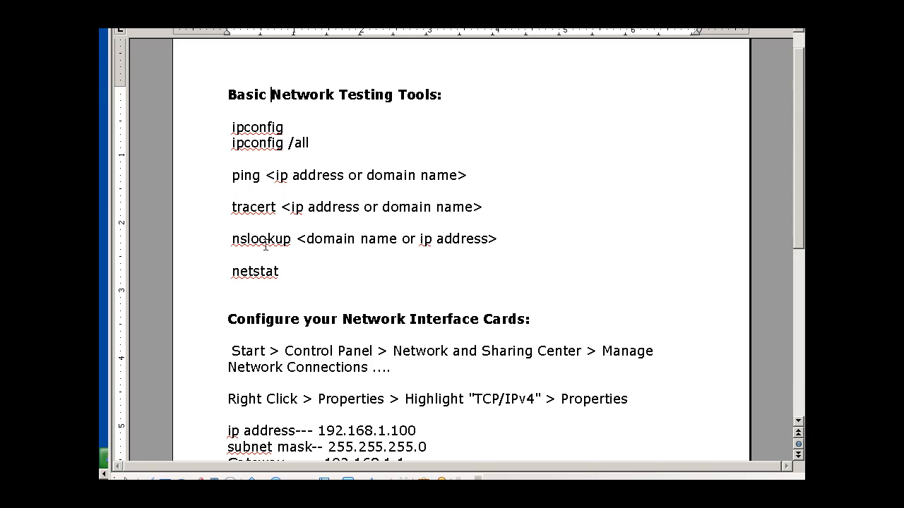
pyautogui.moveTo(671, 73)
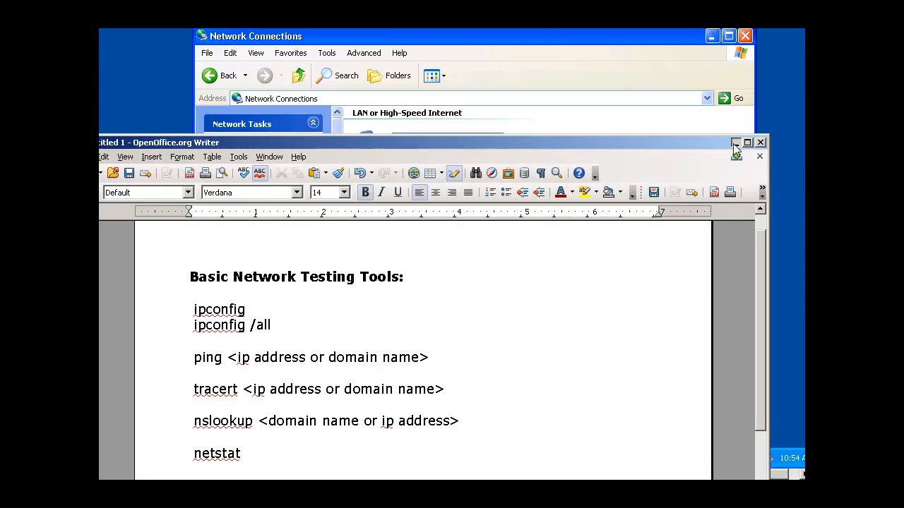
# Open a command prompt and give this window only a 12x16 raster font.
pyautogui.click(737, 143)
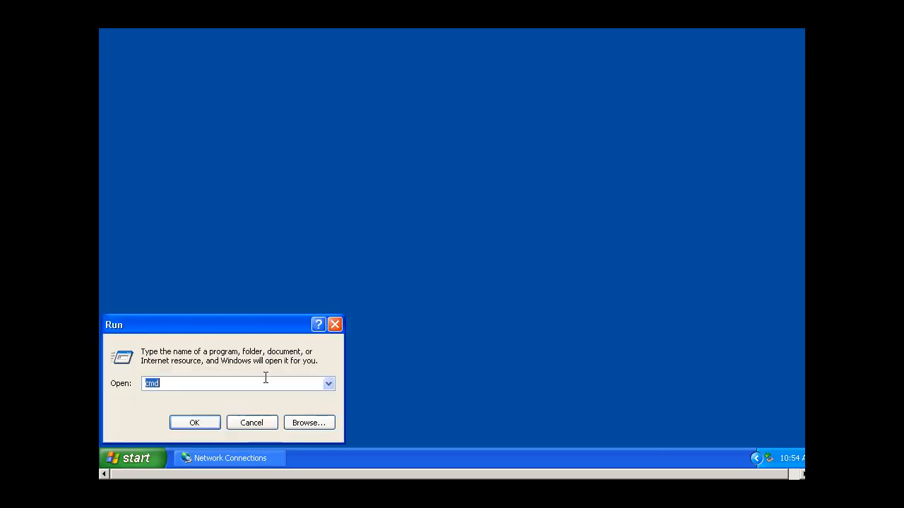
pyautogui.click(194, 422)
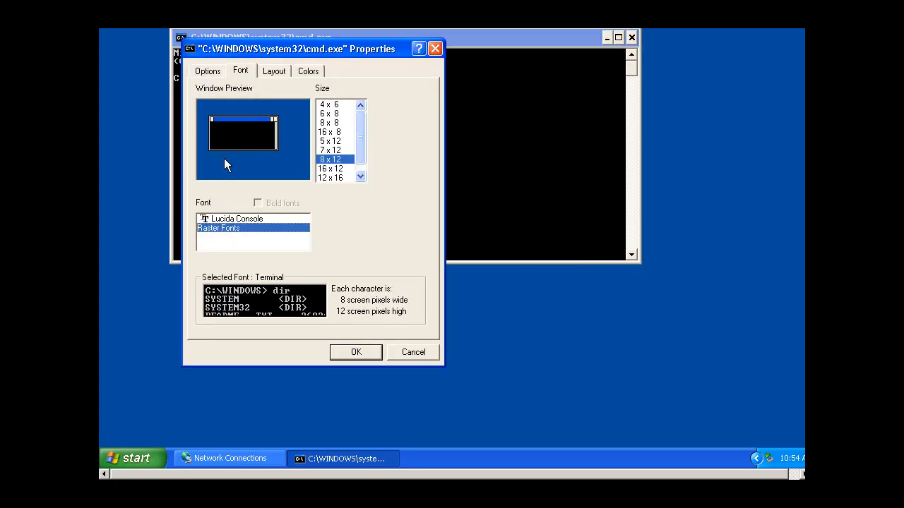
pyautogui.click(331, 168)
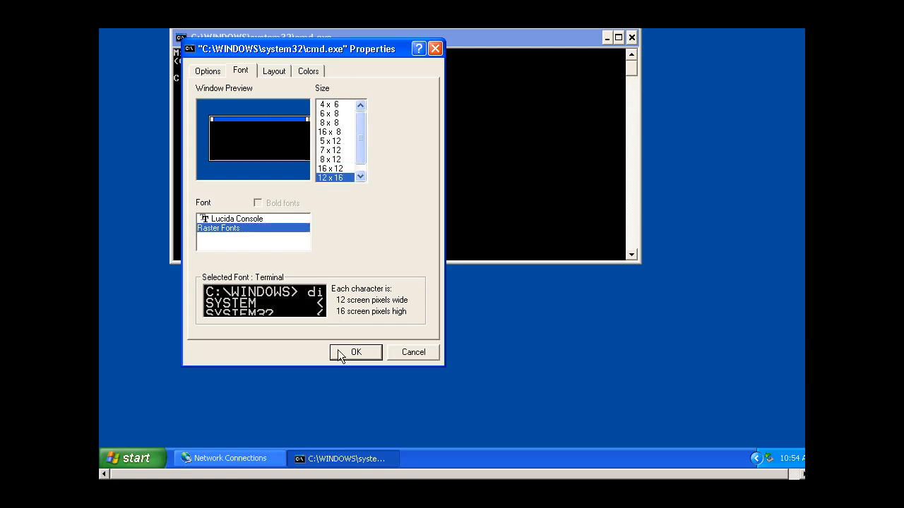
pyautogui.click(356, 352)
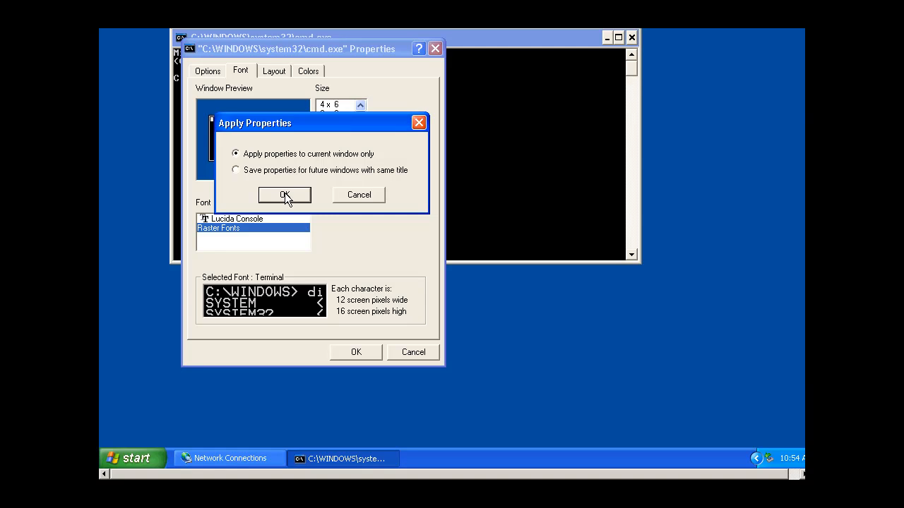
pyautogui.click(284, 195)
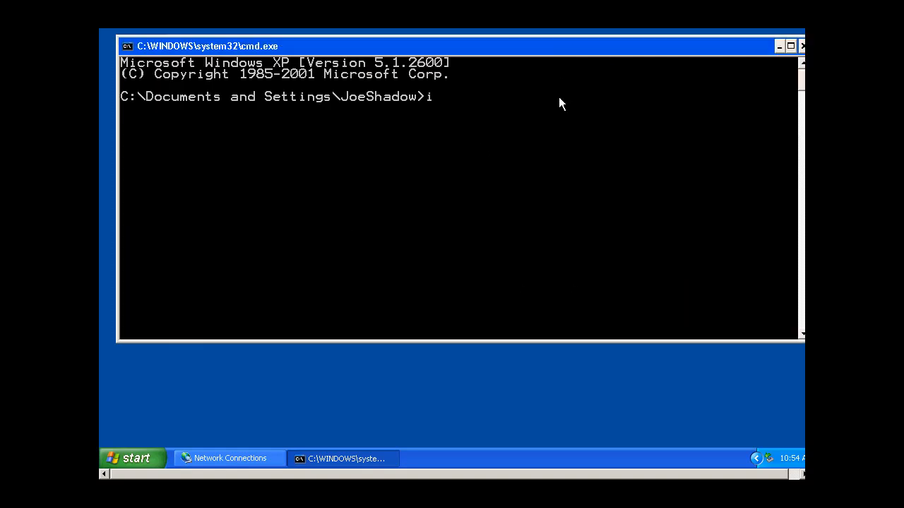
# Run ipconfig to show address 192.168.4.104, mask 255.255.255.0 and gateway 192.168.4.1.
pyautogui.write('pconfig')
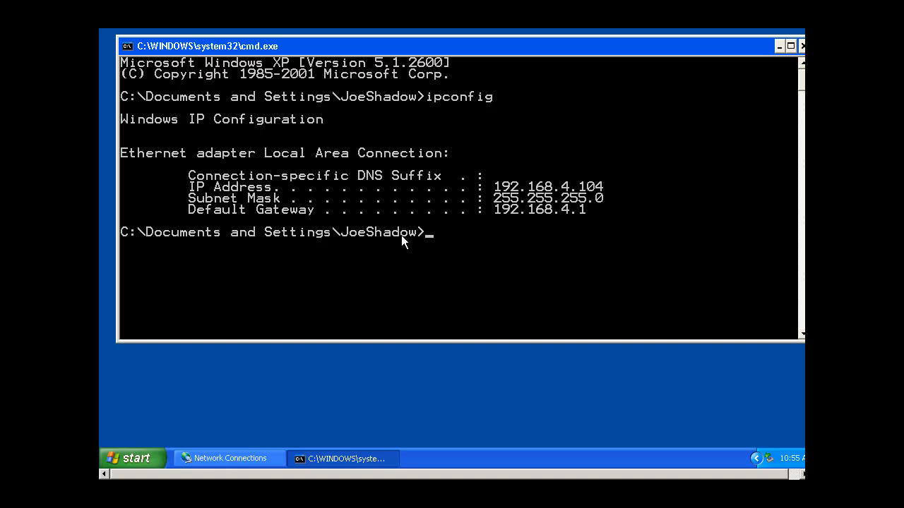
pyautogui.moveTo(543, 212)
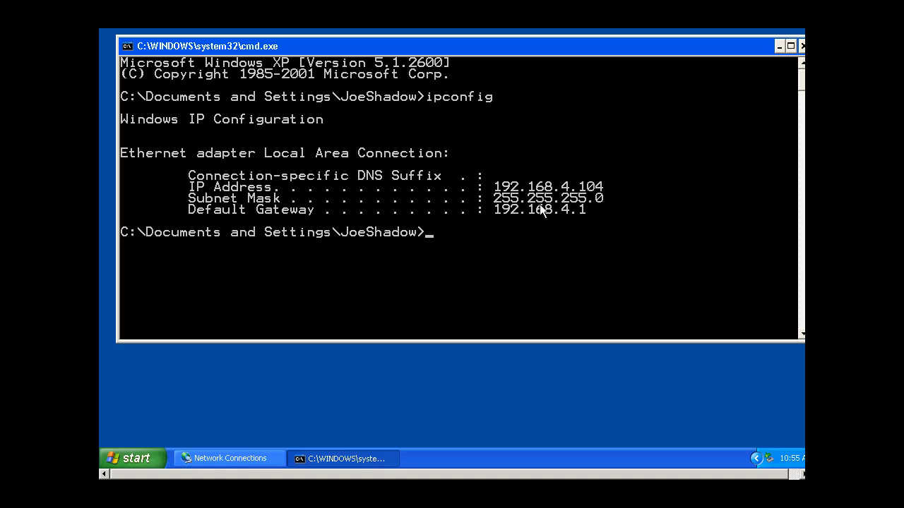
pyautogui.moveTo(592, 203)
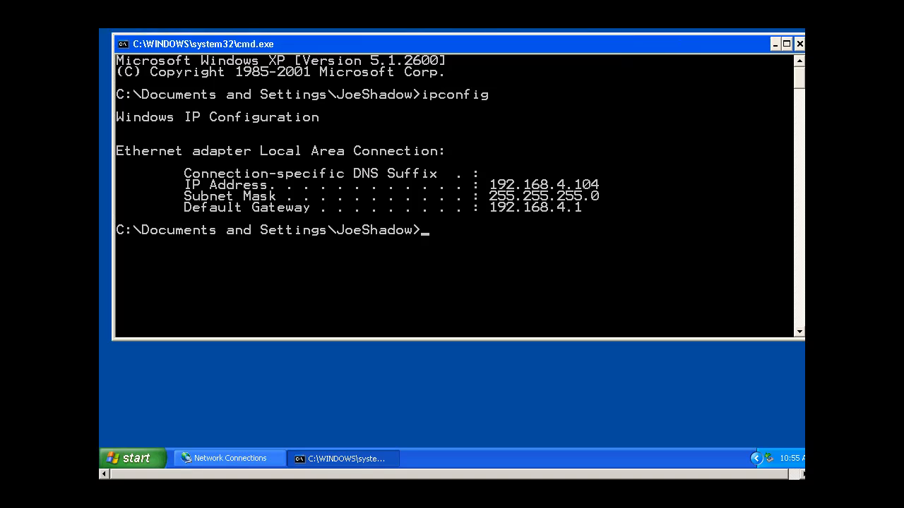
pyautogui.moveTo(537, 277)
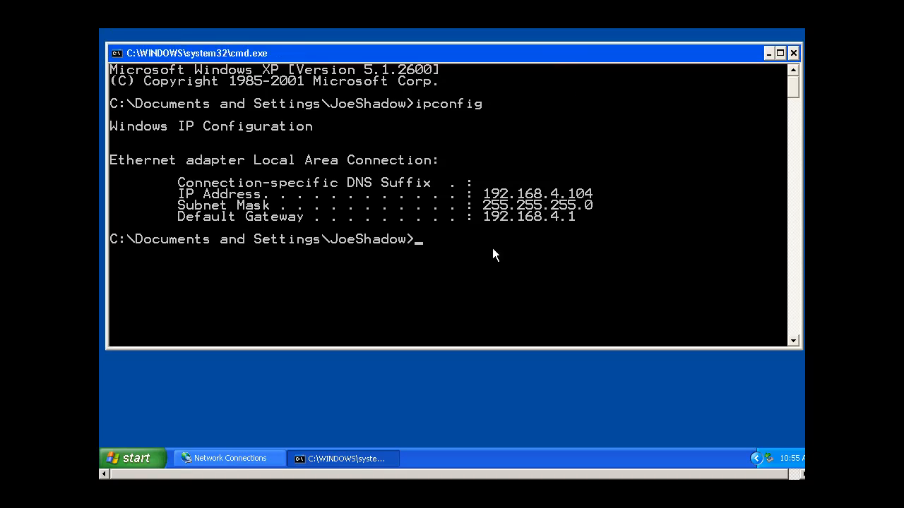
pyautogui.moveTo(530, 191)
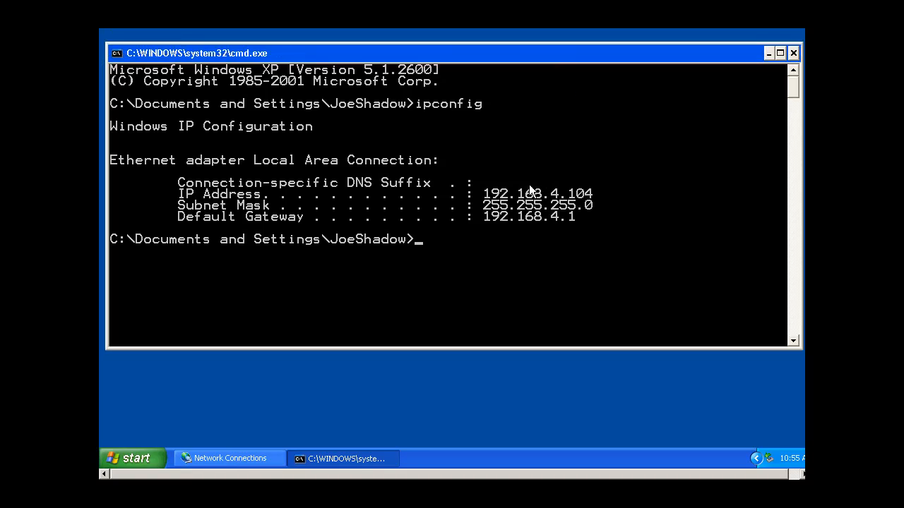
pyautogui.moveTo(505, 247)
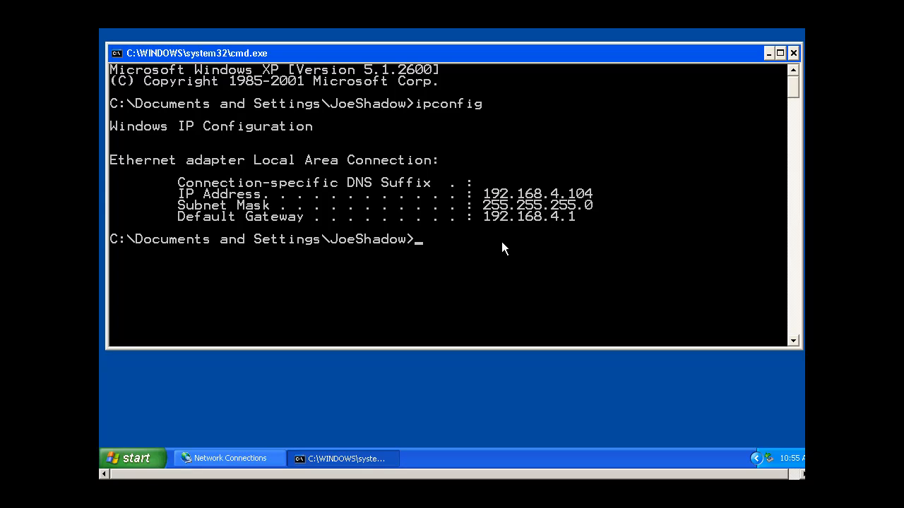
pyautogui.moveTo(551, 235)
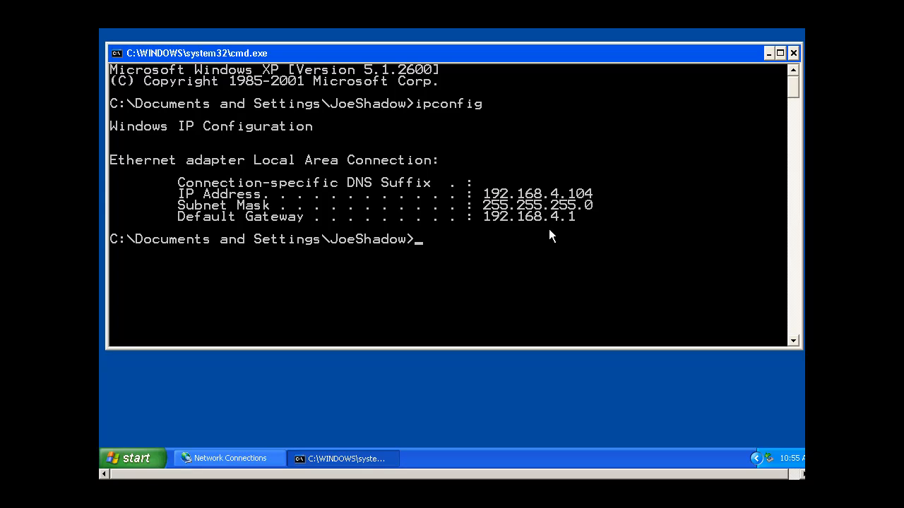
pyautogui.moveTo(561, 258)
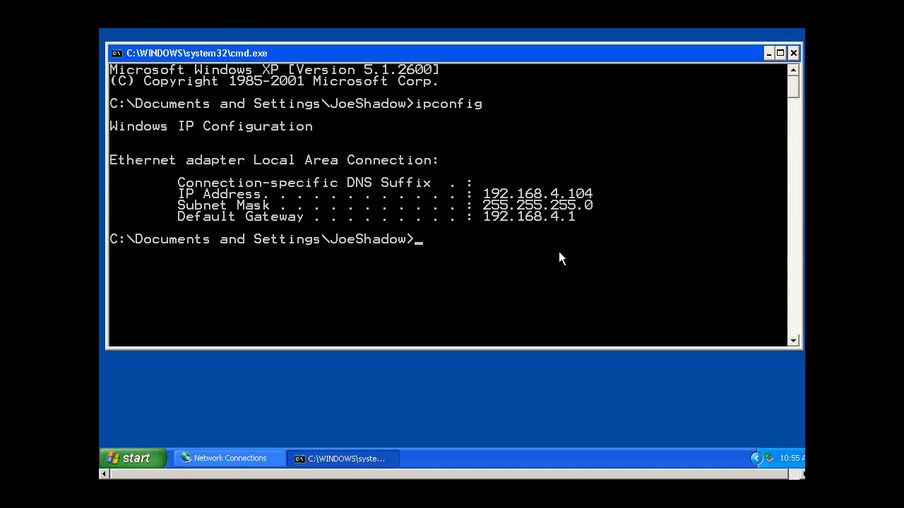
pyautogui.moveTo(509, 242)
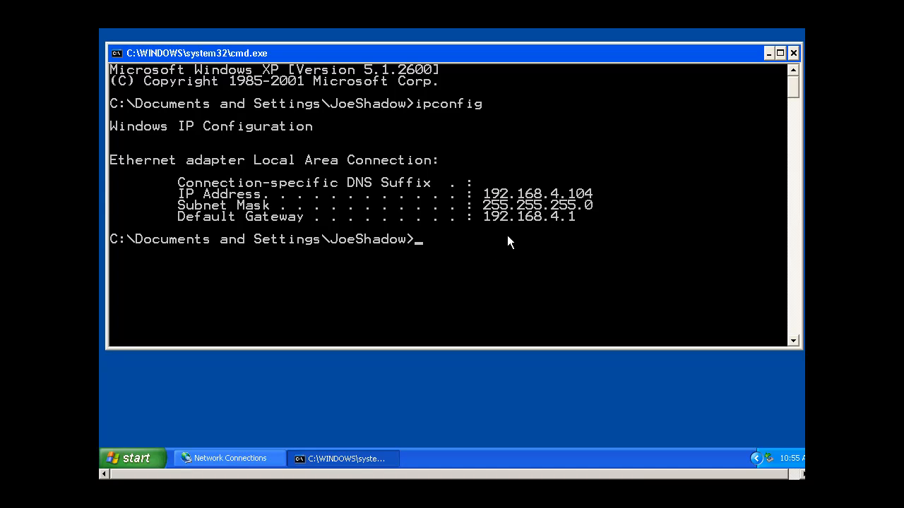
pyautogui.moveTo(448, 256)
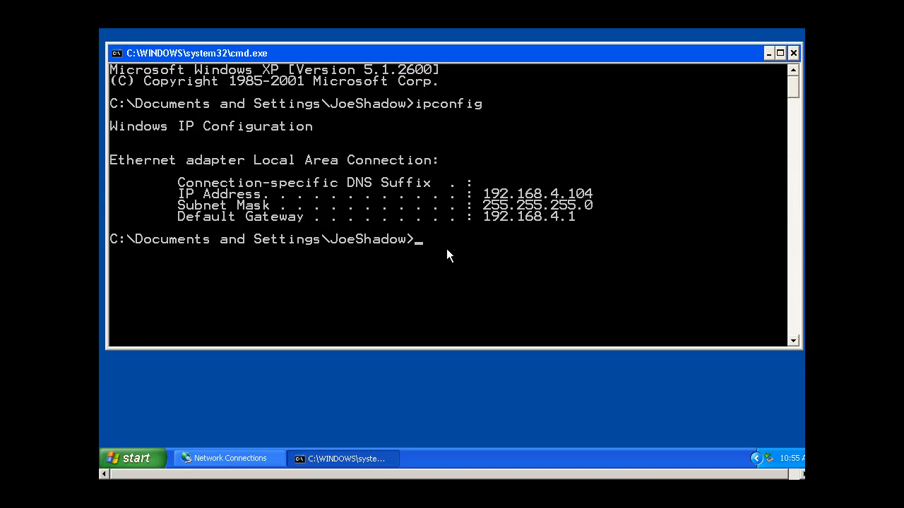
pyautogui.write('ipconfig')
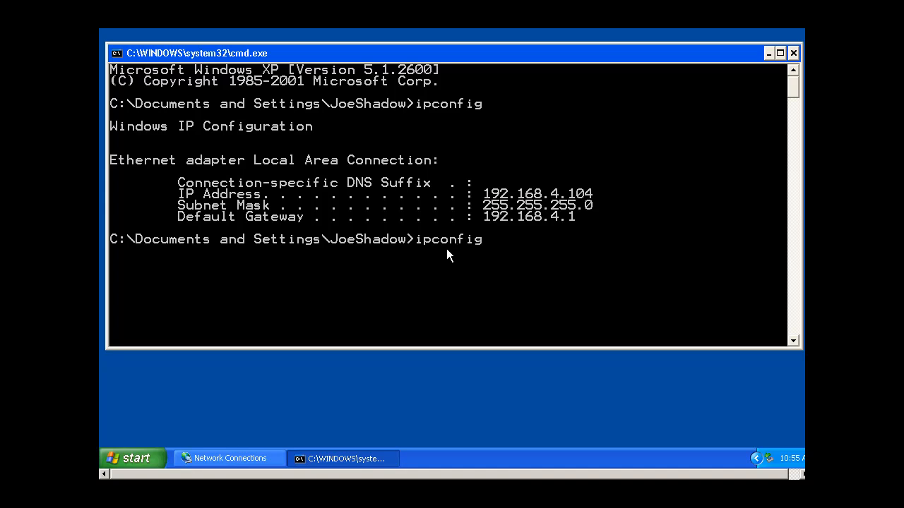
# Run ipconfig /all and review host name, physical address, DHCP status and DNS servers.
pyautogui.write('/all')
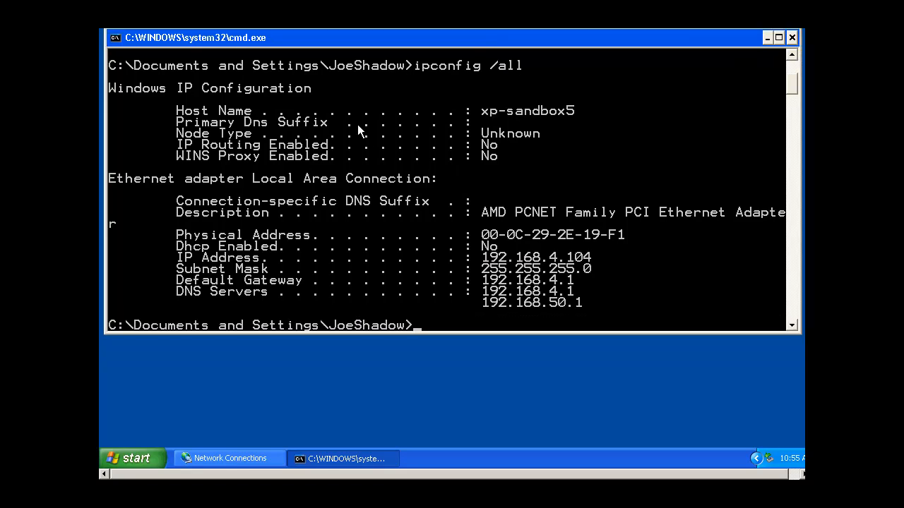
pyautogui.moveTo(514, 249)
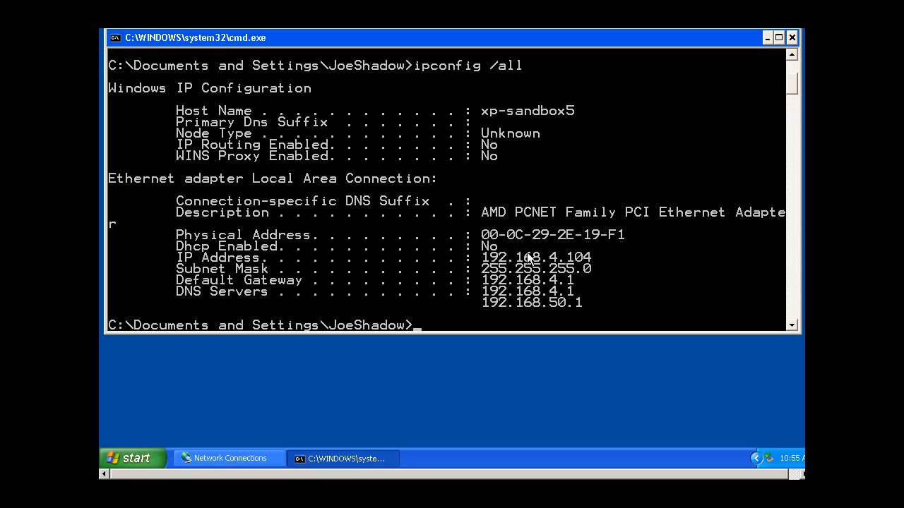
pyautogui.moveTo(543, 246)
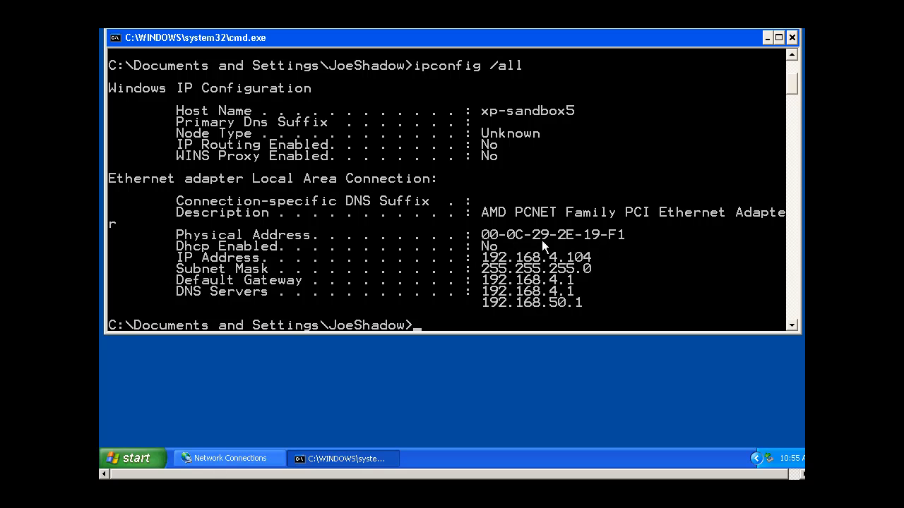
pyautogui.moveTo(605, 258)
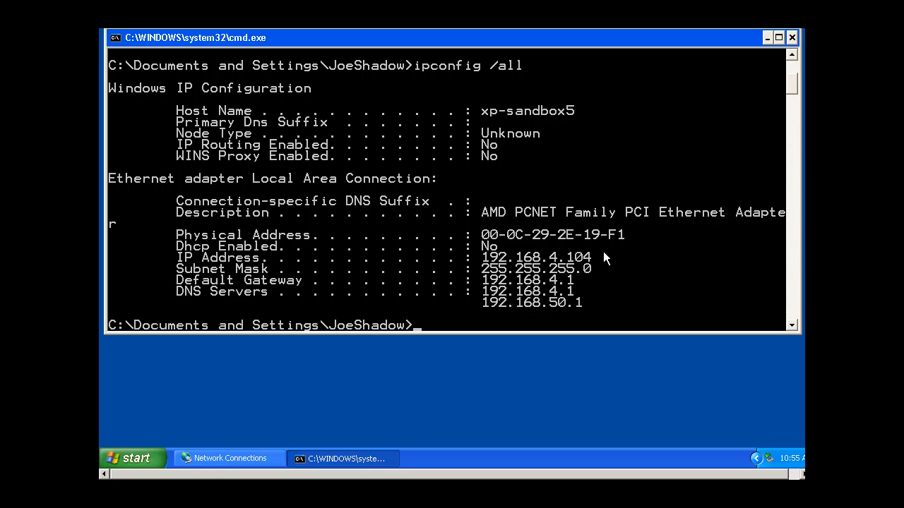
pyautogui.moveTo(501, 247)
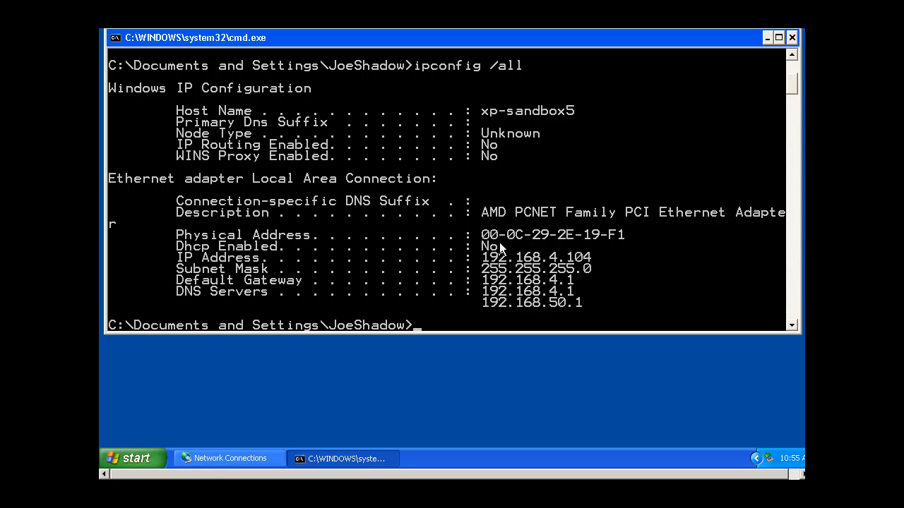
pyautogui.moveTo(269, 236)
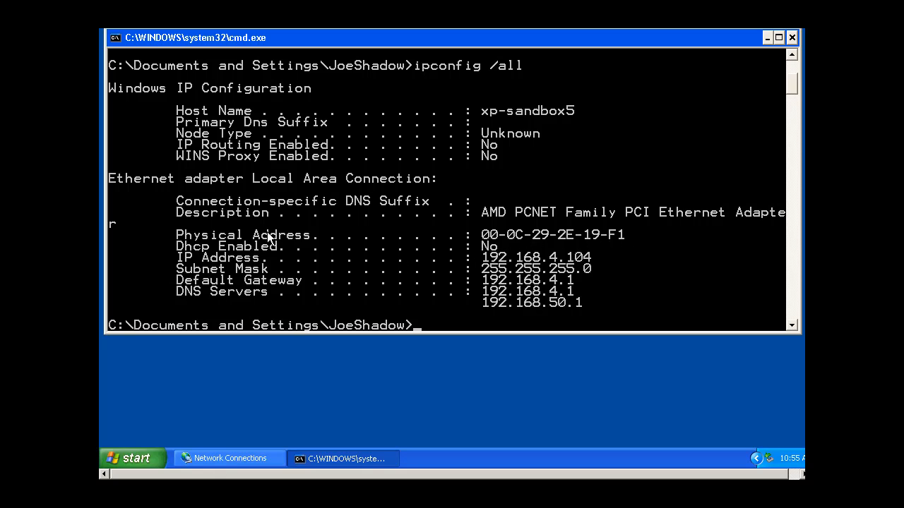
pyautogui.moveTo(416, 233)
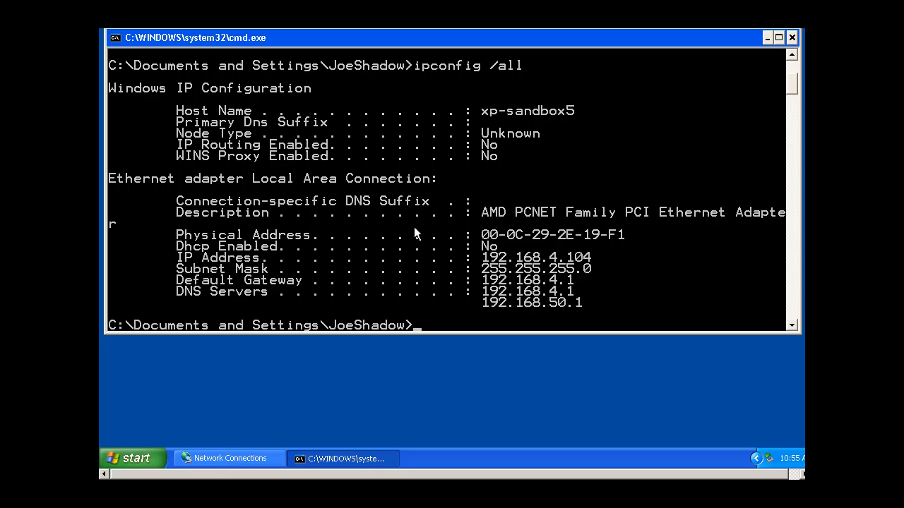
pyautogui.moveTo(265, 265)
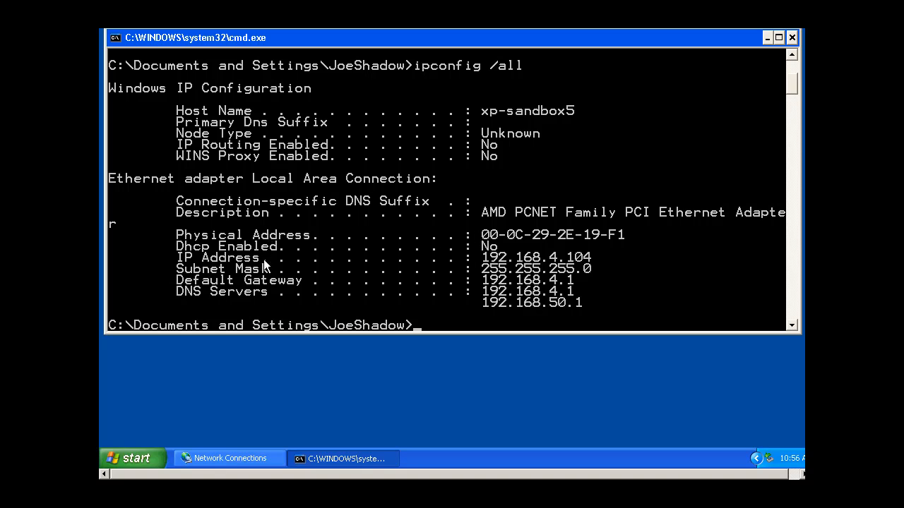
pyautogui.moveTo(373, 309)
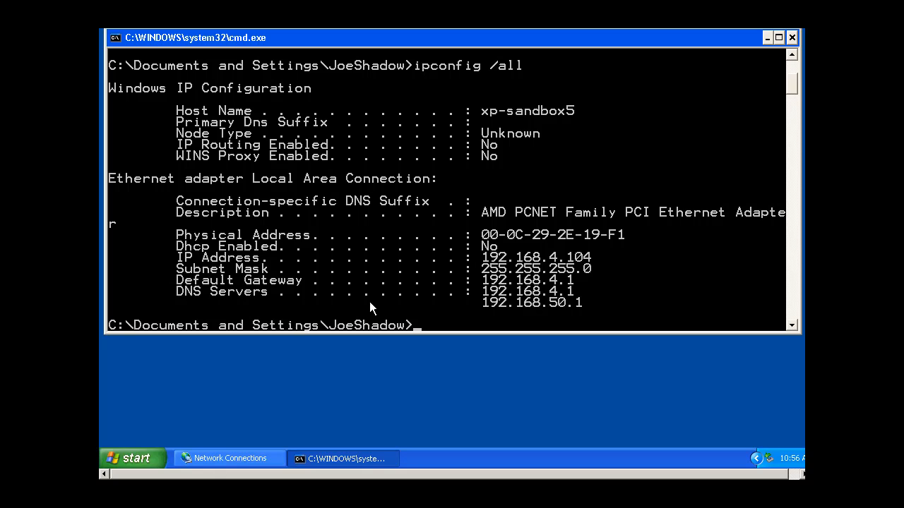
pyautogui.moveTo(702, 186)
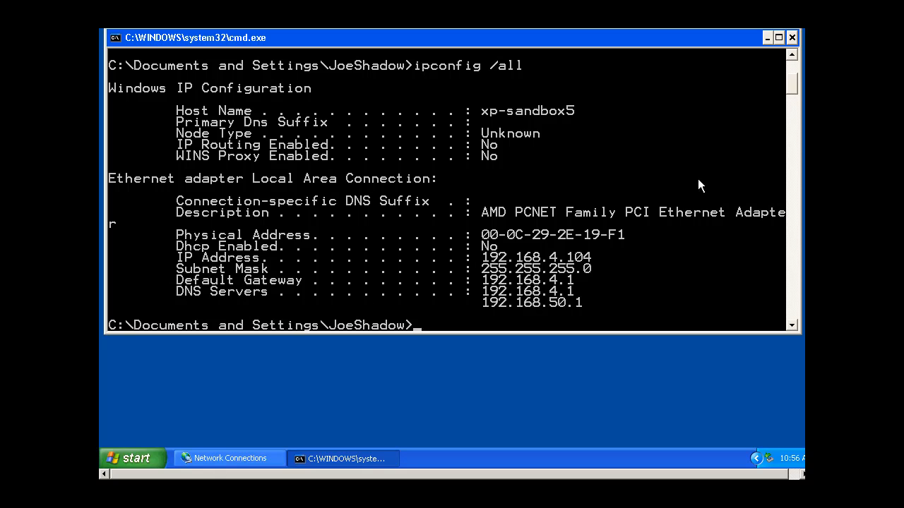
pyautogui.moveTo(792, 91)
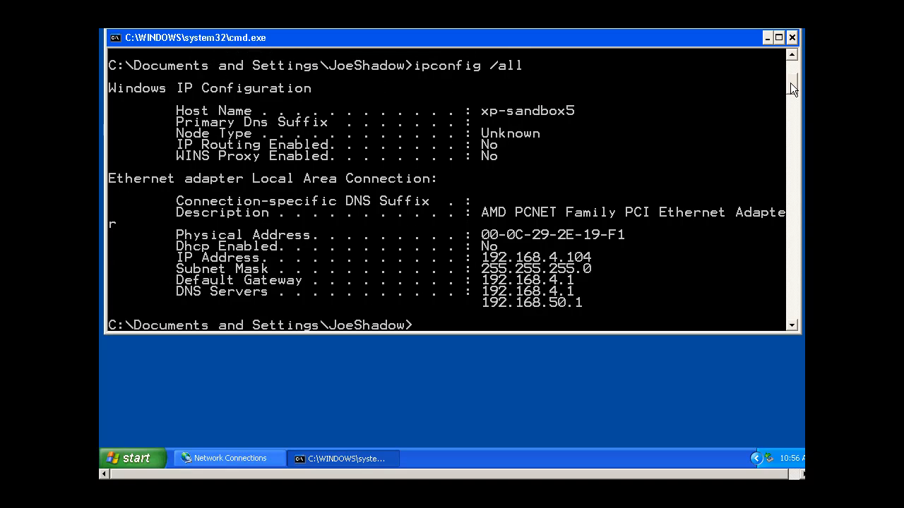
pyautogui.scroll(-3)
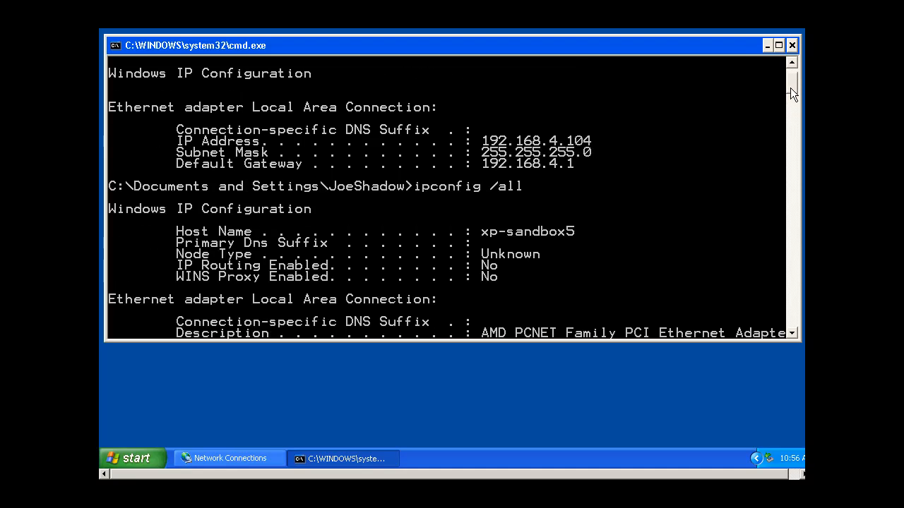
pyautogui.scroll(-3)
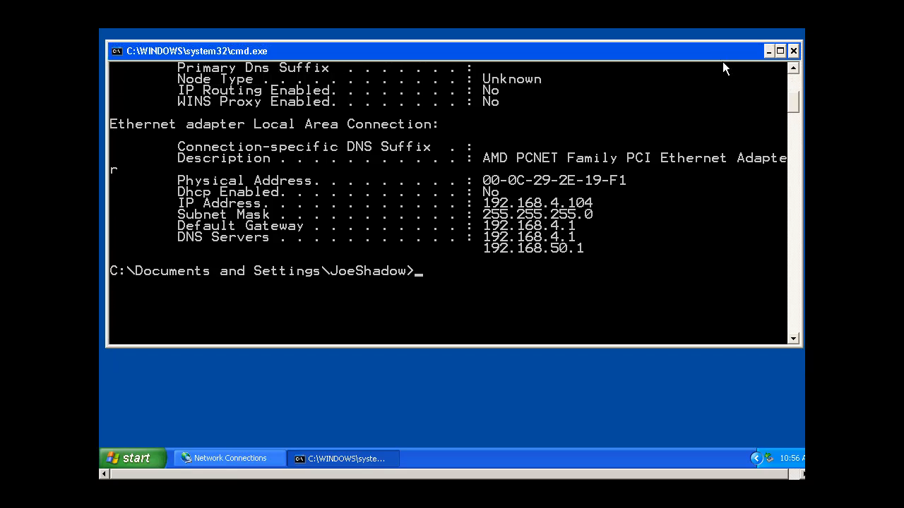
pyautogui.moveTo(472, 296)
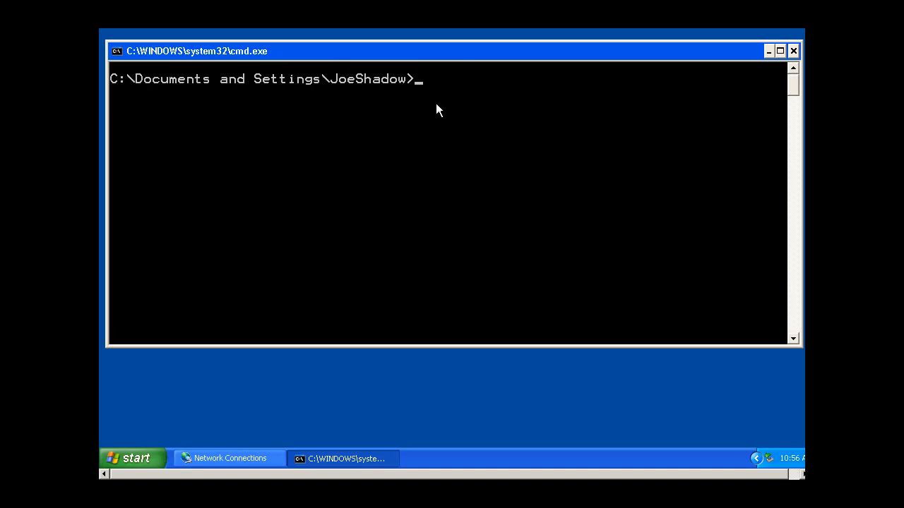
pyautogui.moveTo(425, 103)
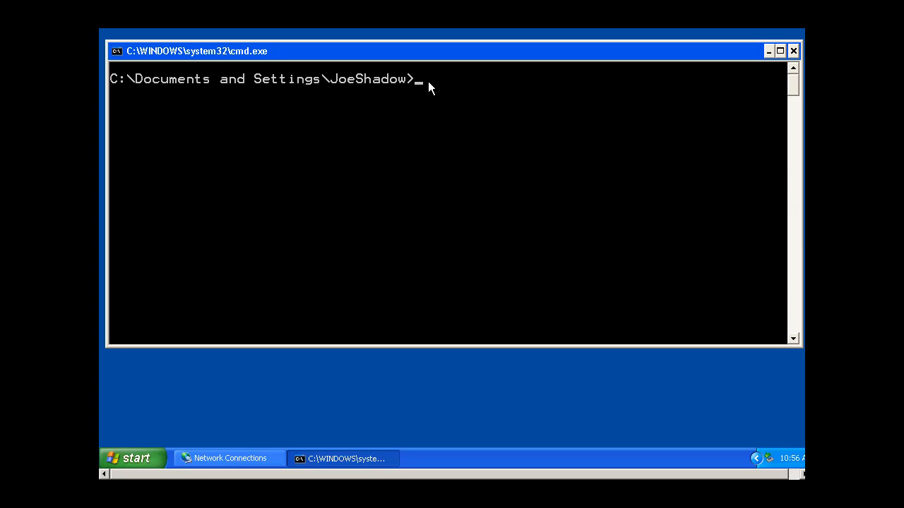
pyautogui.moveTo(435, 96)
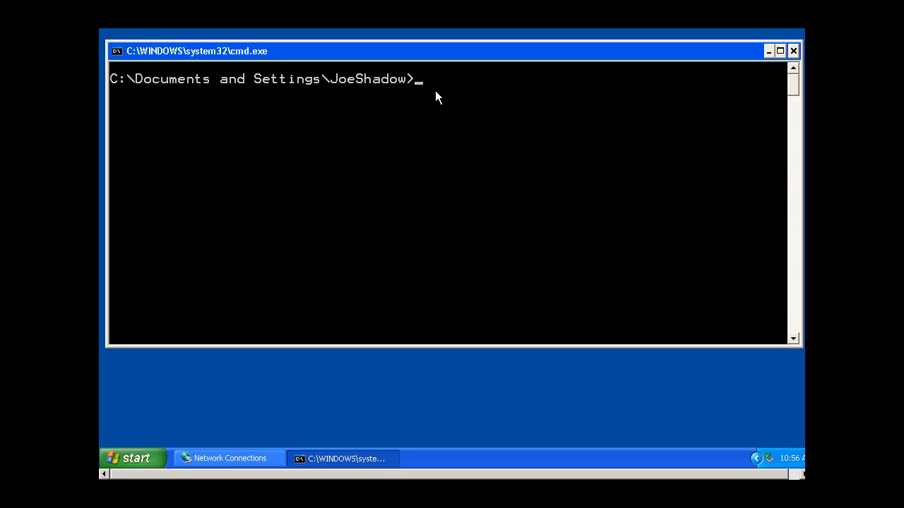
# Clear the console and ping gateway 192.168.4.1, getting four replies with 0% loss.
pyautogui.write('p')
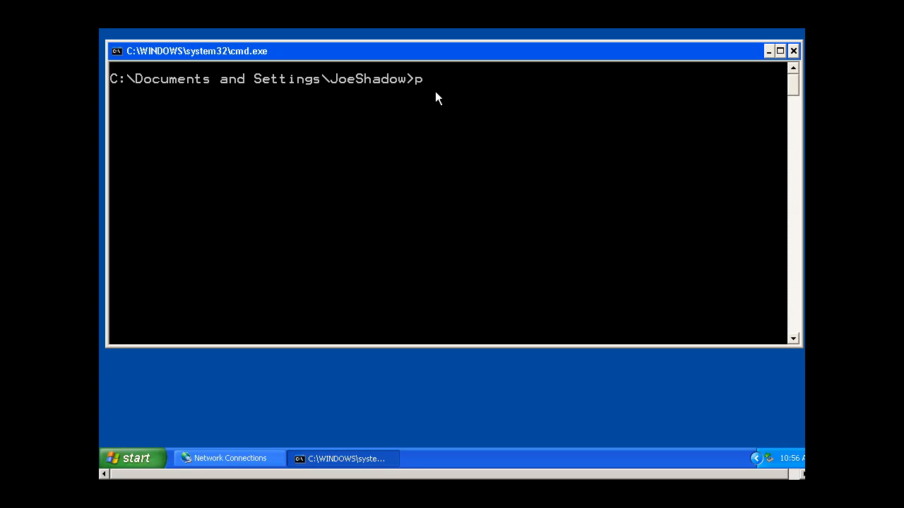
pyautogui.write('ing')
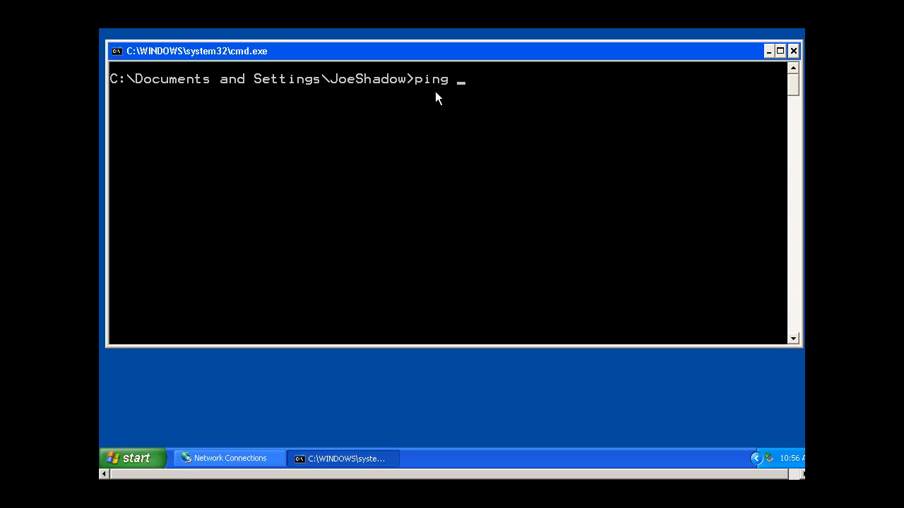
pyautogui.write('192.1')
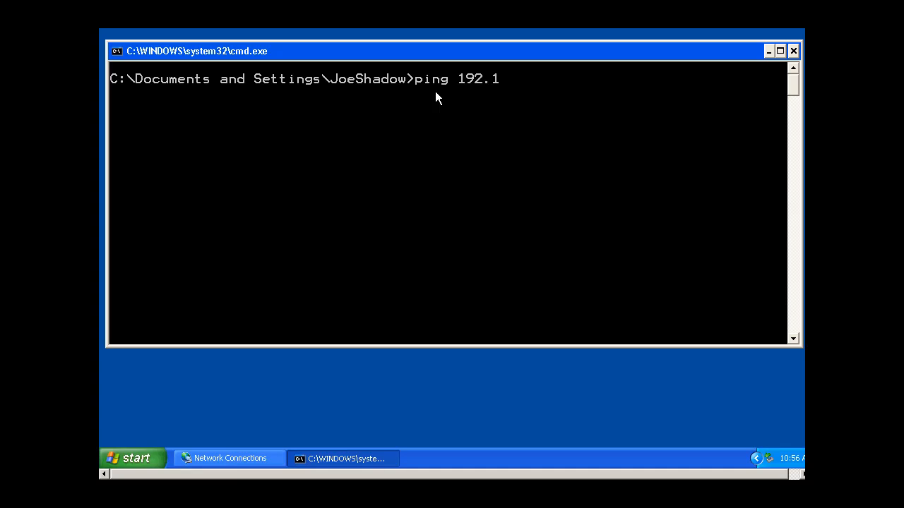
pyautogui.write('68.4.1')
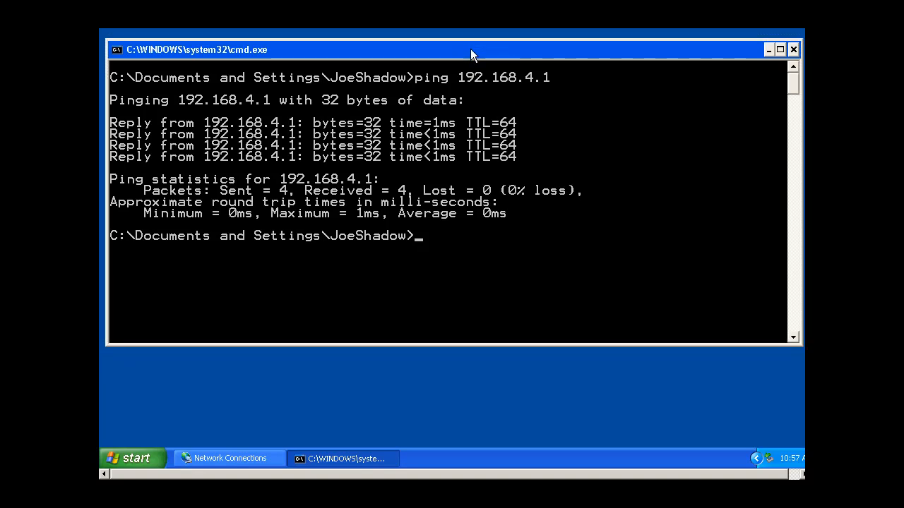
pyautogui.moveTo(369, 92)
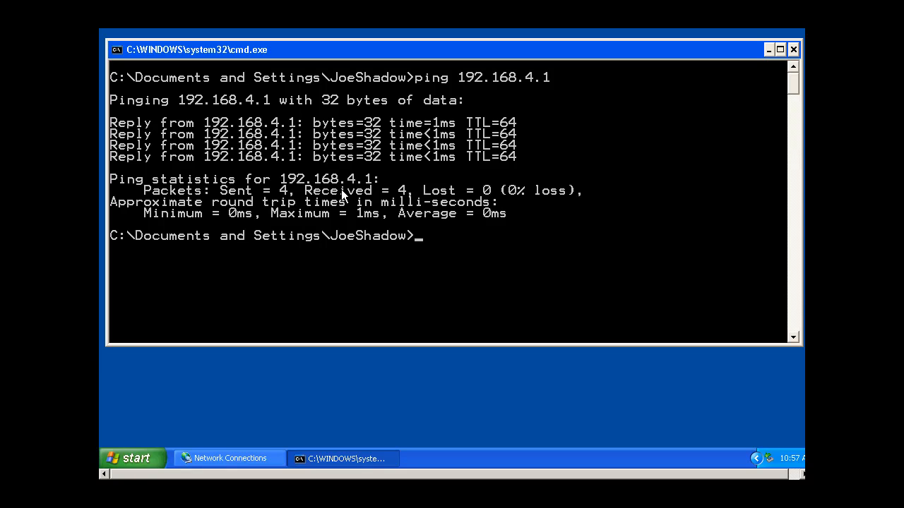
pyautogui.moveTo(398, 64)
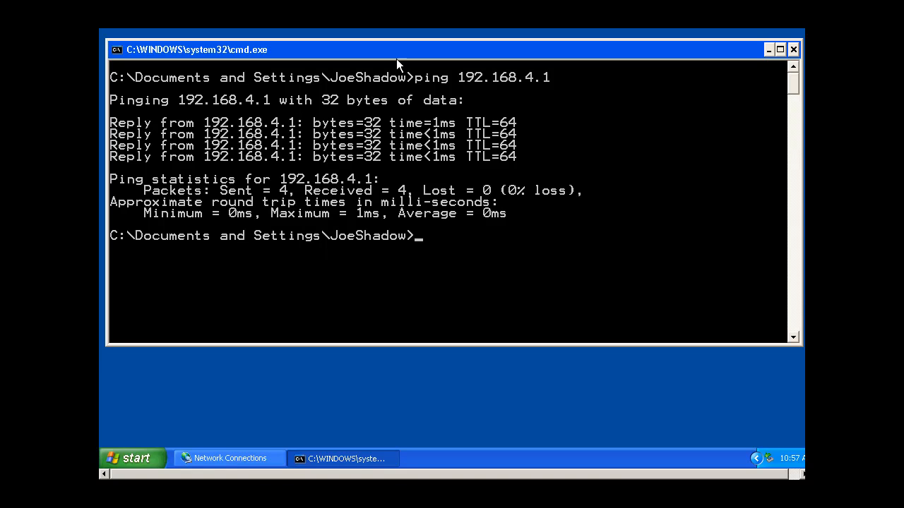
pyautogui.moveTo(472, 55)
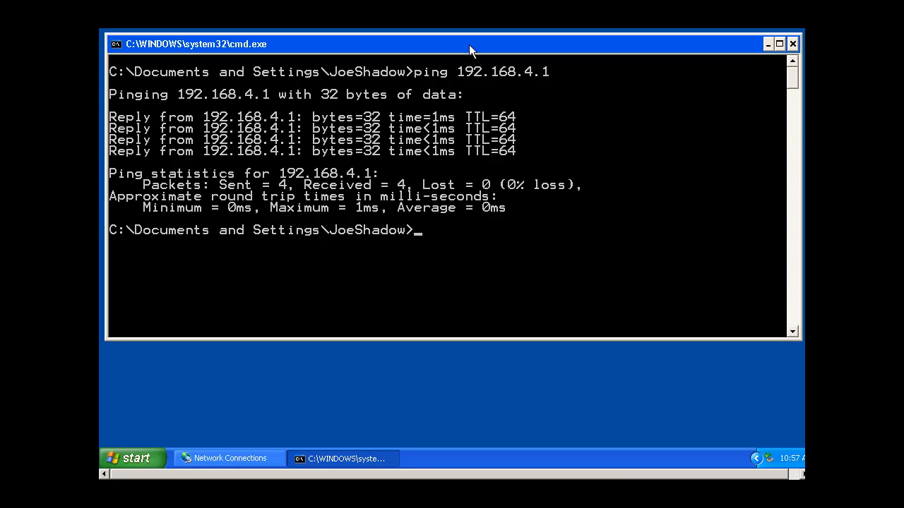
pyautogui.moveTo(532, 279)
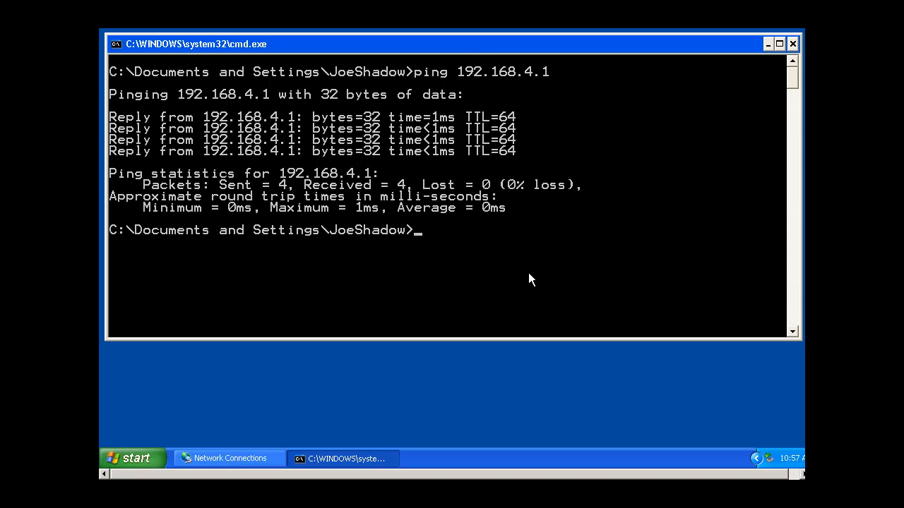
pyautogui.moveTo(392, 157)
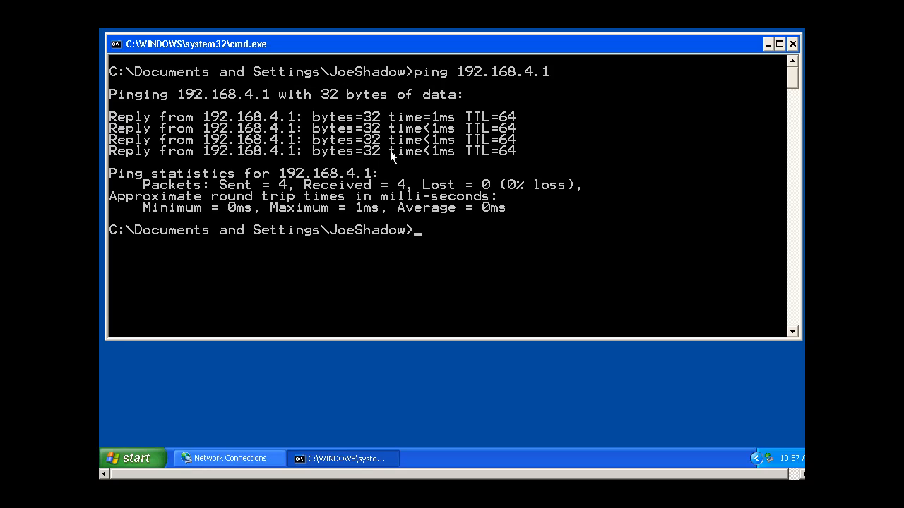
pyautogui.moveTo(434, 188)
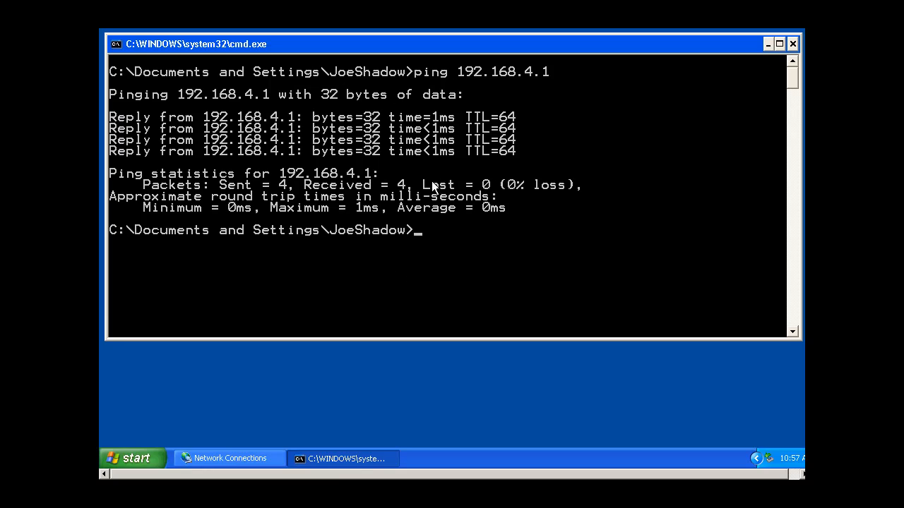
pyautogui.moveTo(321, 206)
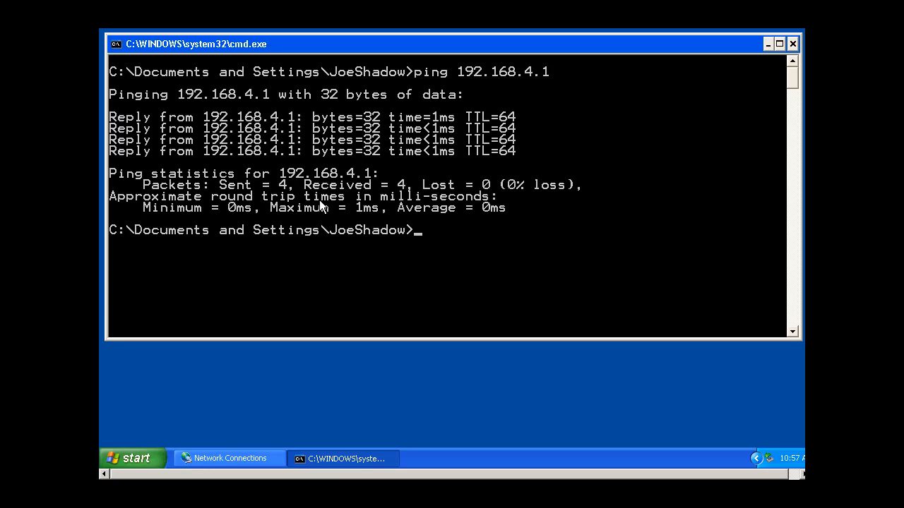
pyautogui.moveTo(359, 216)
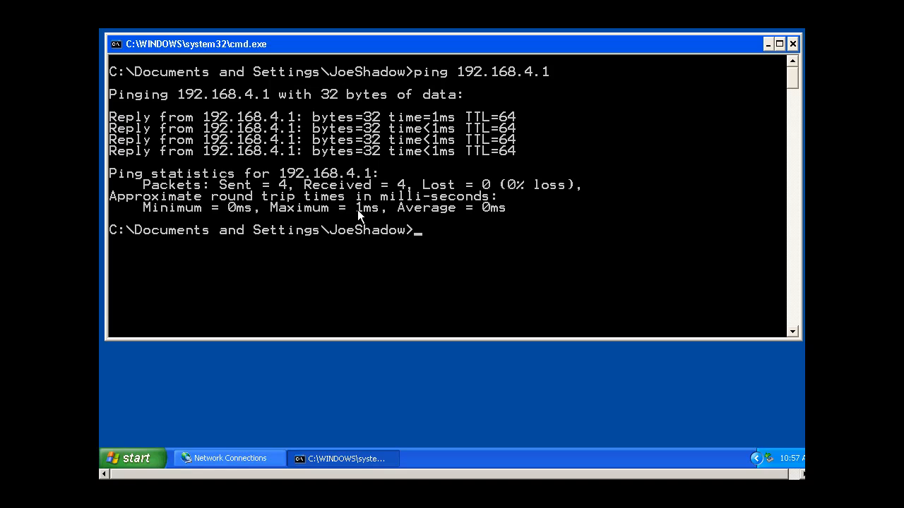
pyautogui.moveTo(322, 256)
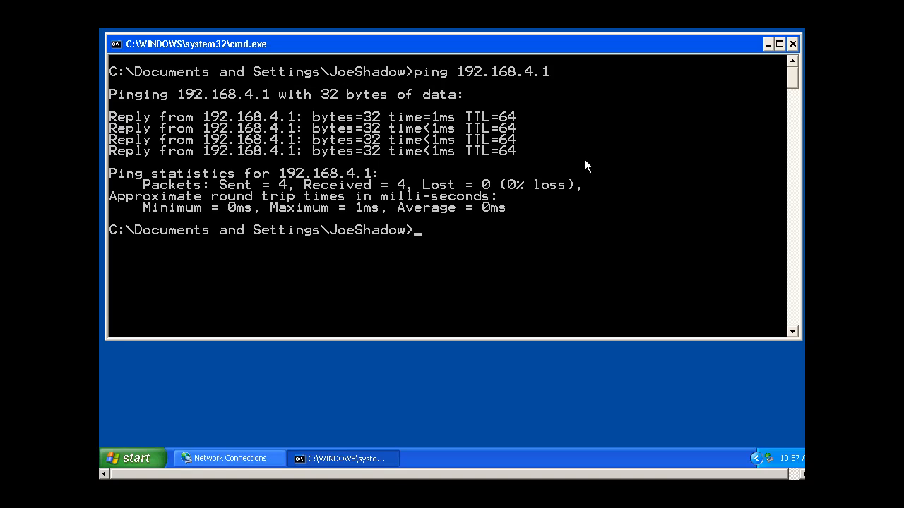
pyautogui.moveTo(489, 211)
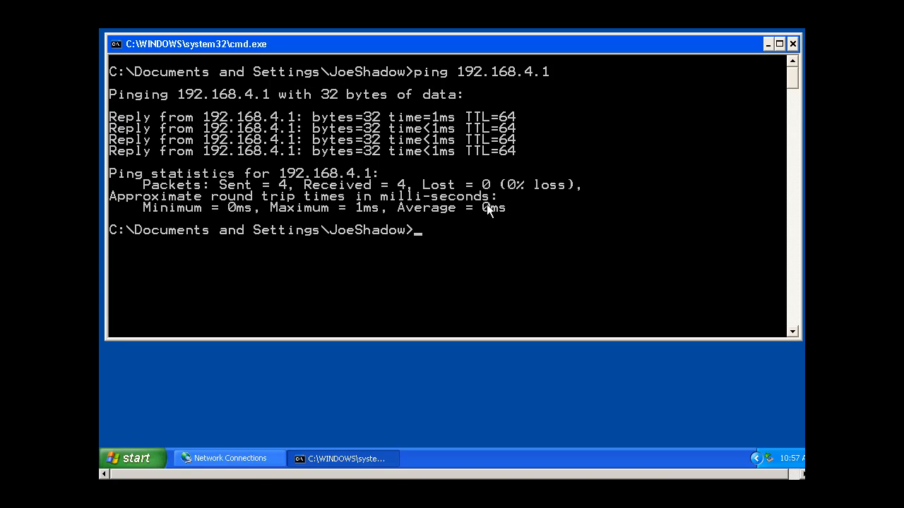
pyautogui.moveTo(319, 220)
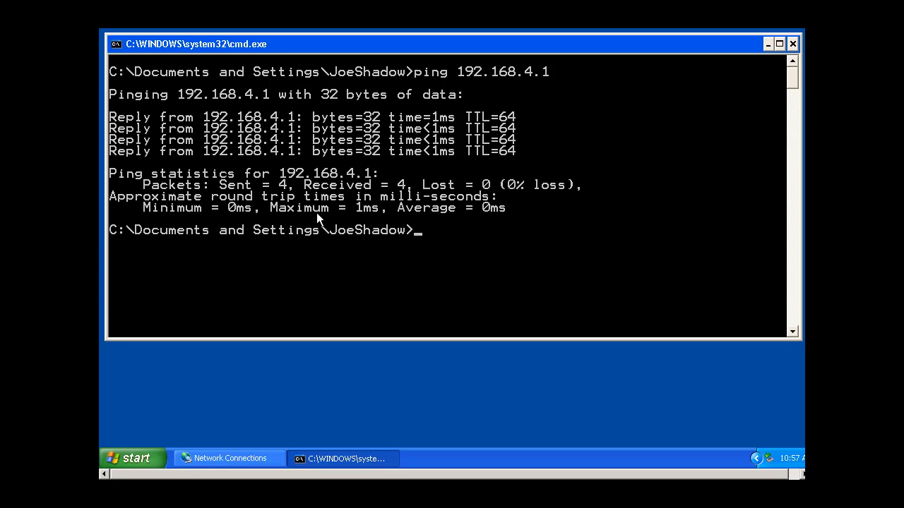
# Edit the recalled gateway ping into the command ping yahoo.com.
pyautogui.write('ping 192.168.4.1')
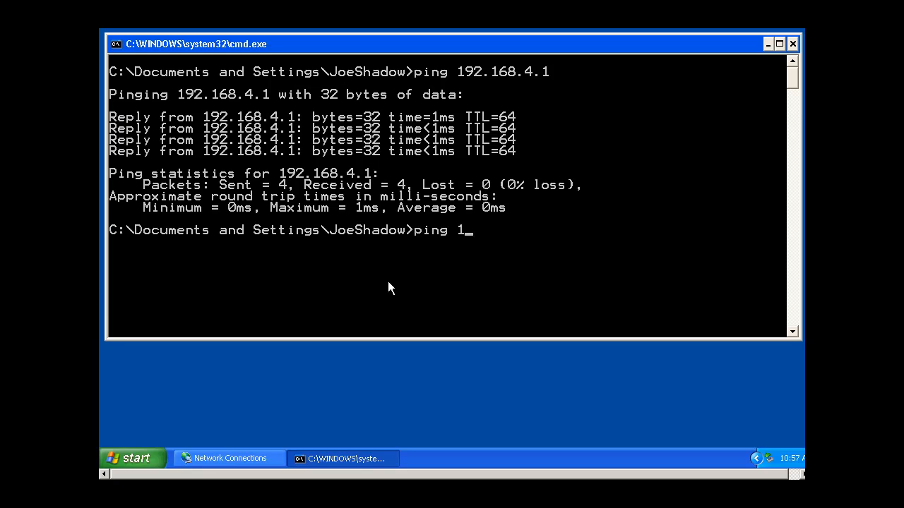
pyautogui.press('Backspace')
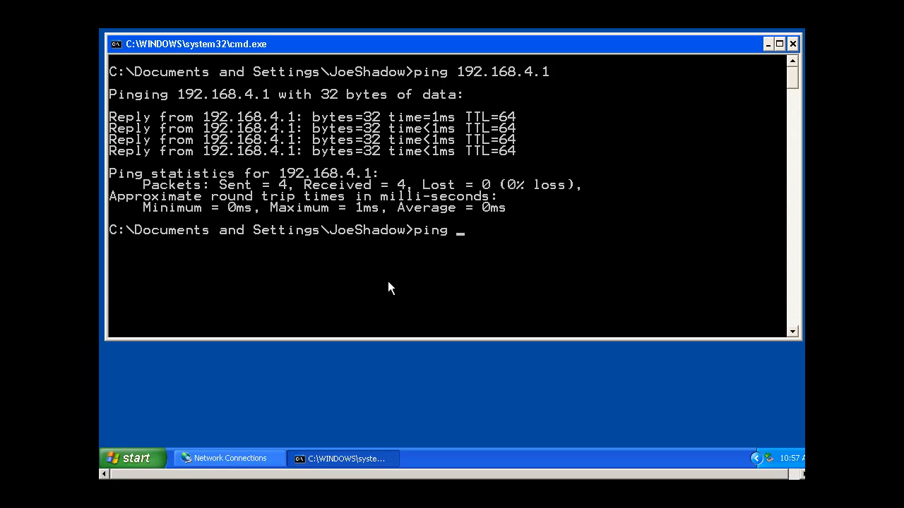
pyautogui.write('ya')
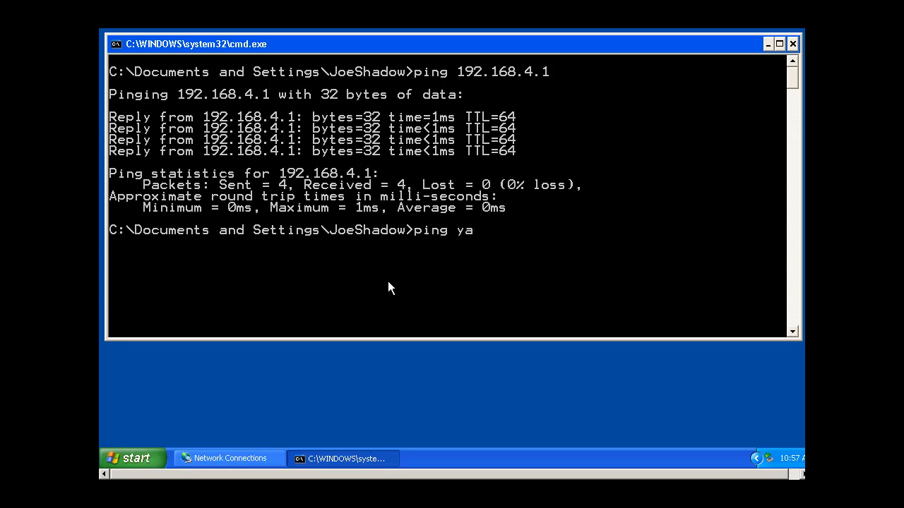
pyautogui.write('hoo.com')
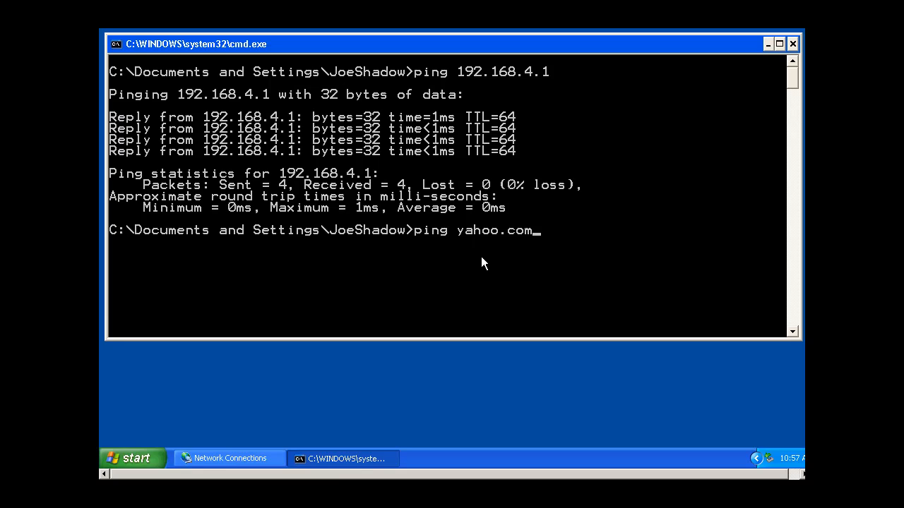
pyautogui.moveTo(464, 249)
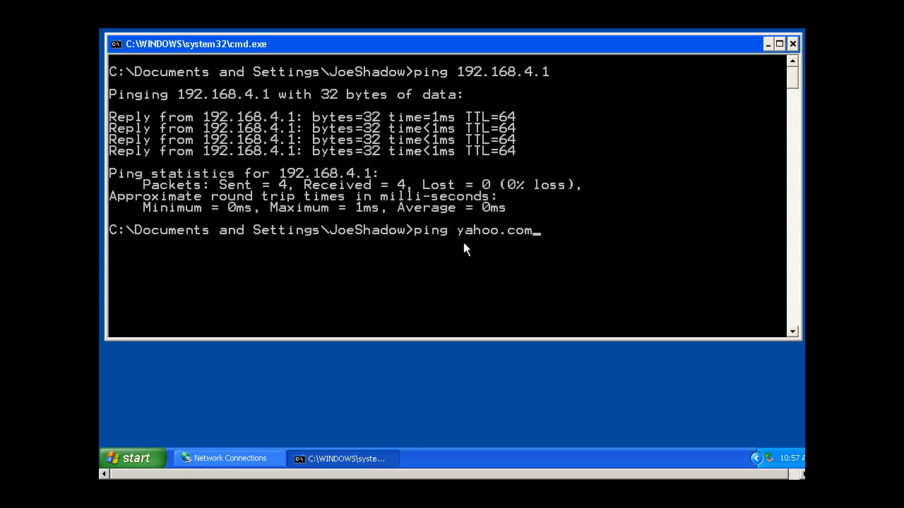
pyautogui.moveTo(530, 240)
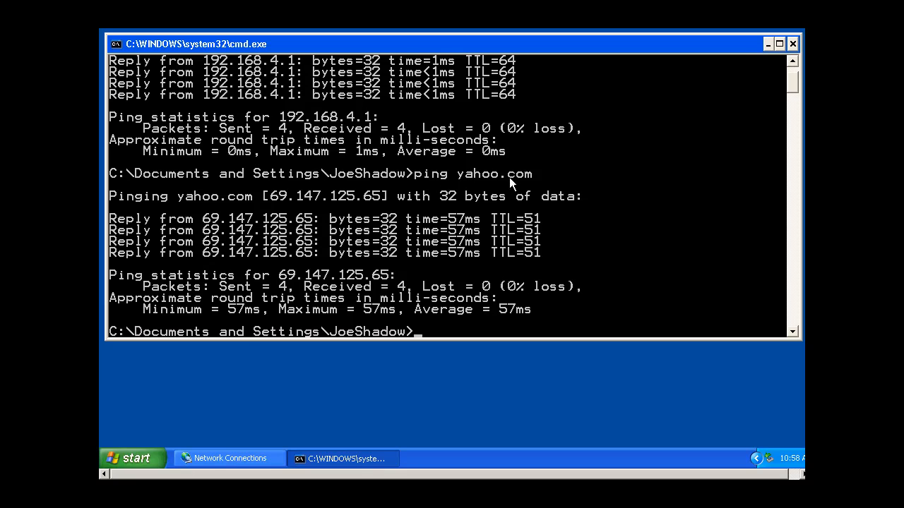
pyautogui.moveTo(480, 161)
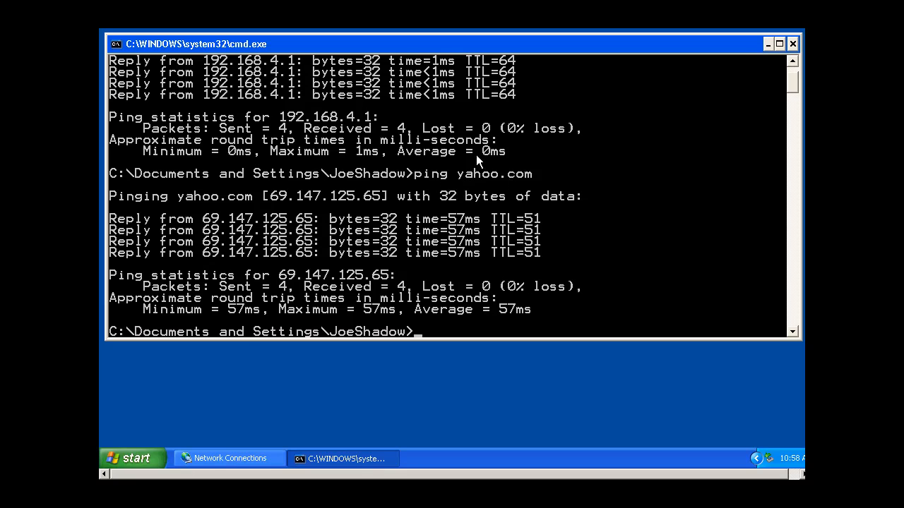
pyautogui.moveTo(492, 214)
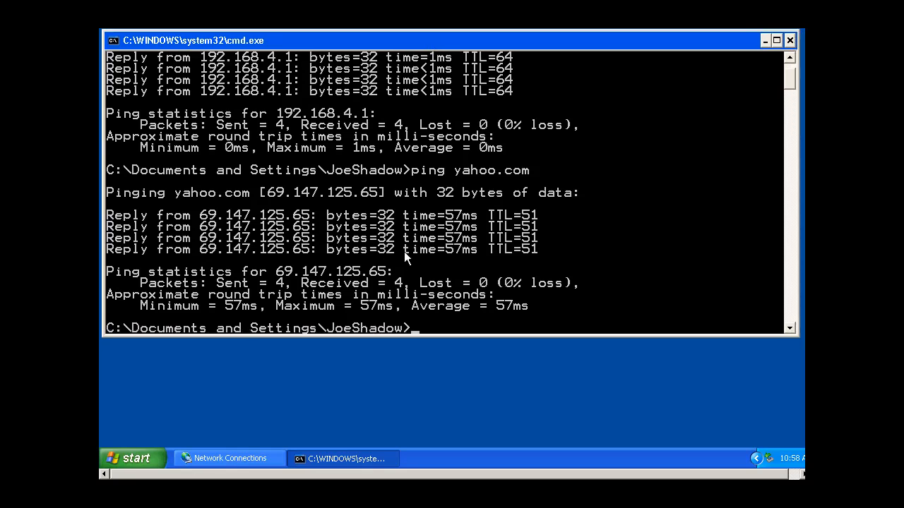
pyautogui.moveTo(463, 330)
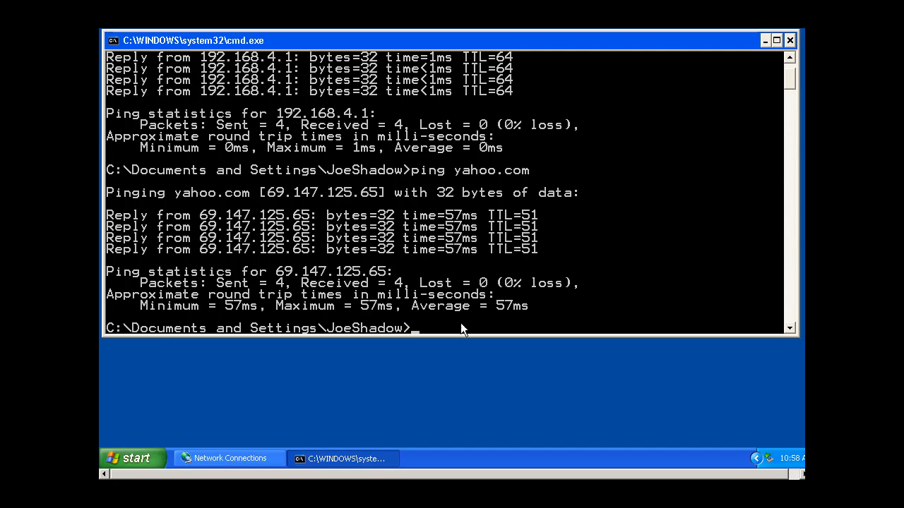
# Clear the yahoo.com ping results with cls, leaving a fresh prompt.
pyautogui.write('c')
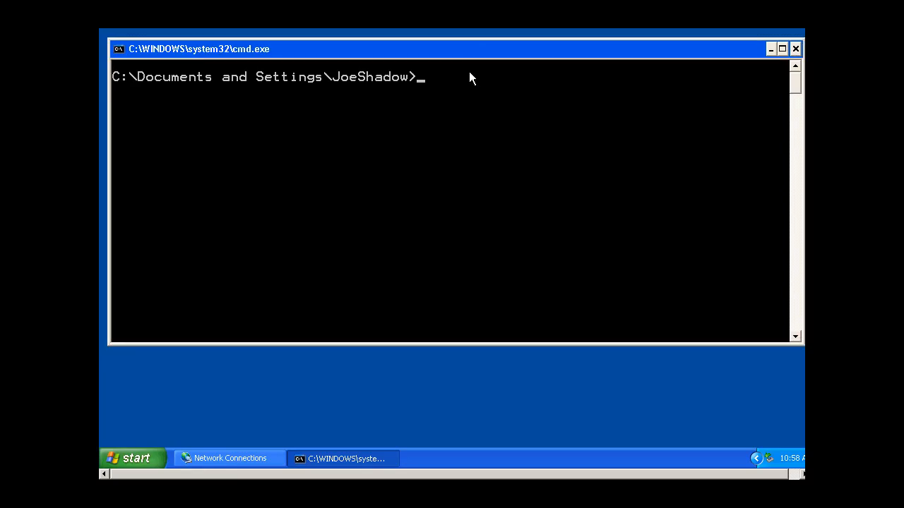
pyautogui.moveTo(303, 233)
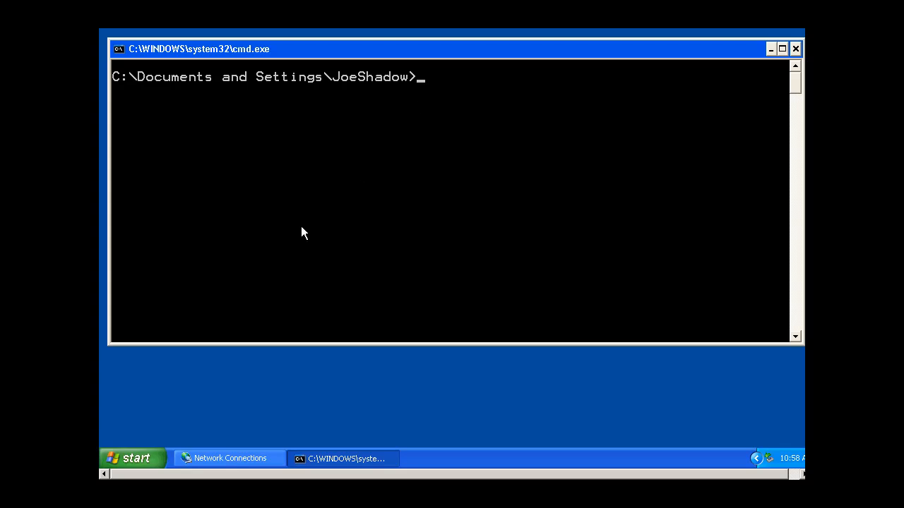
pyautogui.moveTo(361, 200)
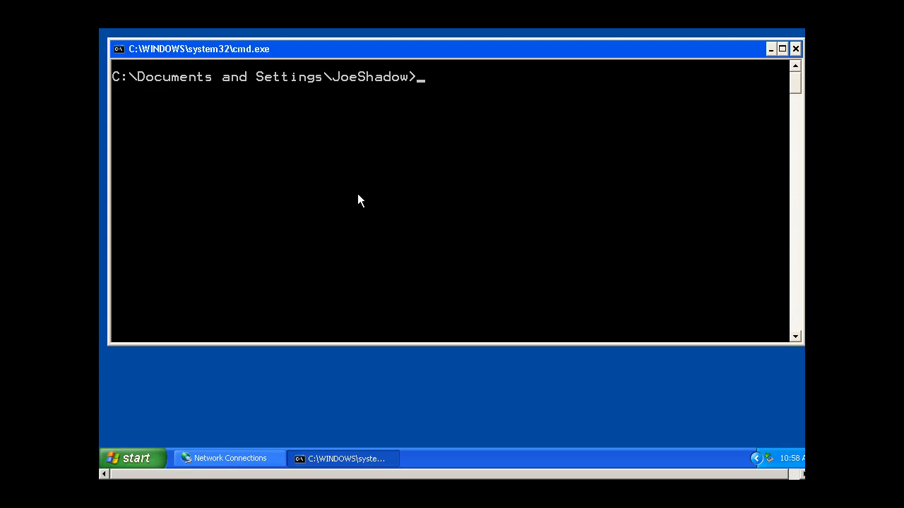
pyautogui.moveTo(434, 98)
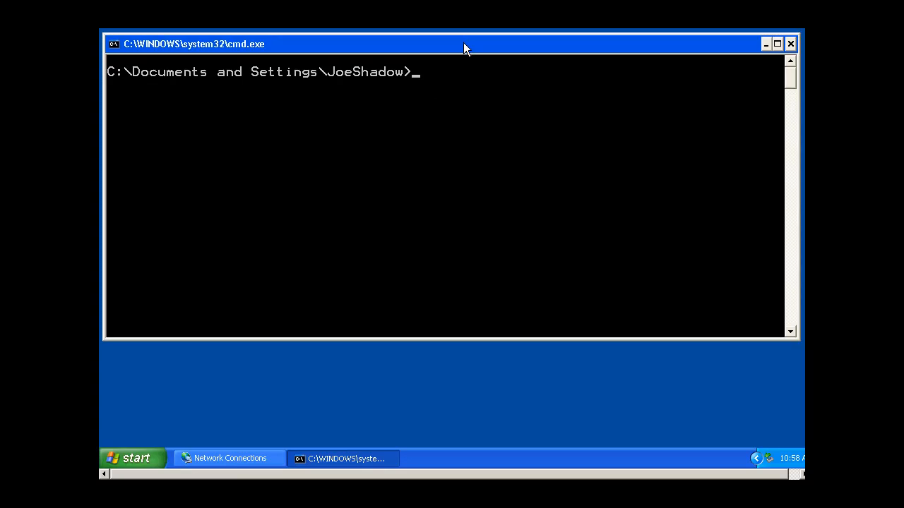
pyautogui.moveTo(485, 92)
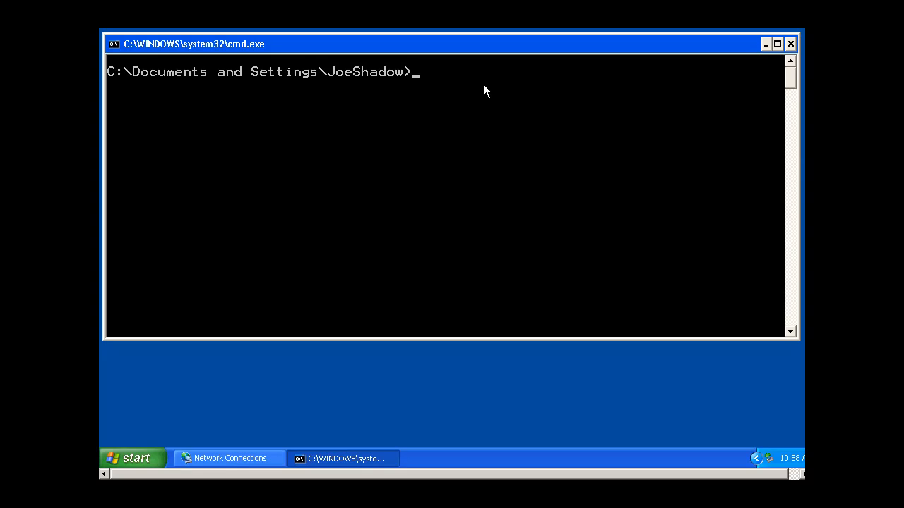
# Trace the route to yahoo.com, reaching 69.147.125.65 in 20 hops.
pyautogui.write('ping')
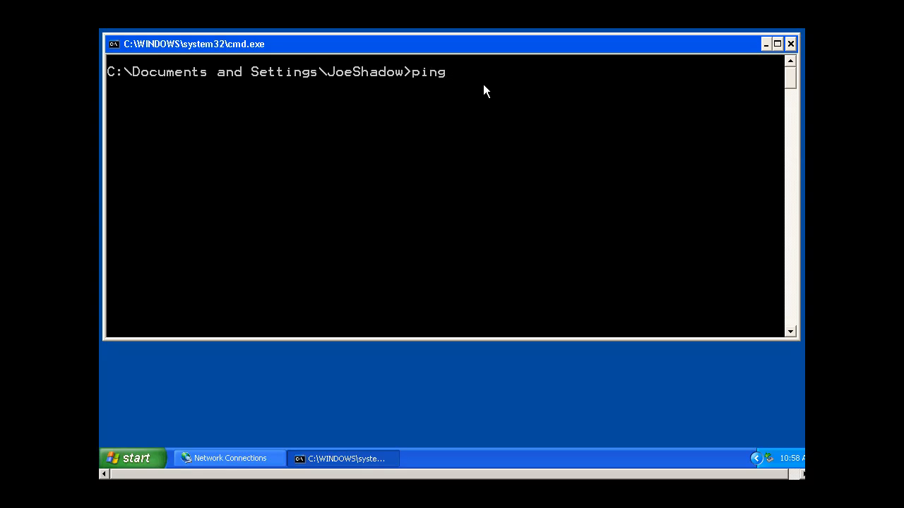
pyautogui.write('trac')
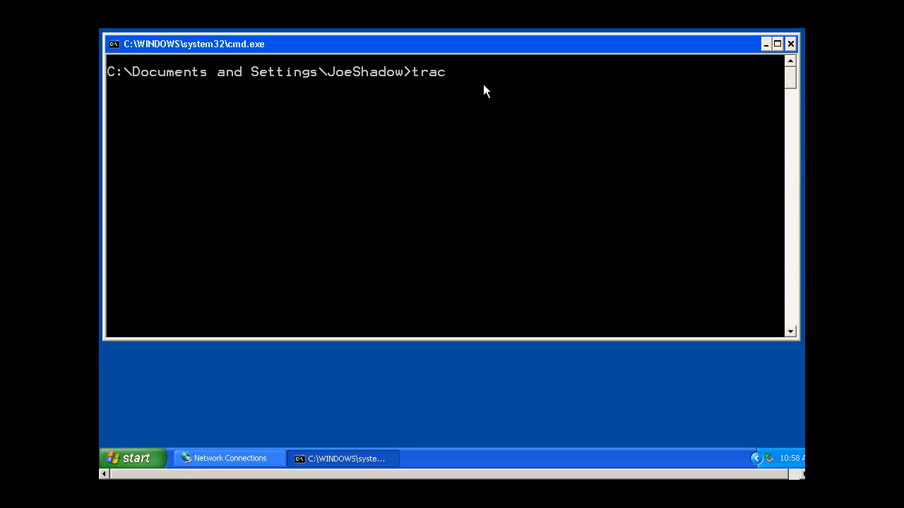
pyautogui.write('ert')
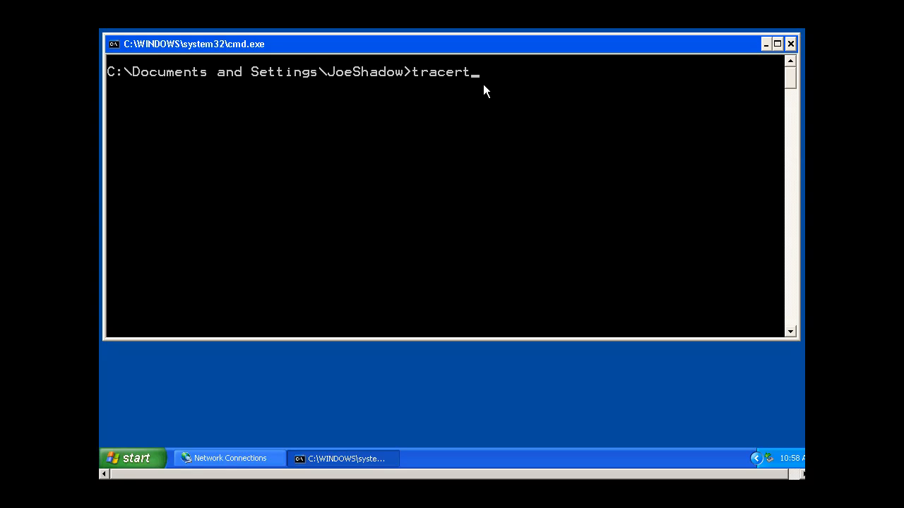
pyautogui.write('yahoo.com')
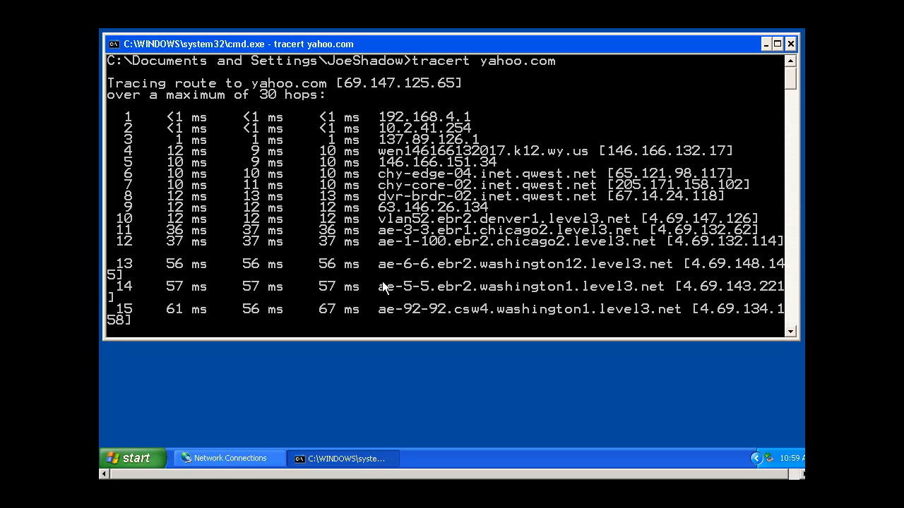
pyautogui.scroll(-3)
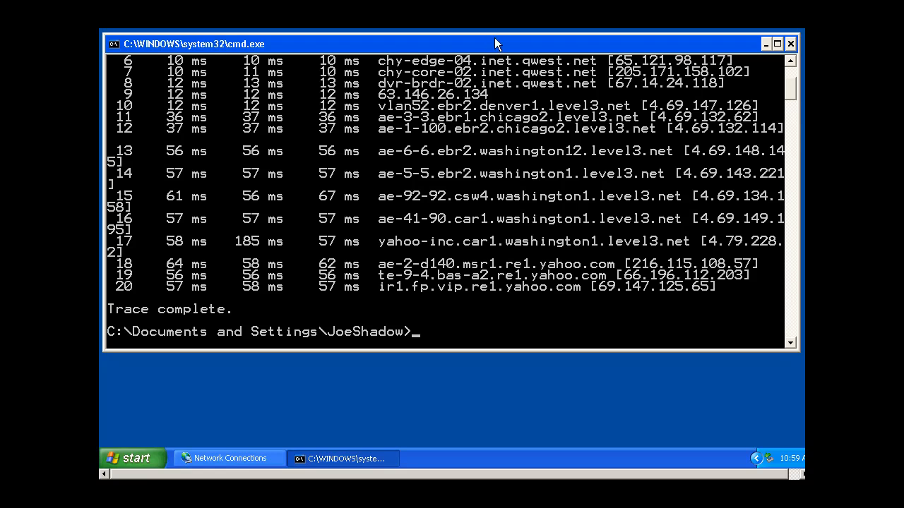
pyautogui.moveTo(609, 261)
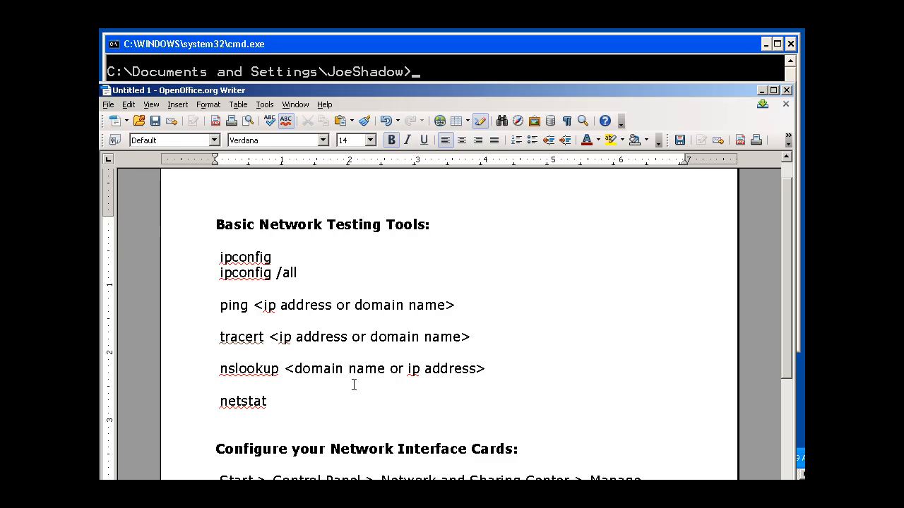
# Bring up the Basic Network Testing Tools notes in Writer.
pyautogui.doubleClick(242, 400)
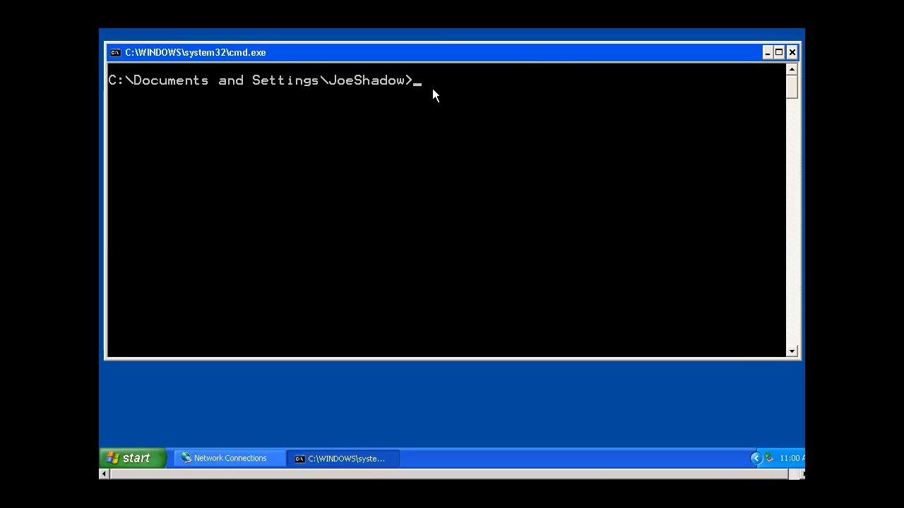
pyautogui.moveTo(427, 137)
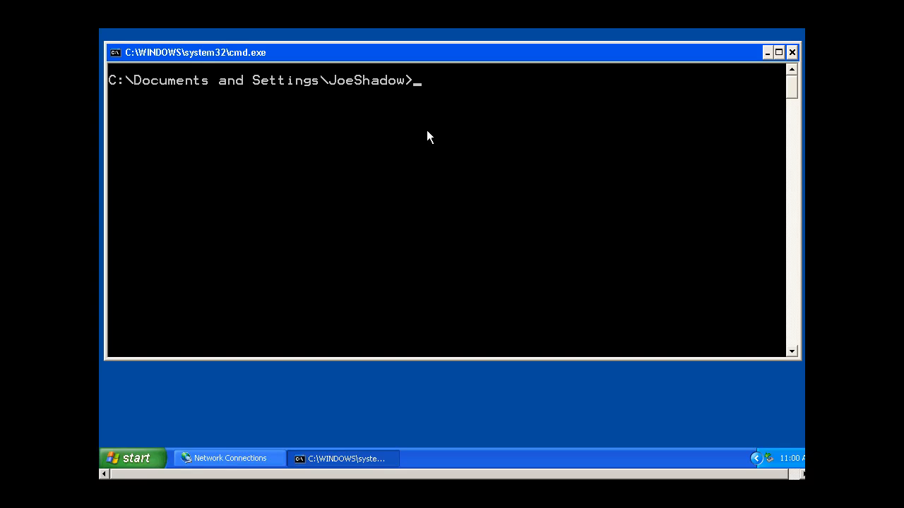
pyautogui.moveTo(436, 114)
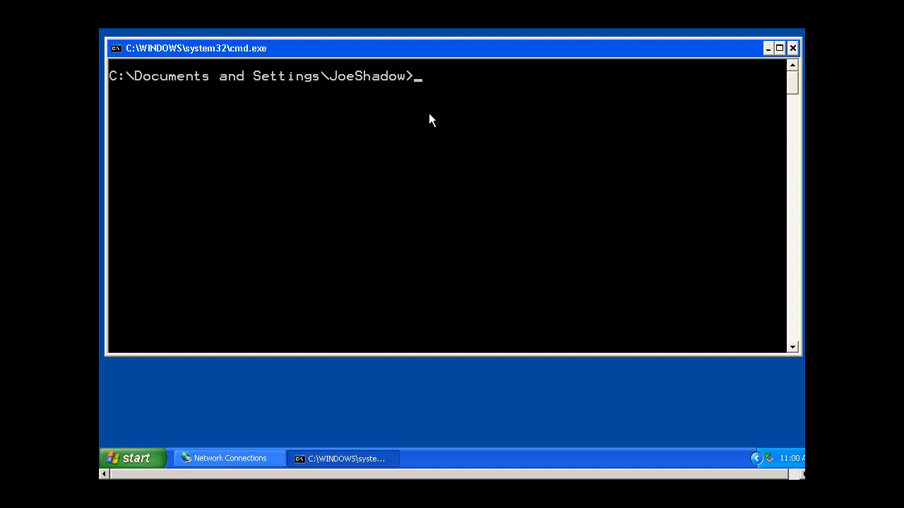
pyautogui.moveTo(432, 99)
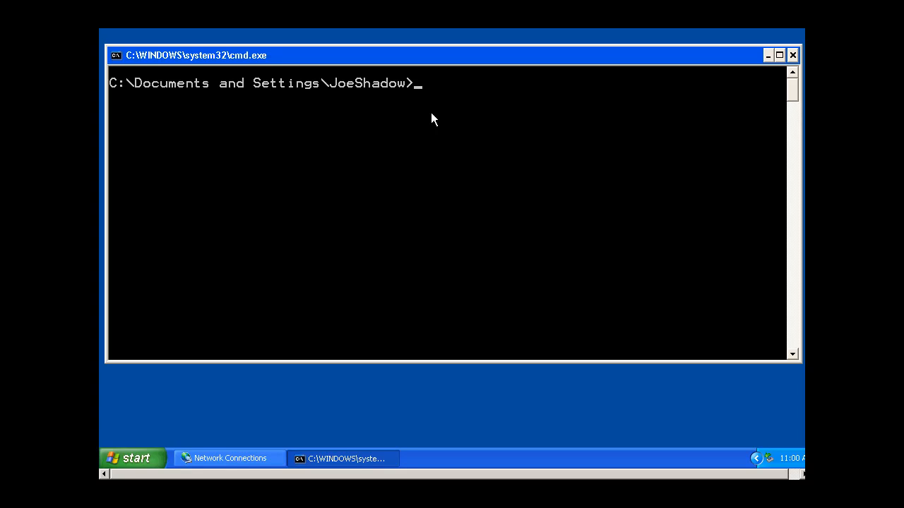
# Run nslookup yahoo.com, returning five IPv4 addresses as a non-authoritative answer.
pyautogui.write('nsloo')
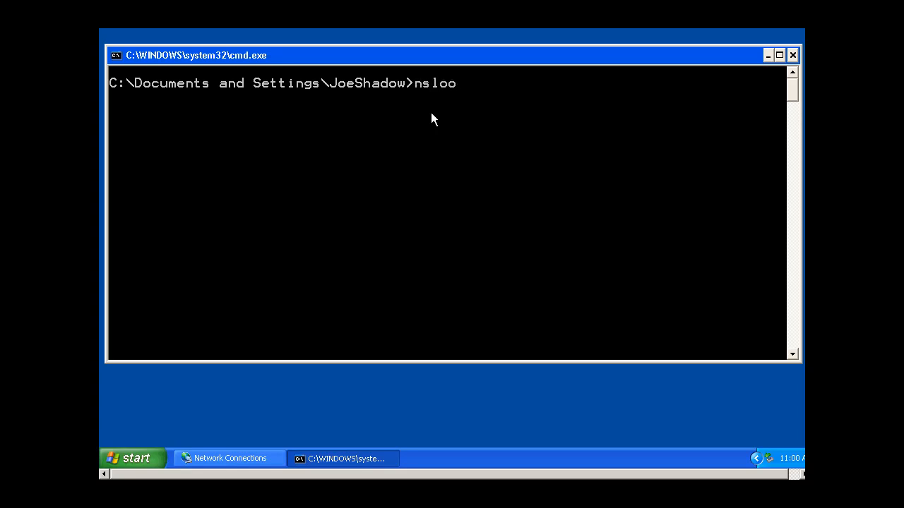
pyautogui.write('kup')
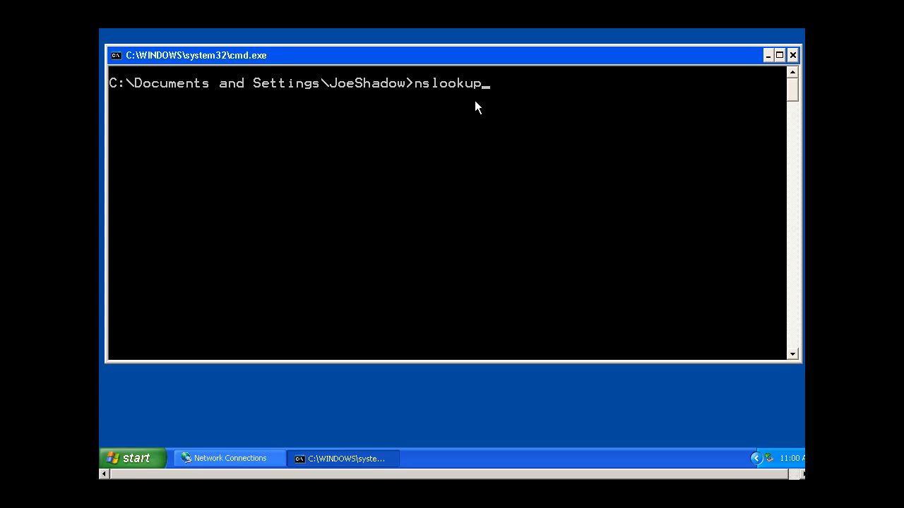
pyautogui.write('yaho')
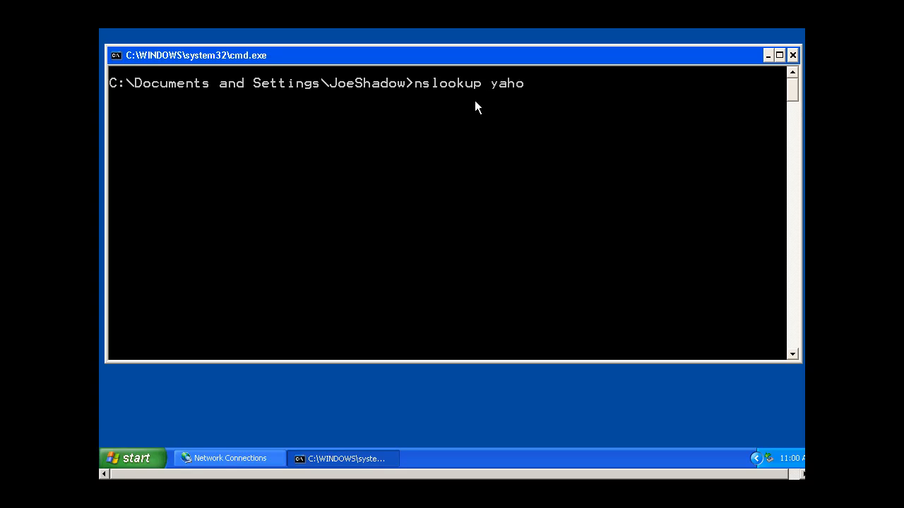
pyautogui.write('o.com')
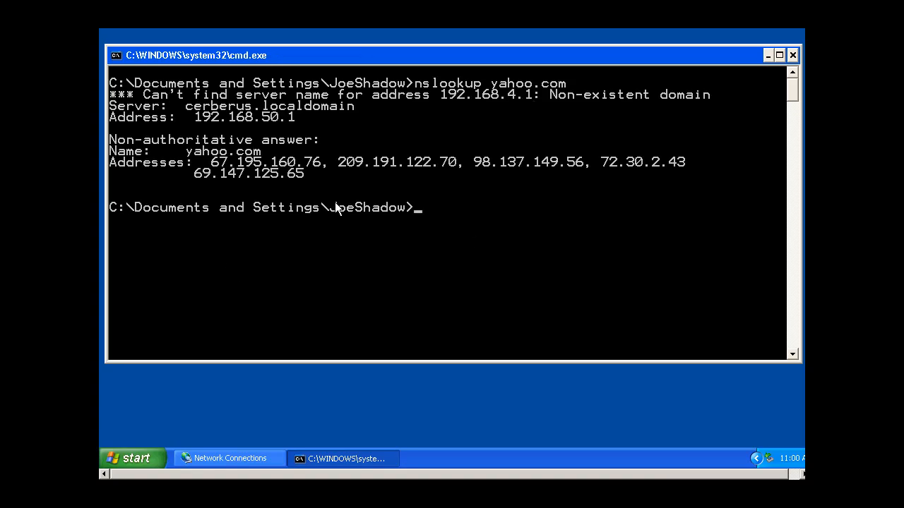
pyautogui.moveTo(469, 135)
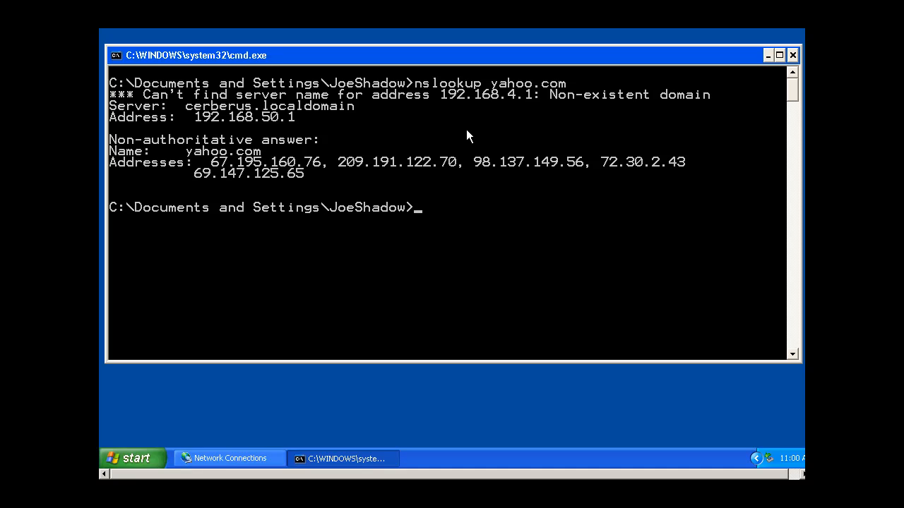
pyautogui.moveTo(464, 110)
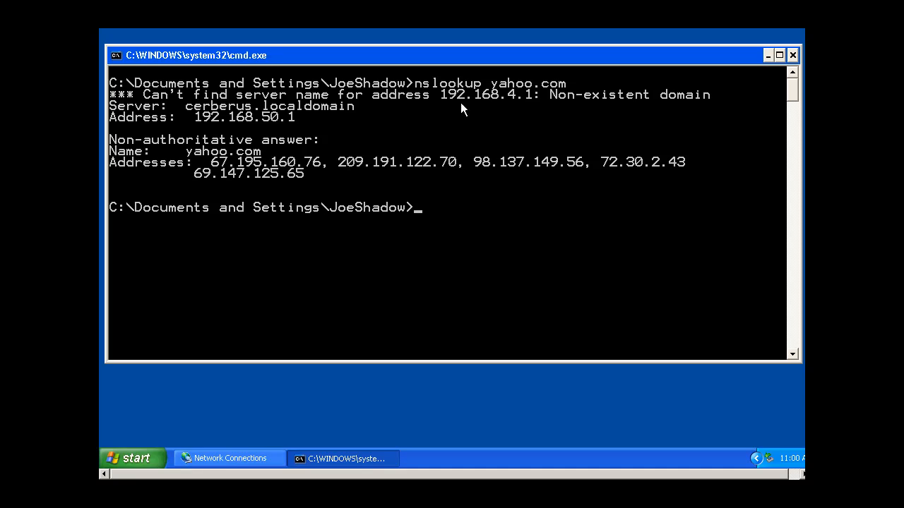
pyautogui.moveTo(224, 138)
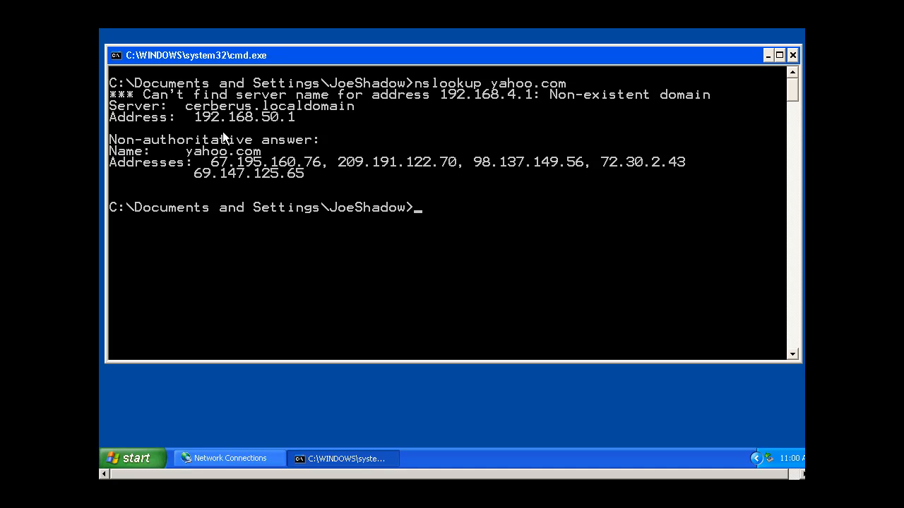
pyautogui.moveTo(298, 134)
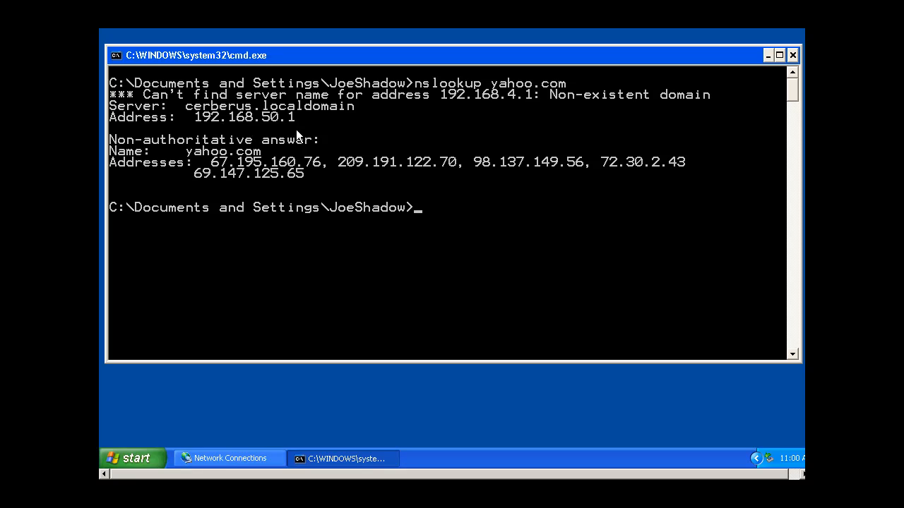
pyautogui.moveTo(289, 131)
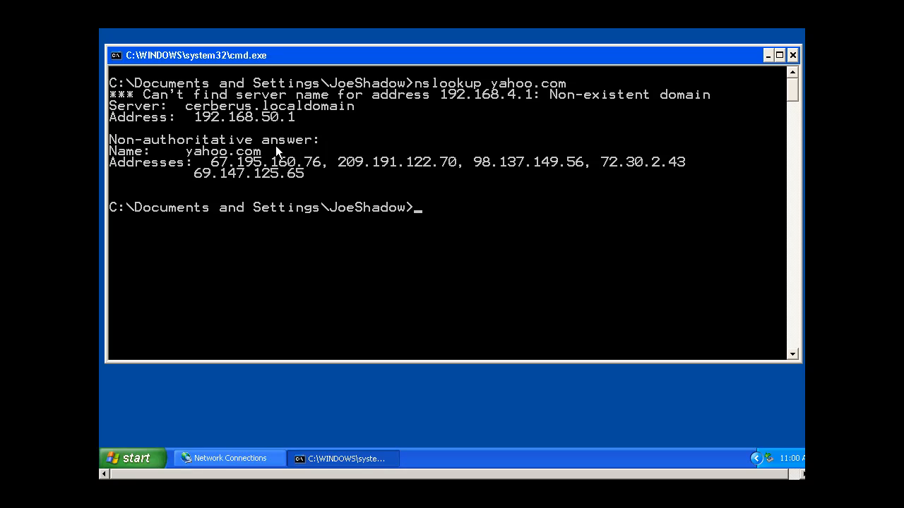
pyautogui.moveTo(219, 161)
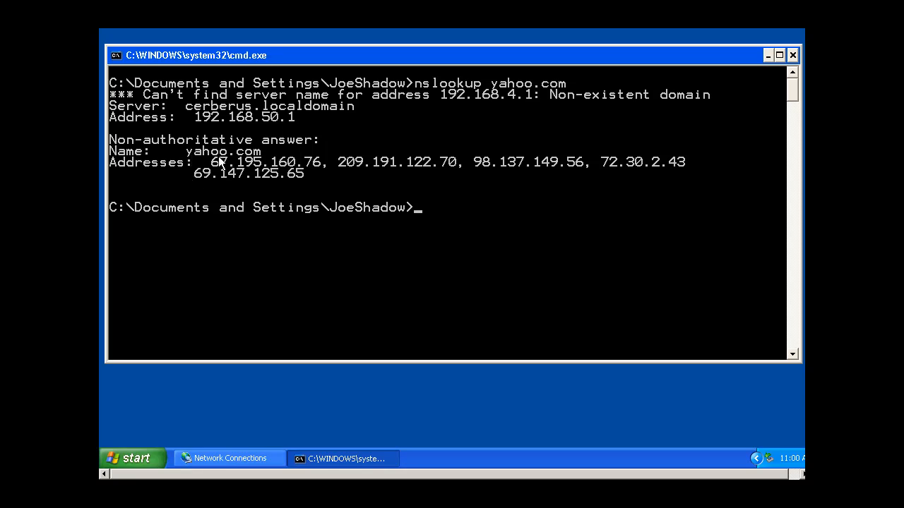
pyautogui.moveTo(512, 170)
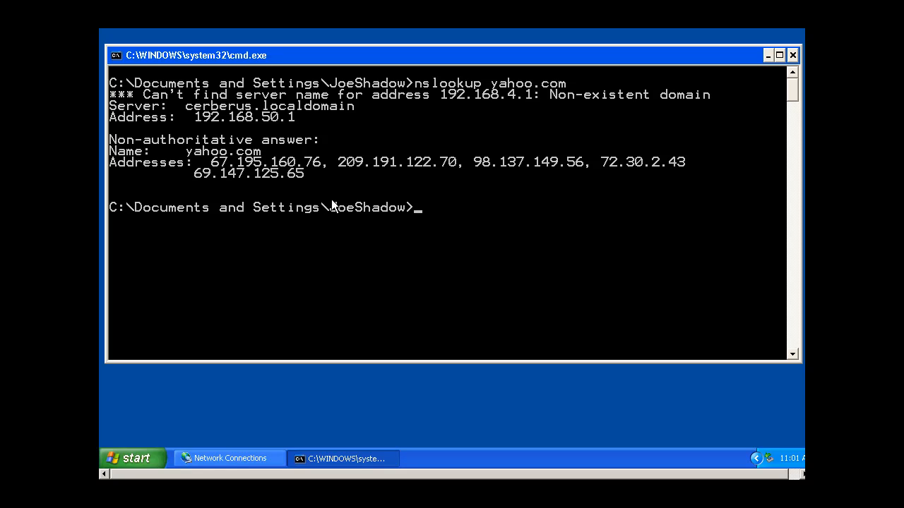
pyautogui.moveTo(412, 238)
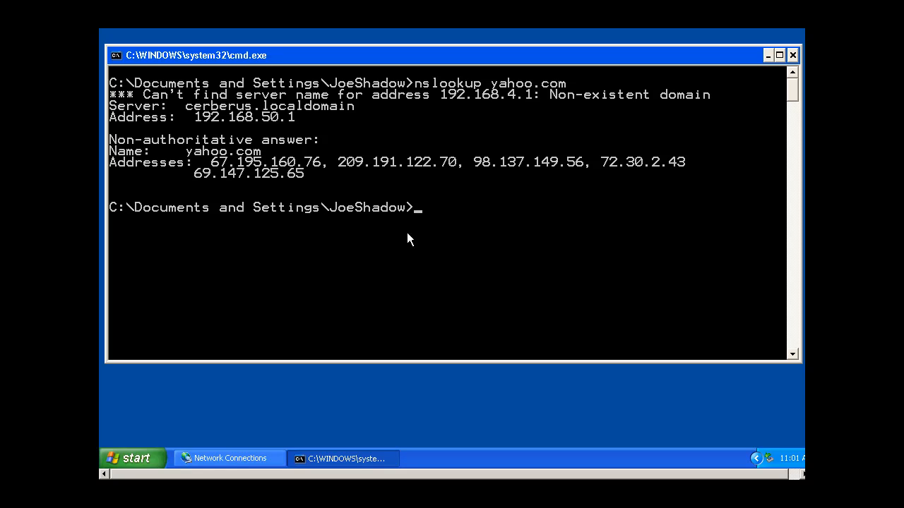
# Start interactive nslookup, set server 192.168.50.1, and resolve yahoo.com through it.
pyautogui.write('nsloo')
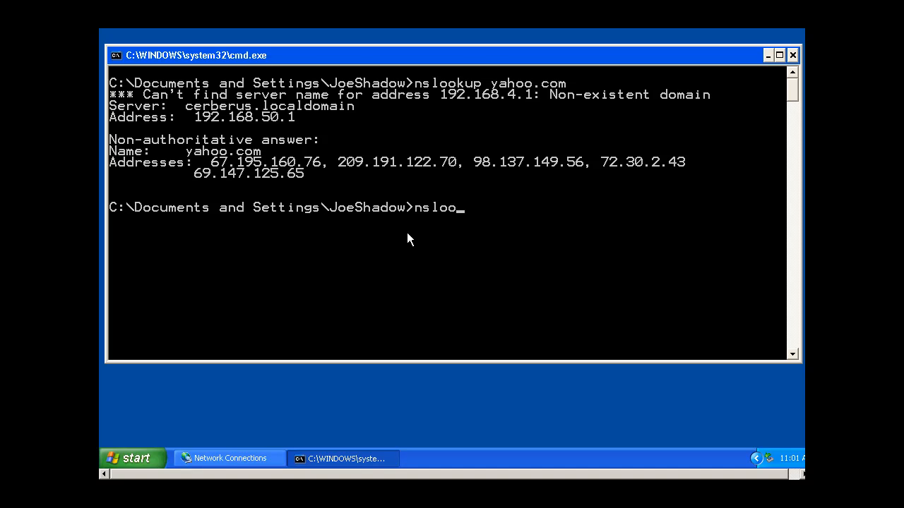
pyautogui.write('kup')
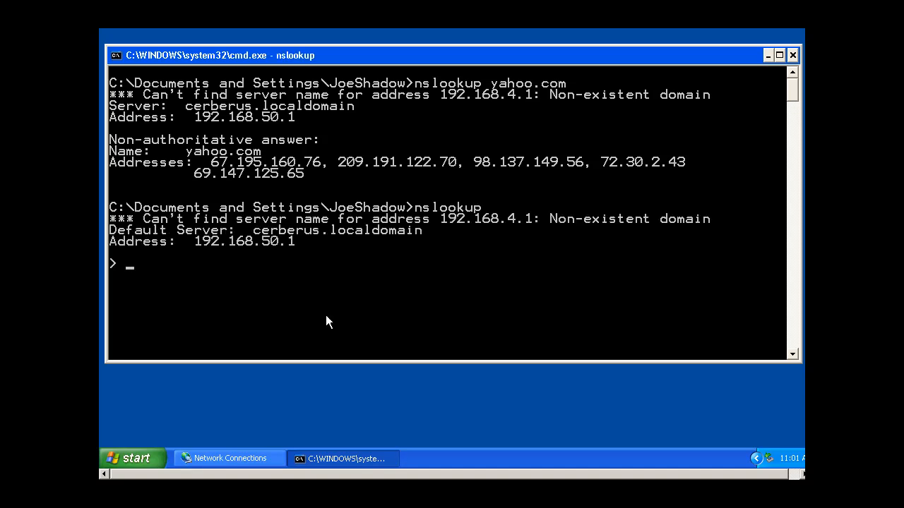
pyautogui.moveTo(175, 273)
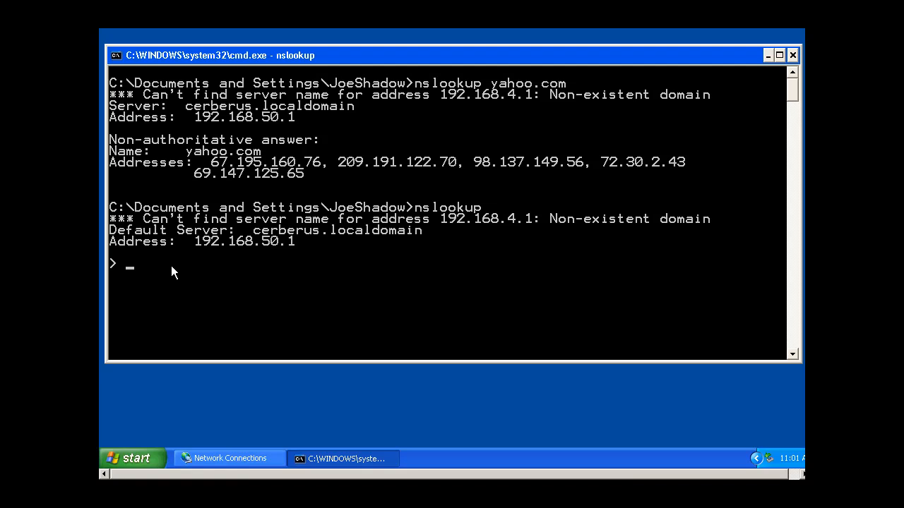
pyautogui.moveTo(150, 284)
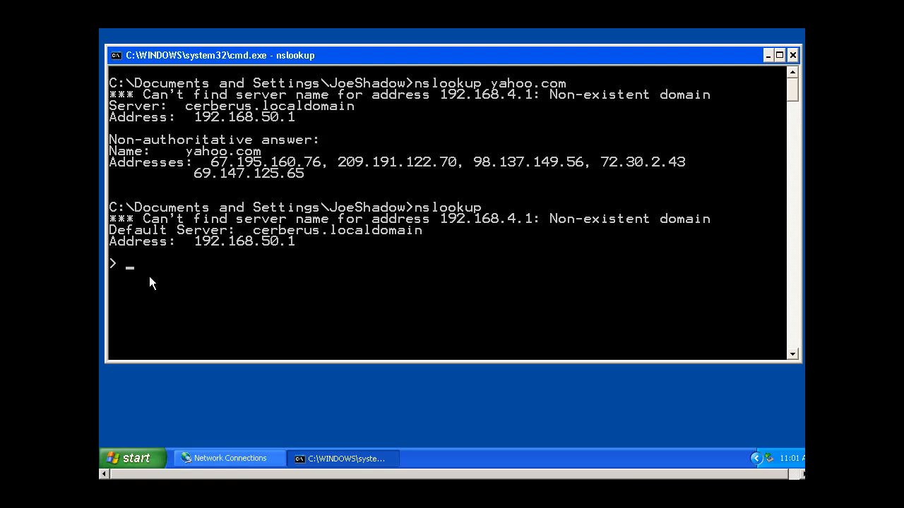
pyautogui.write('server')
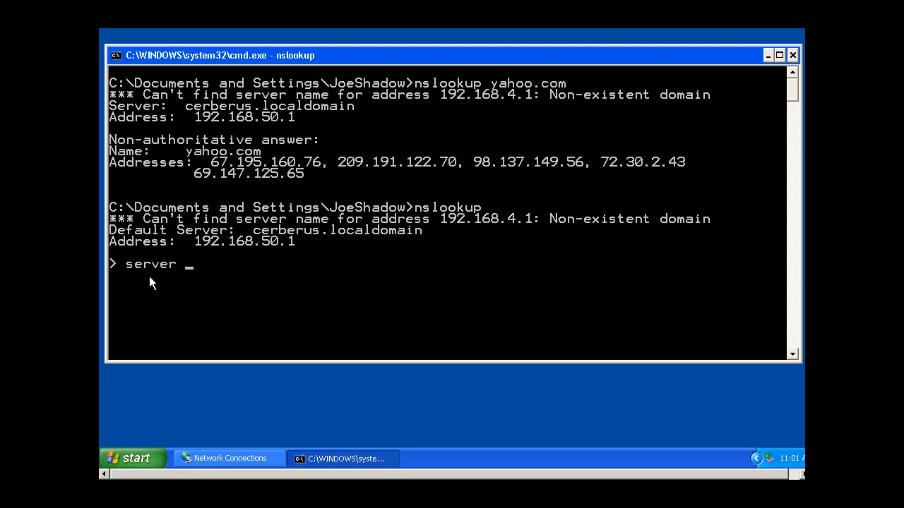
pyautogui.write('192.168.50.1')
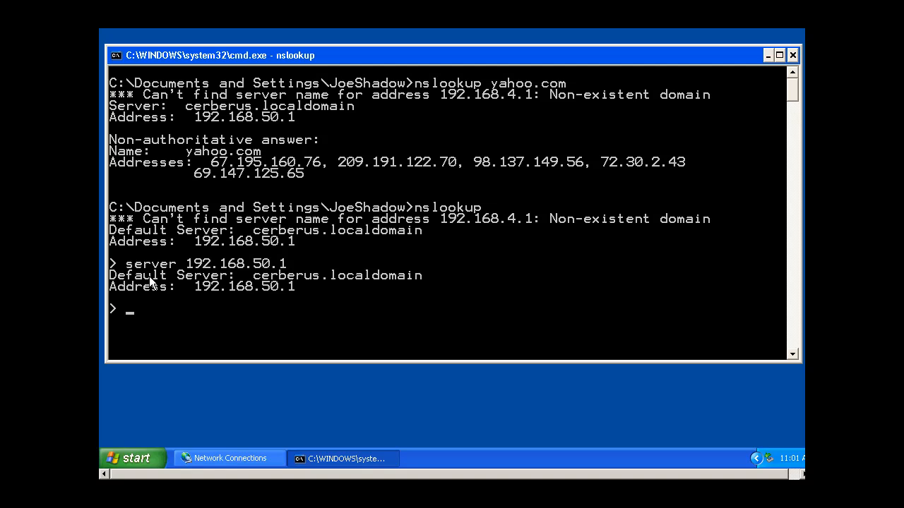
pyautogui.moveTo(227, 312)
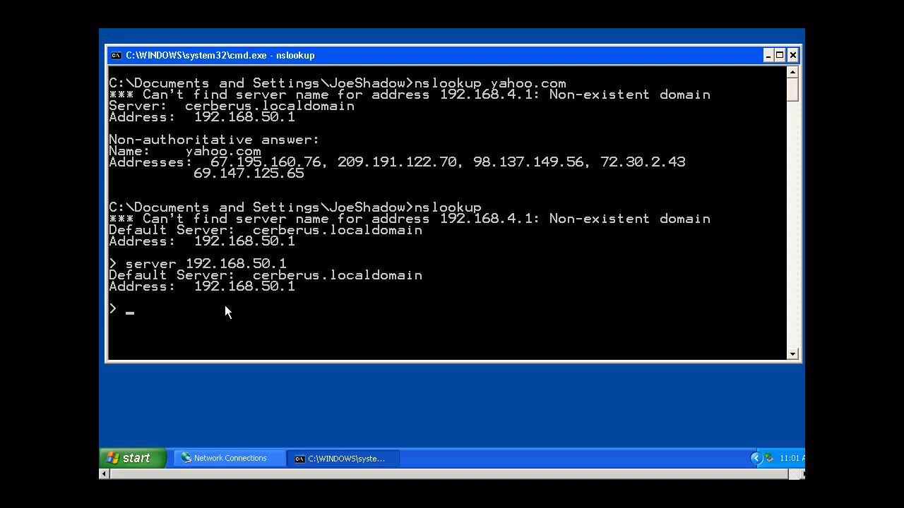
pyautogui.write('yahoo.com')
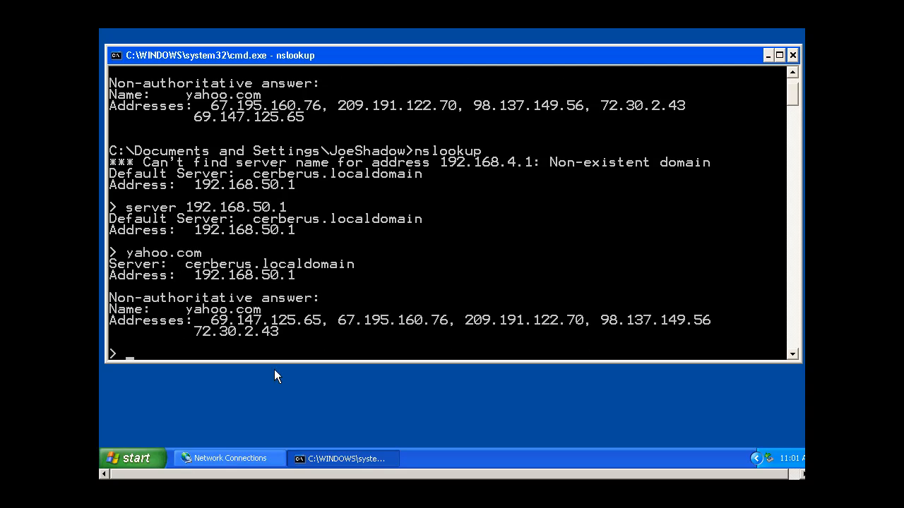
pyautogui.moveTo(457, 337)
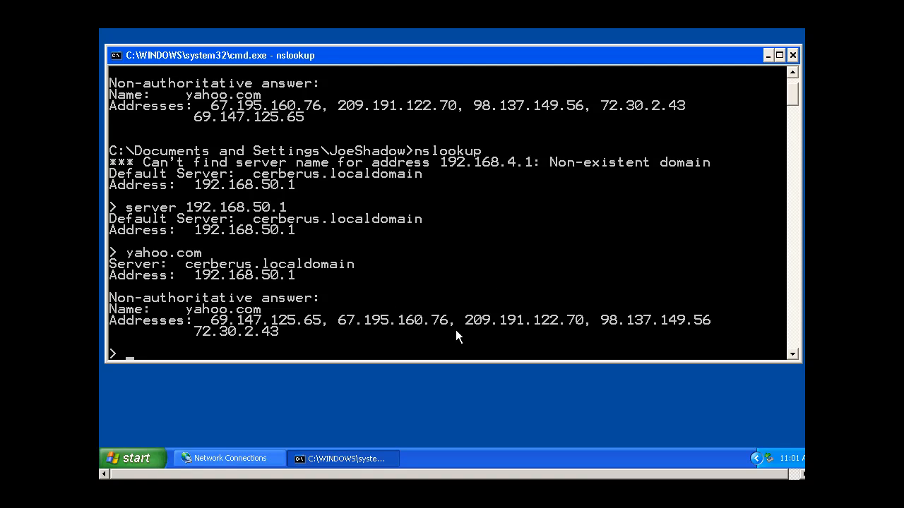
pyautogui.moveTo(327, 258)
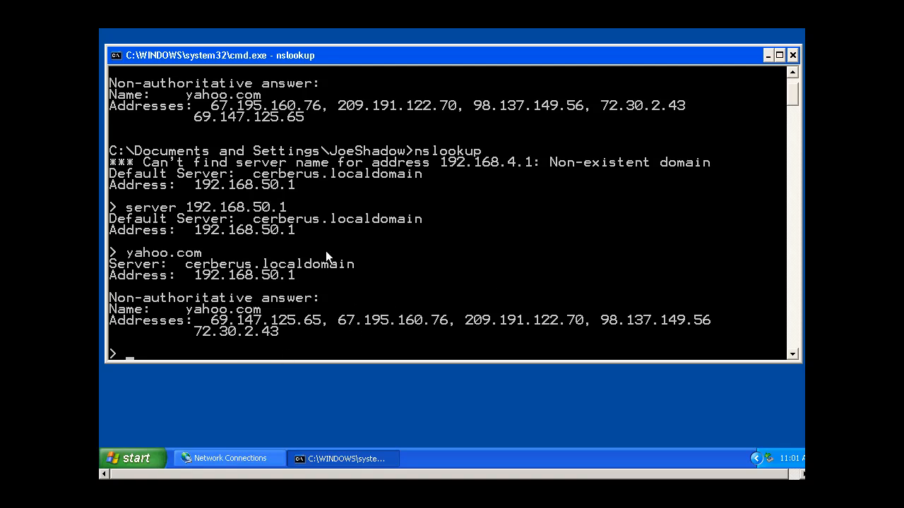
pyautogui.moveTo(256, 339)
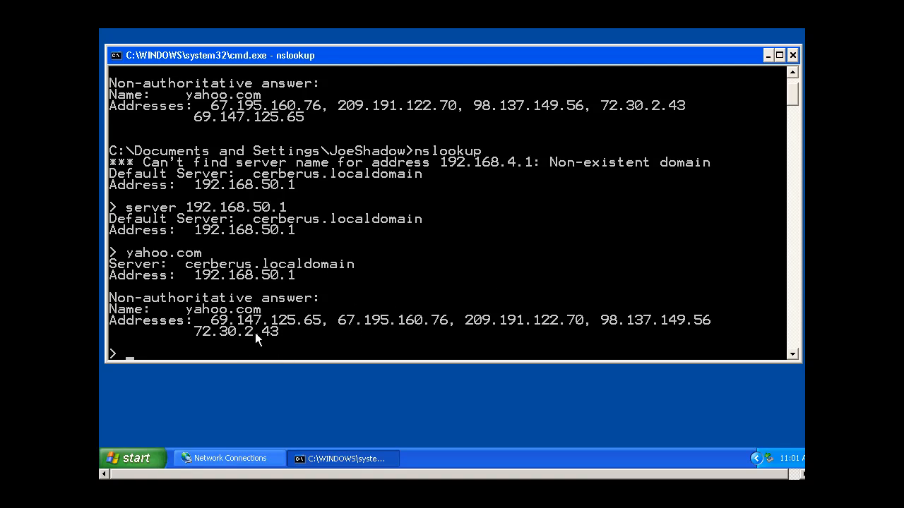
pyautogui.moveTo(257, 321)
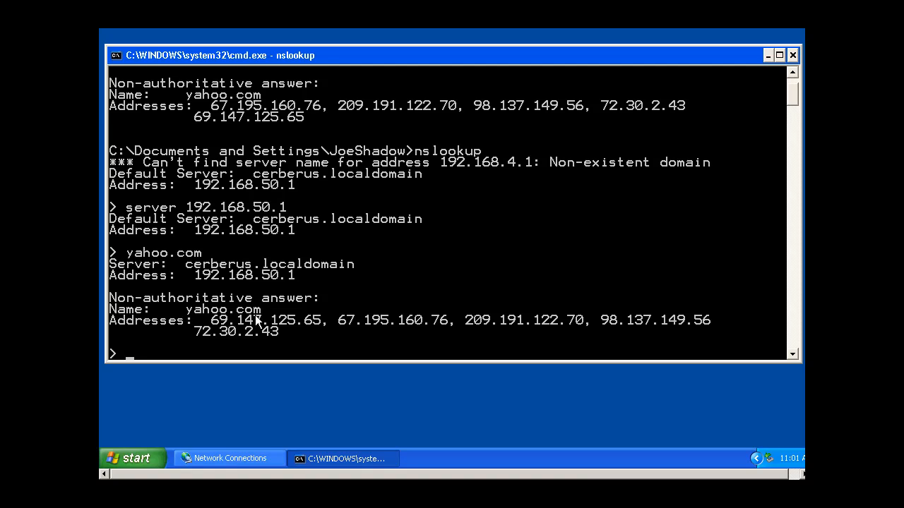
pyautogui.moveTo(263, 330)
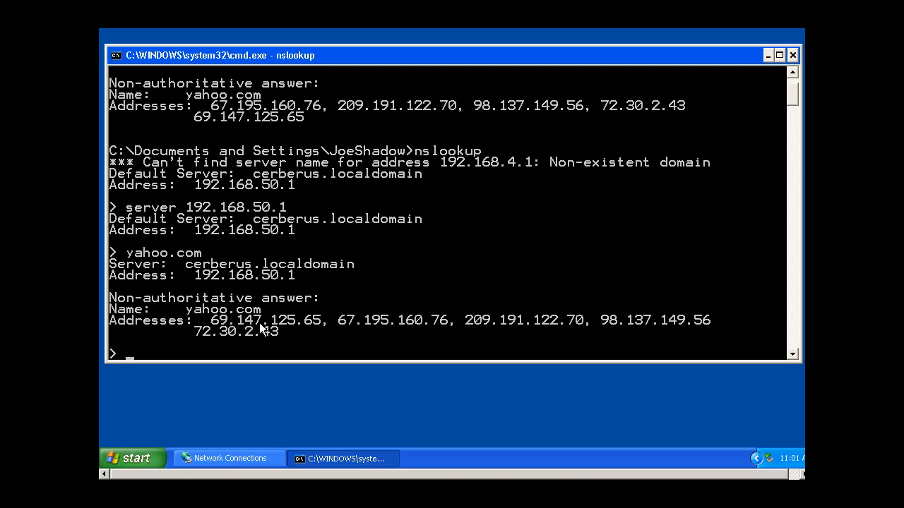
pyautogui.moveTo(262, 341)
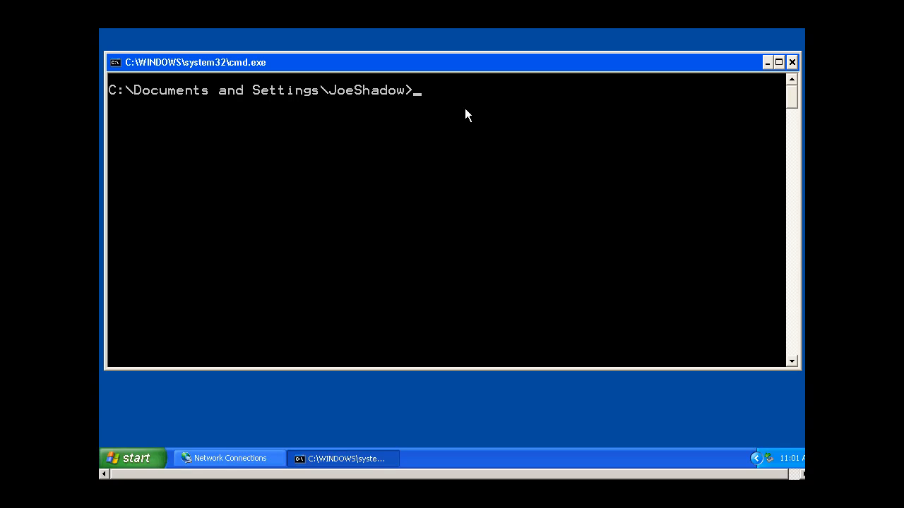
pyautogui.moveTo(466, 69)
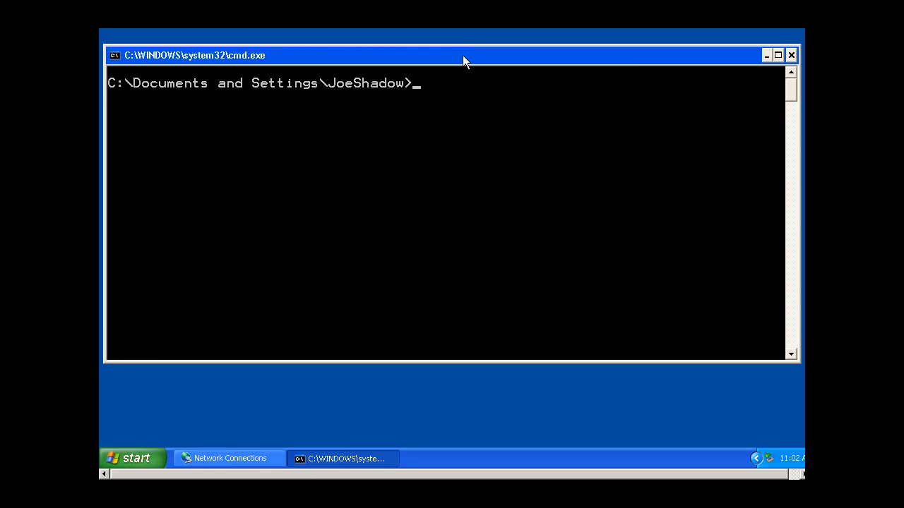
# Enter the netstat command to list active connections and listening ports.
pyautogui.write('net')
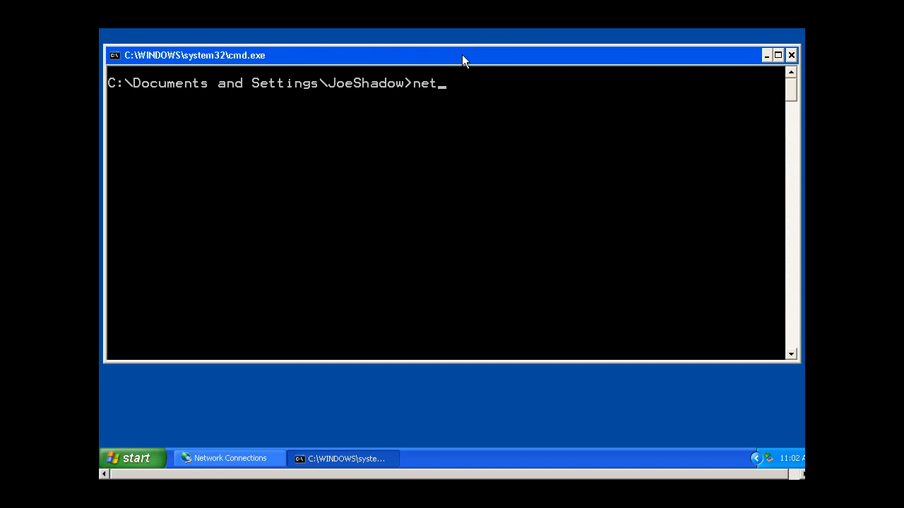
pyautogui.write('stat -a')
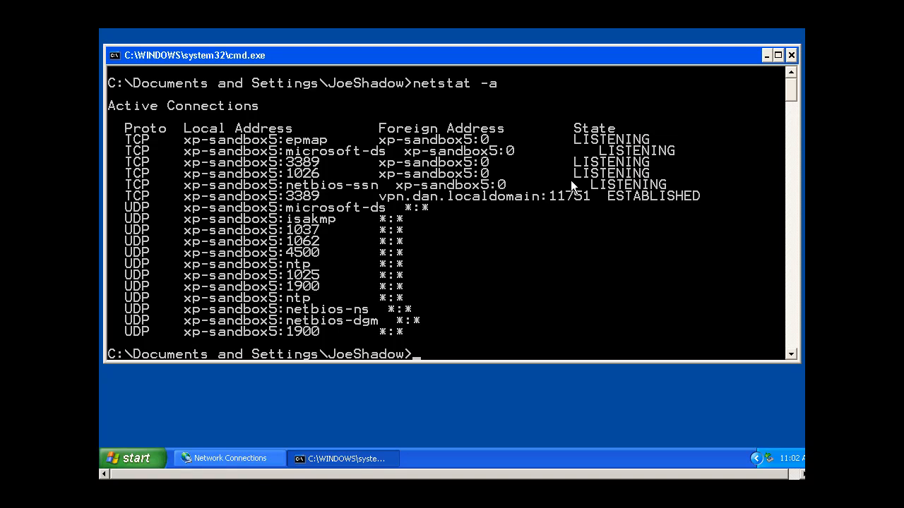
pyautogui.moveTo(502, 167)
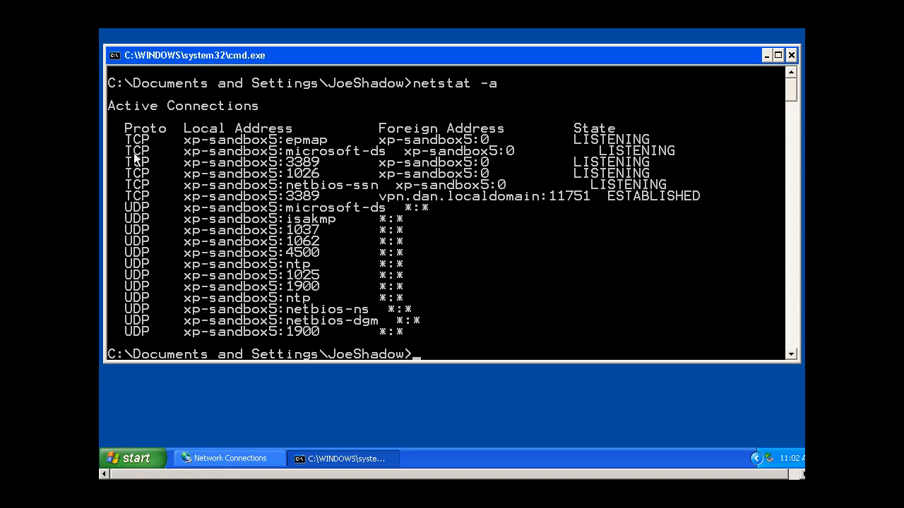
pyautogui.moveTo(137, 295)
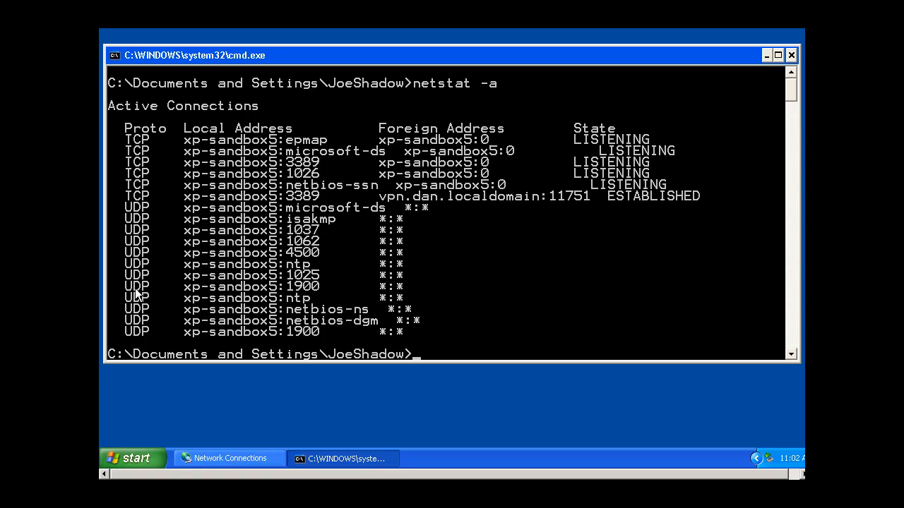
pyautogui.moveTo(320, 218)
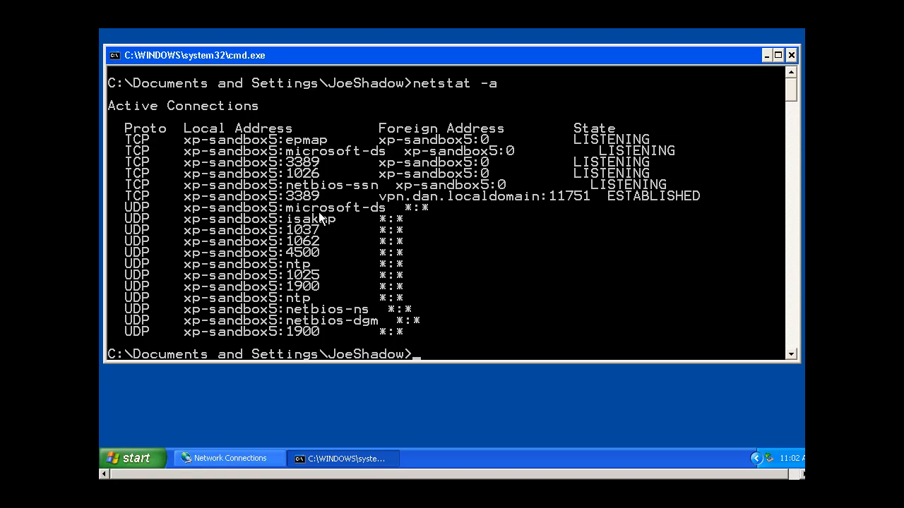
pyautogui.moveTo(452, 134)
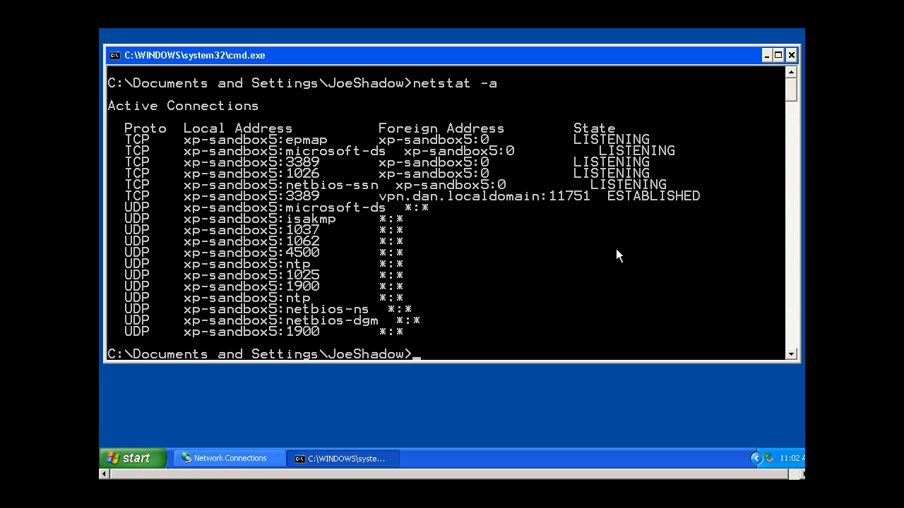
pyautogui.moveTo(401, 330)
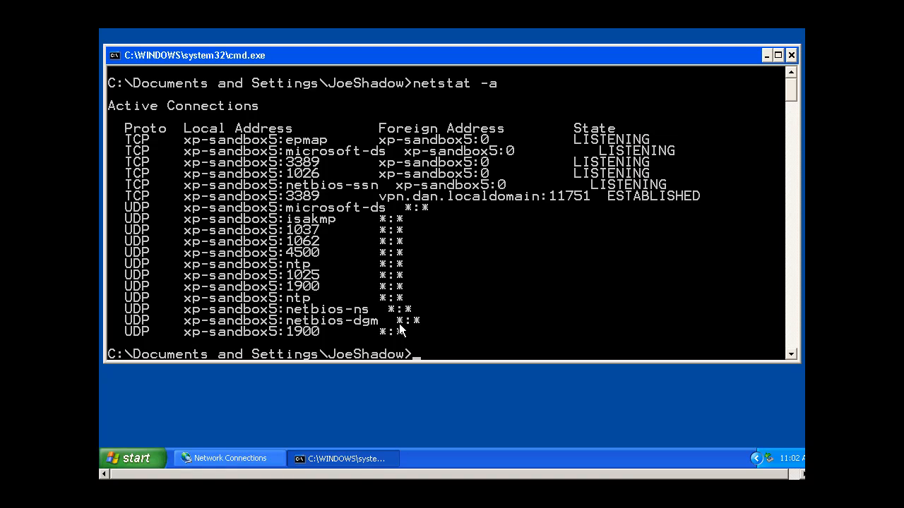
pyautogui.moveTo(282, 242)
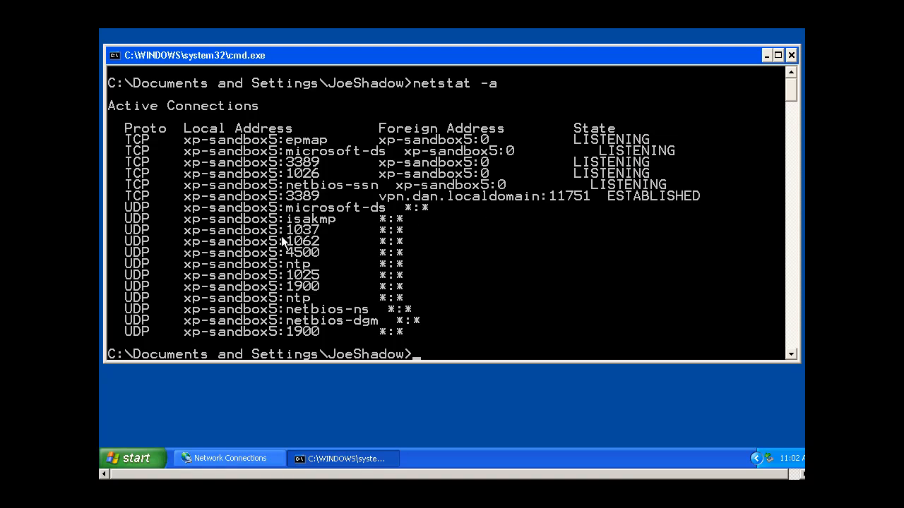
pyautogui.moveTo(698, 134)
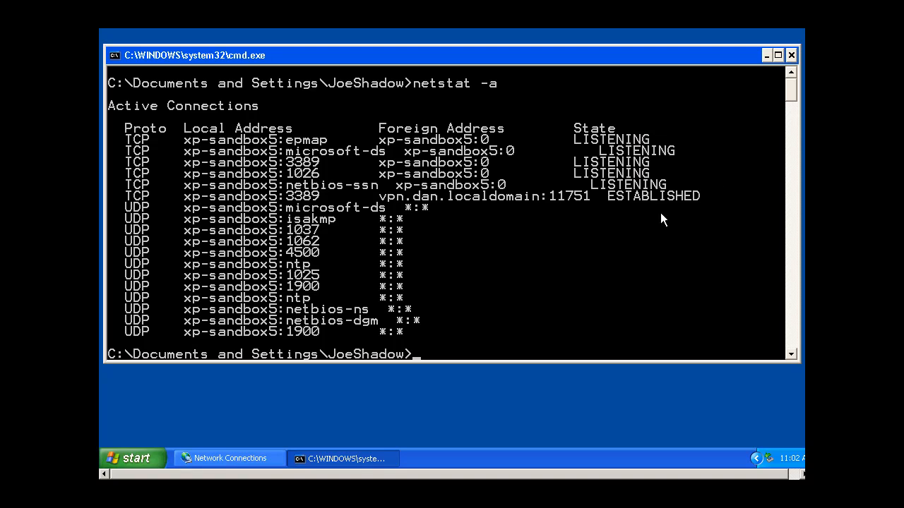
pyautogui.moveTo(466, 234)
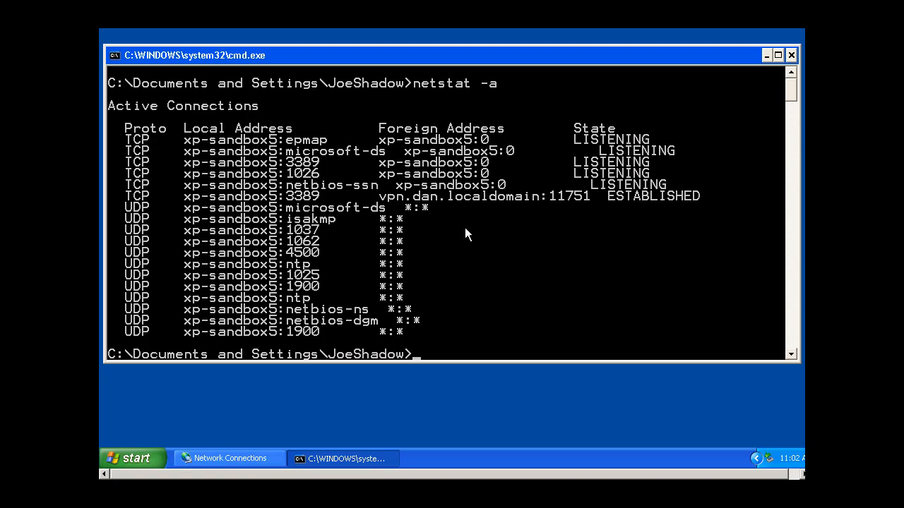
pyautogui.moveTo(718, 248)
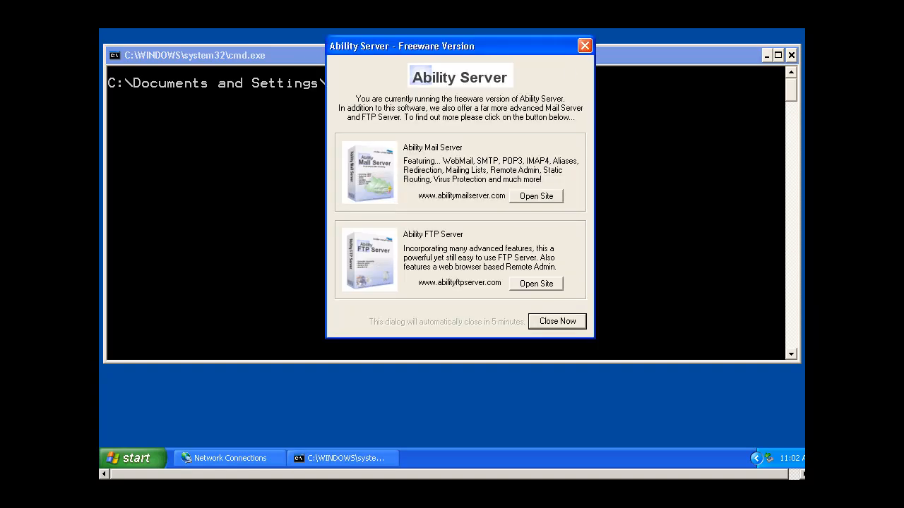
# Dismiss the freeware notice and bring the HTTP Server online in Ability Server.
pyautogui.click(557, 321)
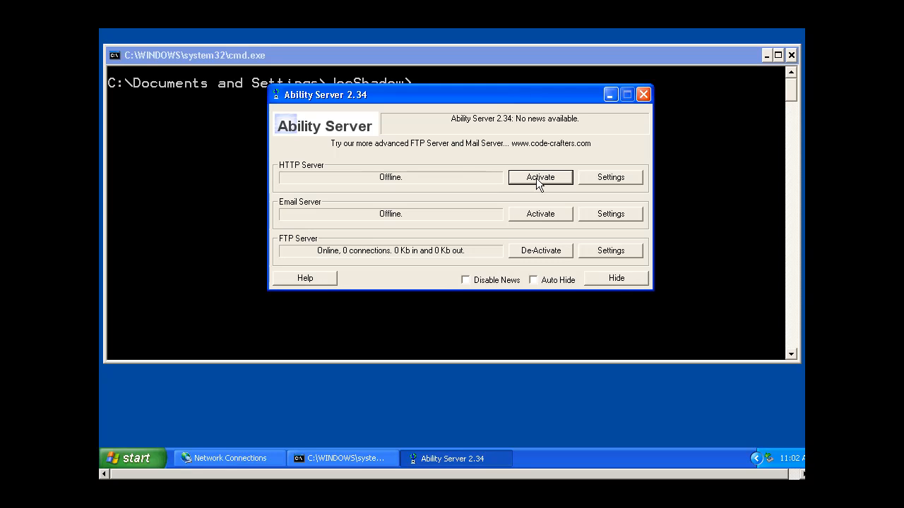
pyautogui.click(540, 177)
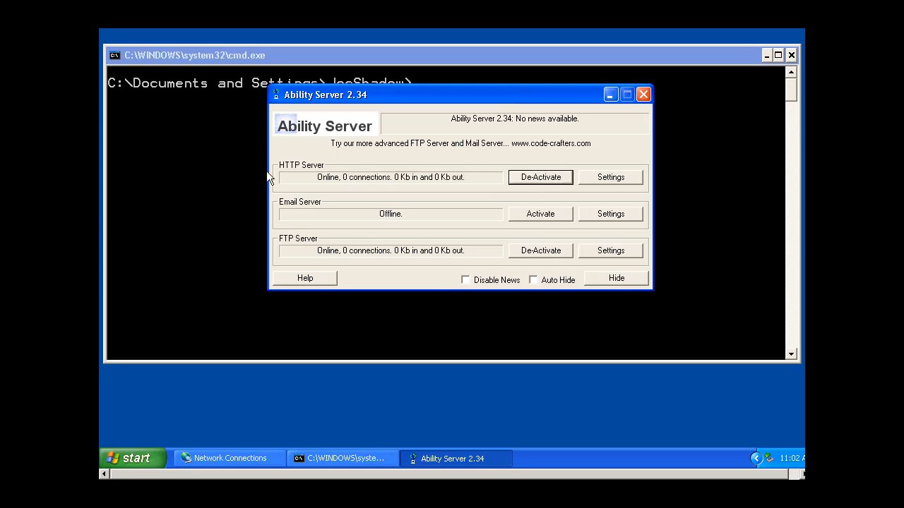
pyautogui.moveTo(299, 181)
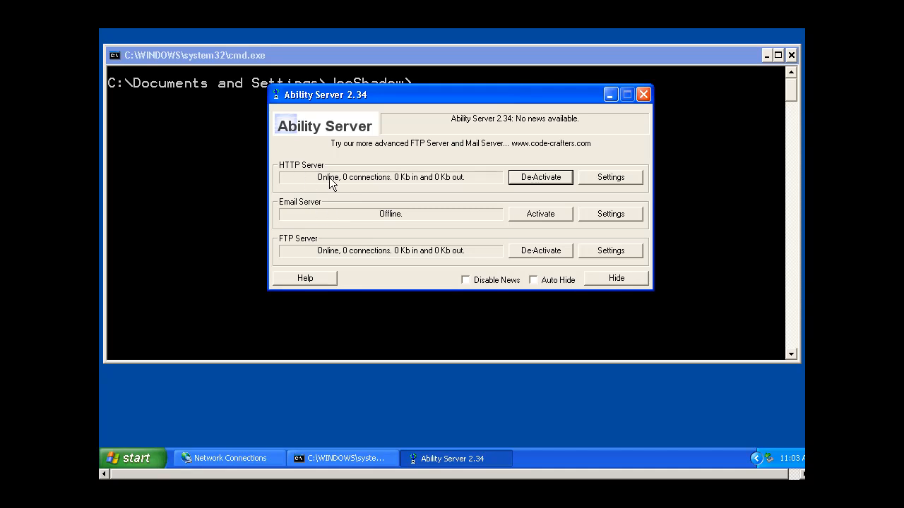
pyautogui.moveTo(381, 248)
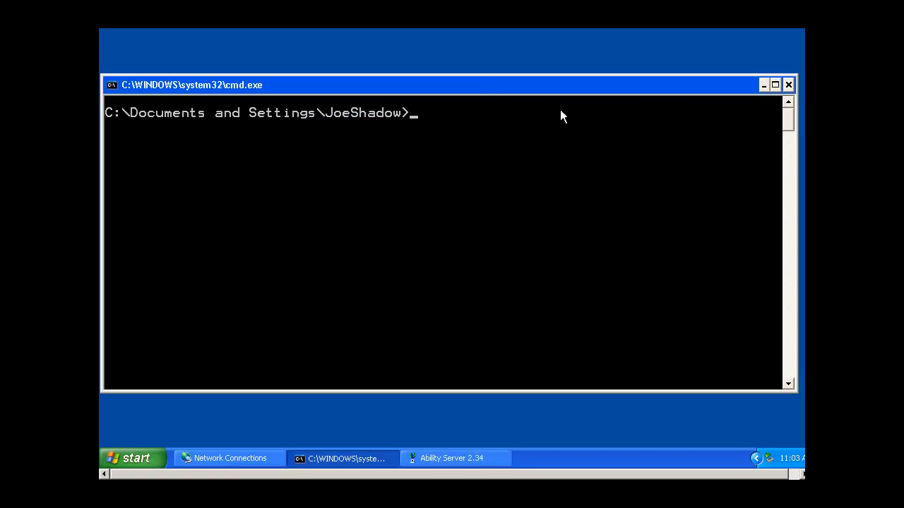
pyautogui.write('nets')
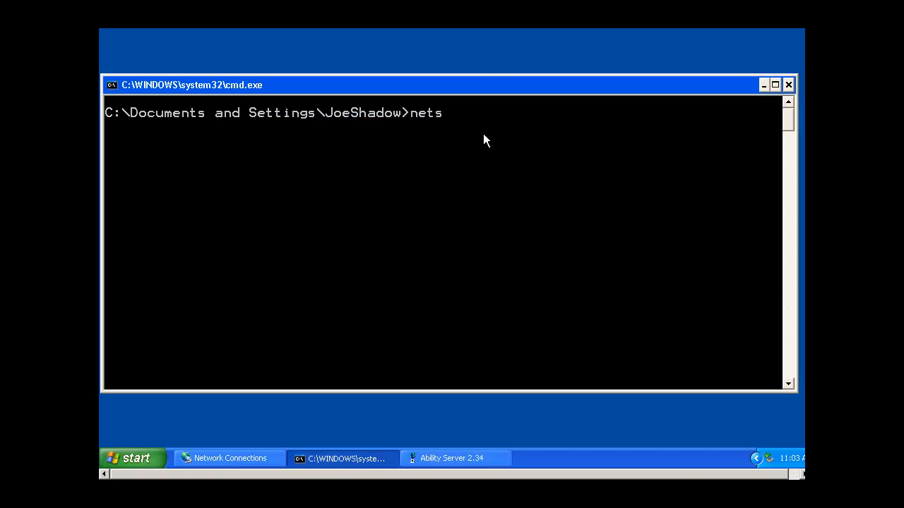
pyautogui.write('tat')
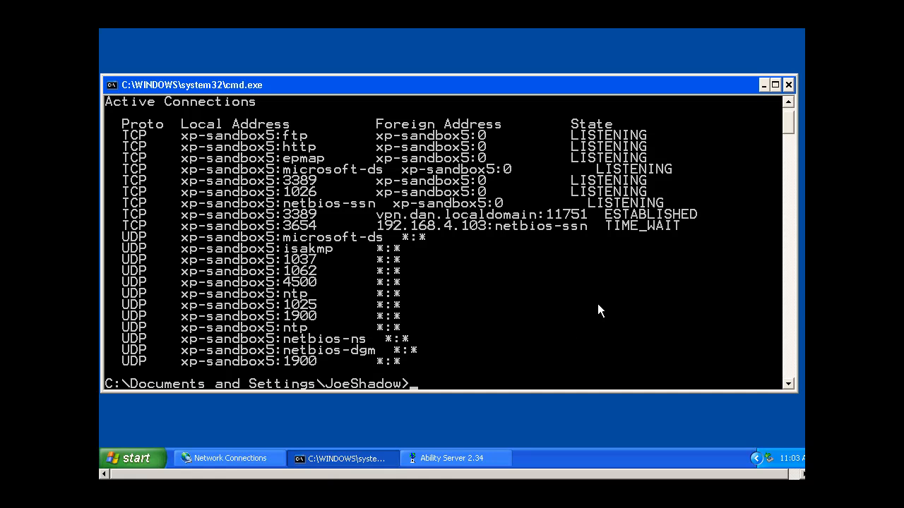
pyautogui.moveTo(494, 62)
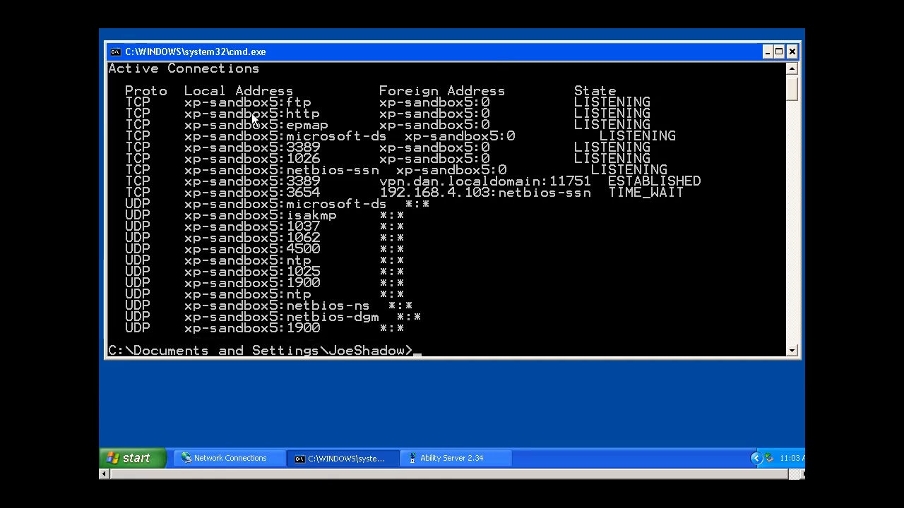
pyautogui.moveTo(310, 108)
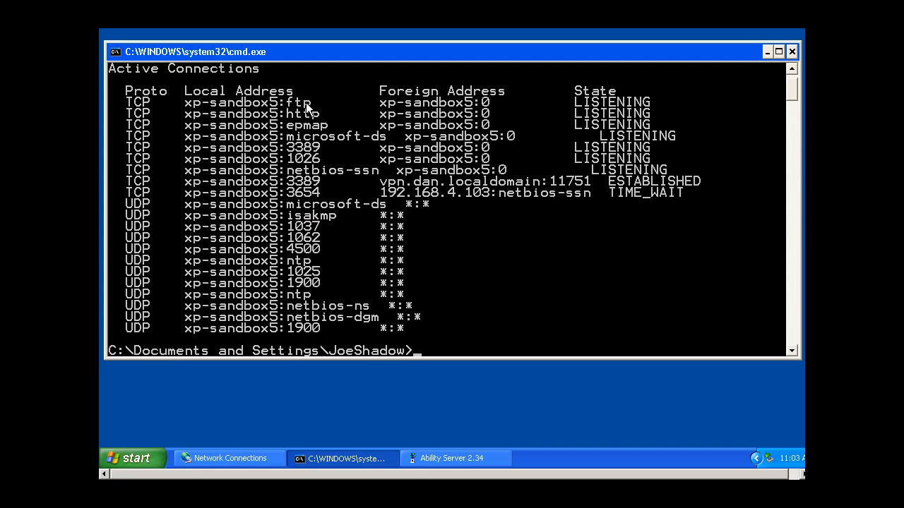
pyautogui.moveTo(508, 114)
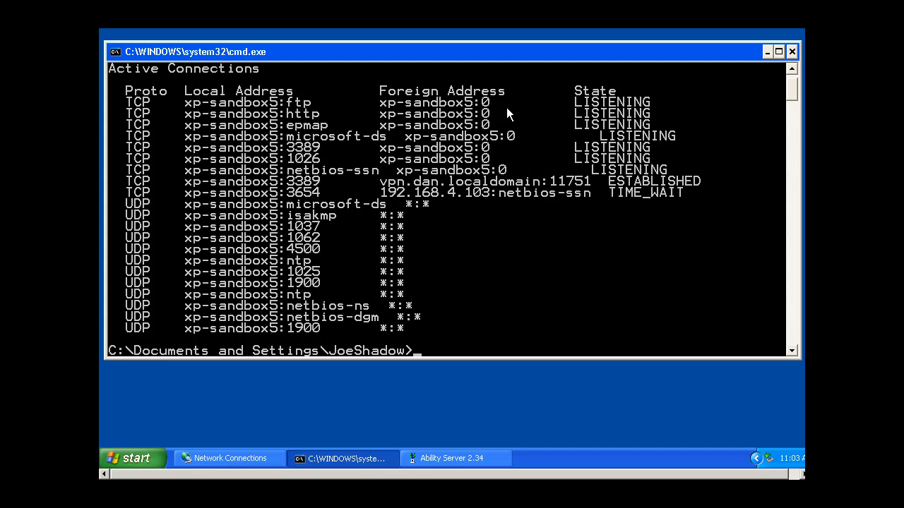
pyautogui.moveTo(273, 124)
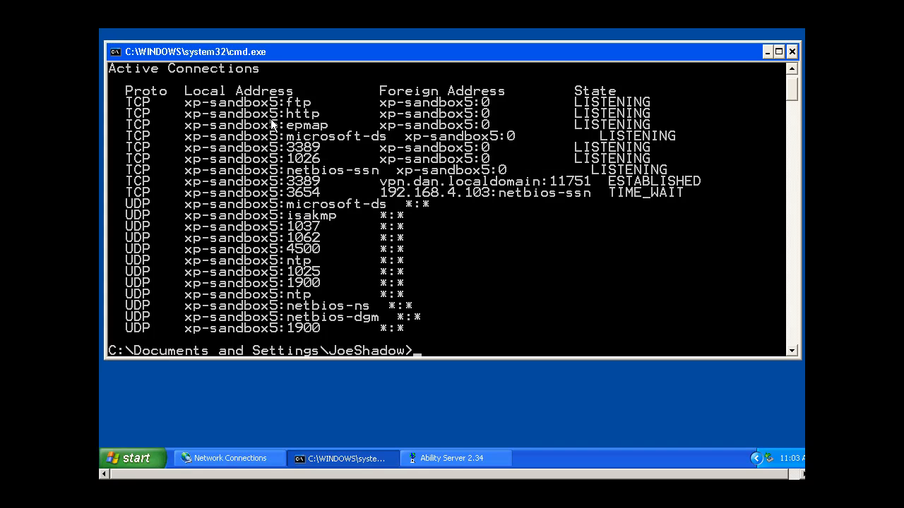
pyautogui.moveTo(320, 132)
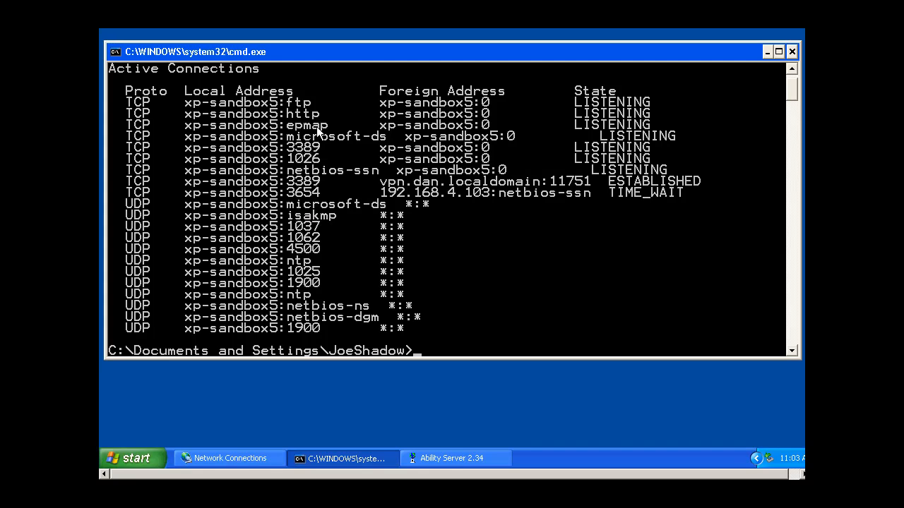
pyautogui.moveTo(327, 105)
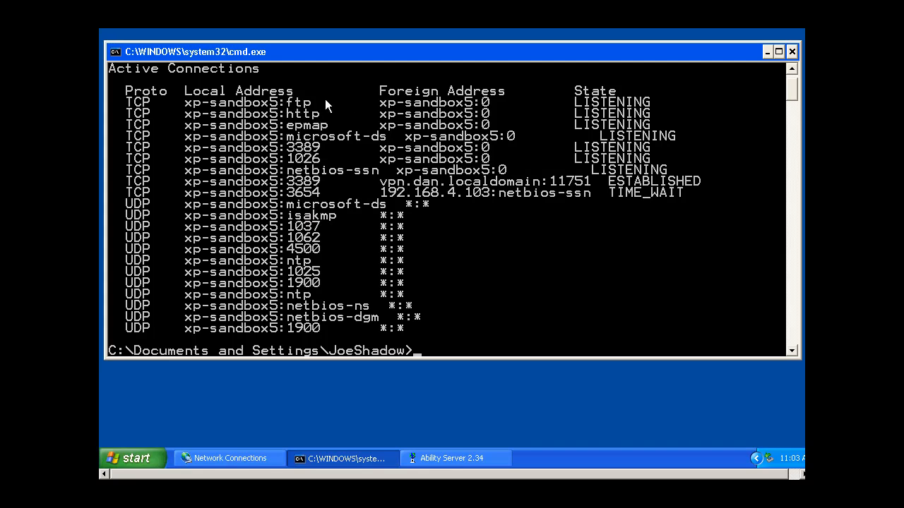
pyautogui.moveTo(318, 127)
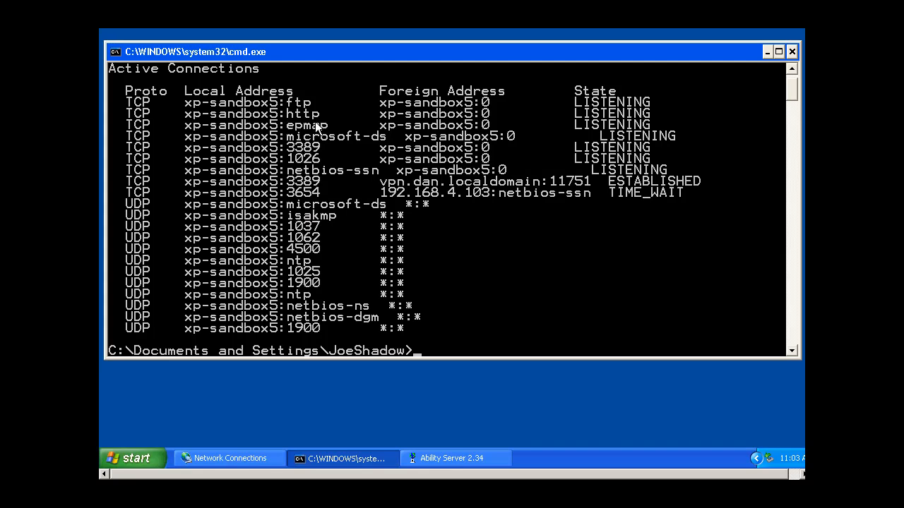
pyautogui.moveTo(414, 122)
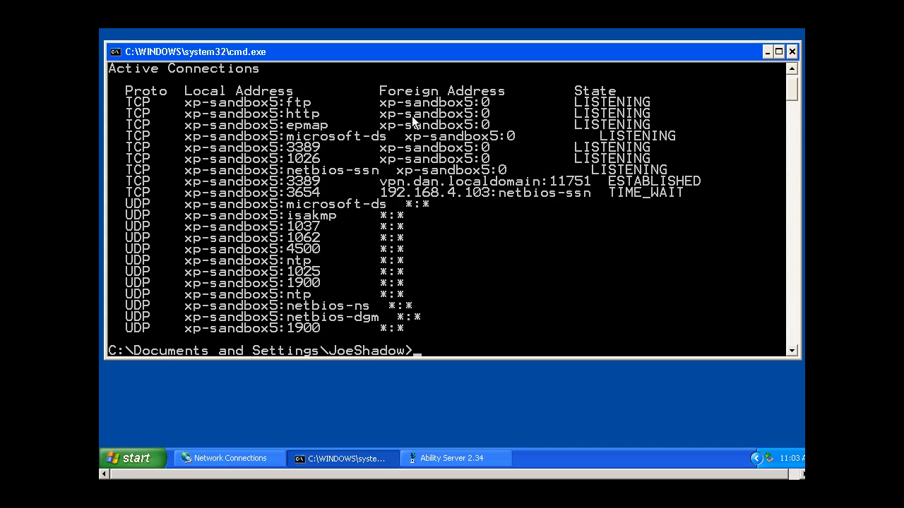
pyautogui.moveTo(544, 129)
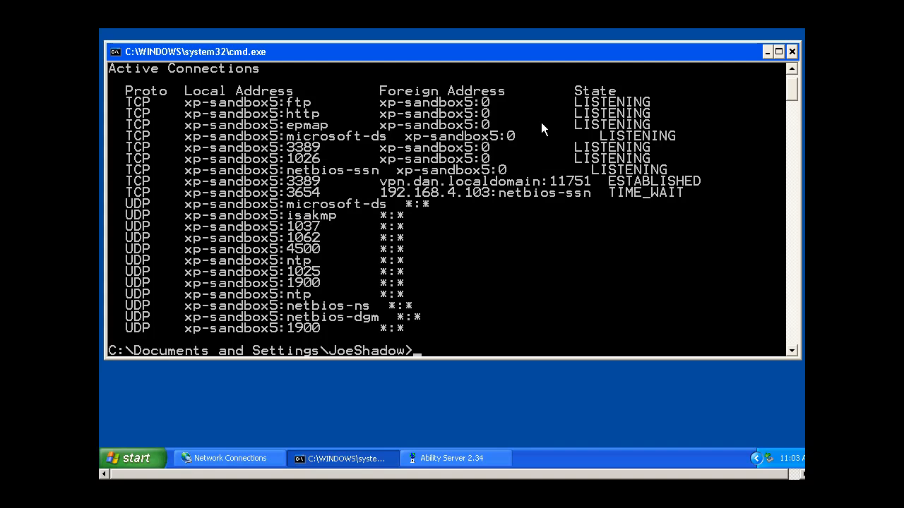
pyautogui.moveTo(495, 243)
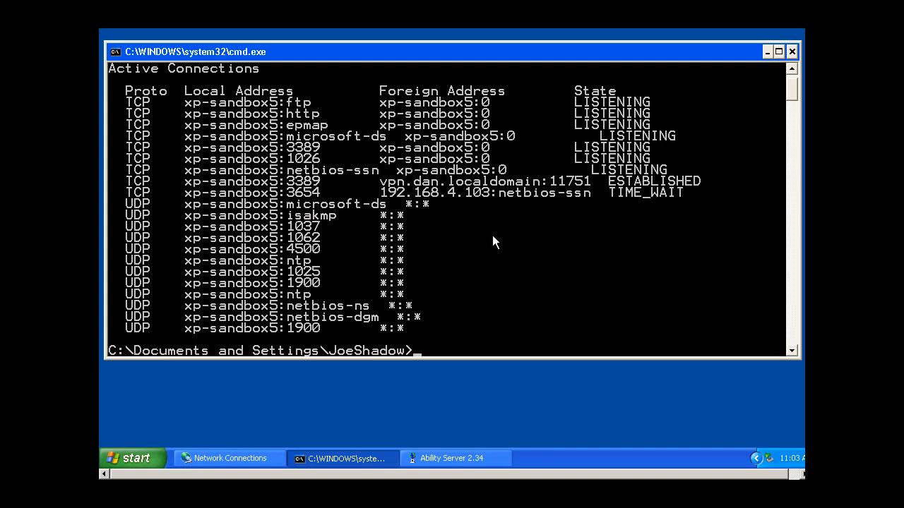
# Run netstat -ap, then enter netstat -a for the numeric connection listing.
pyautogui.write('netstat -ap')
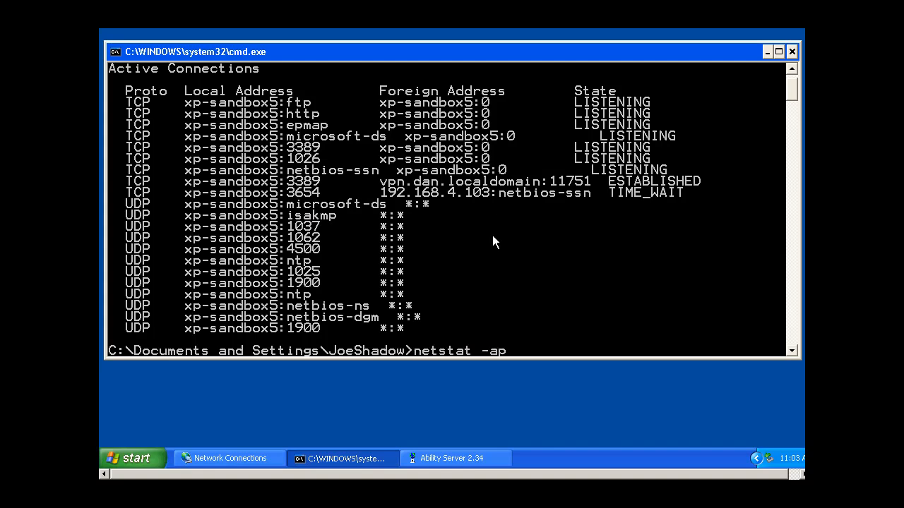
pyautogui.press('enter')
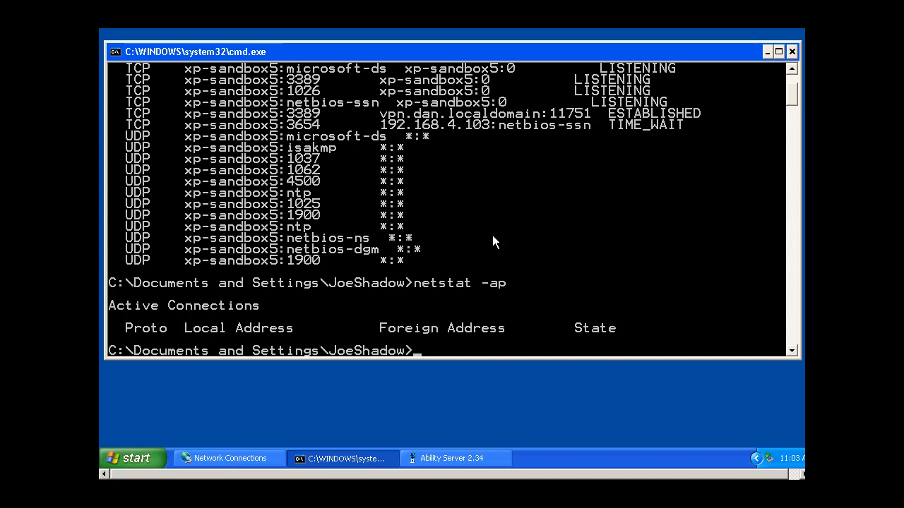
pyautogui.write('netstat -an')
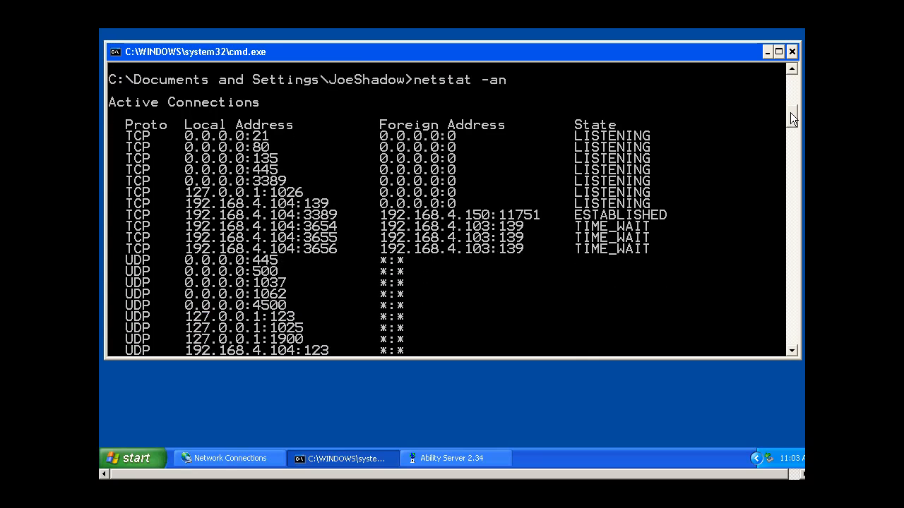
pyautogui.scroll(-3)
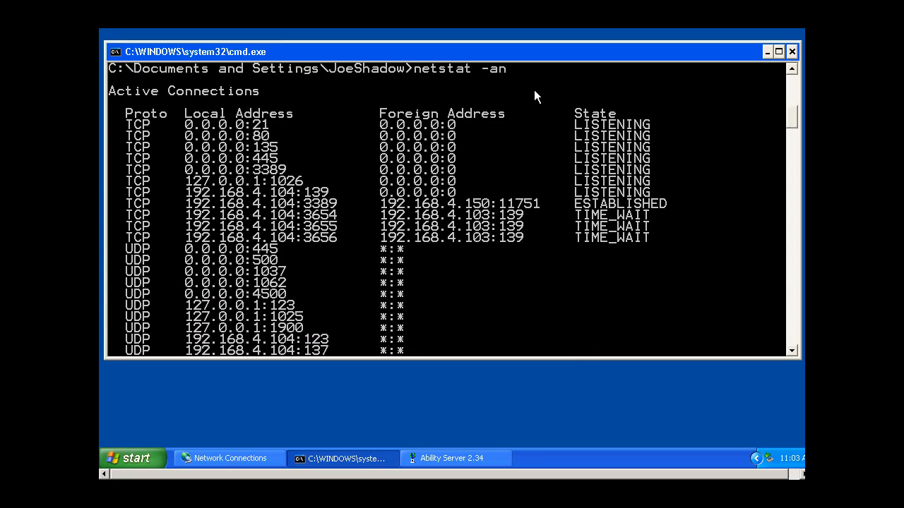
pyautogui.moveTo(275, 221)
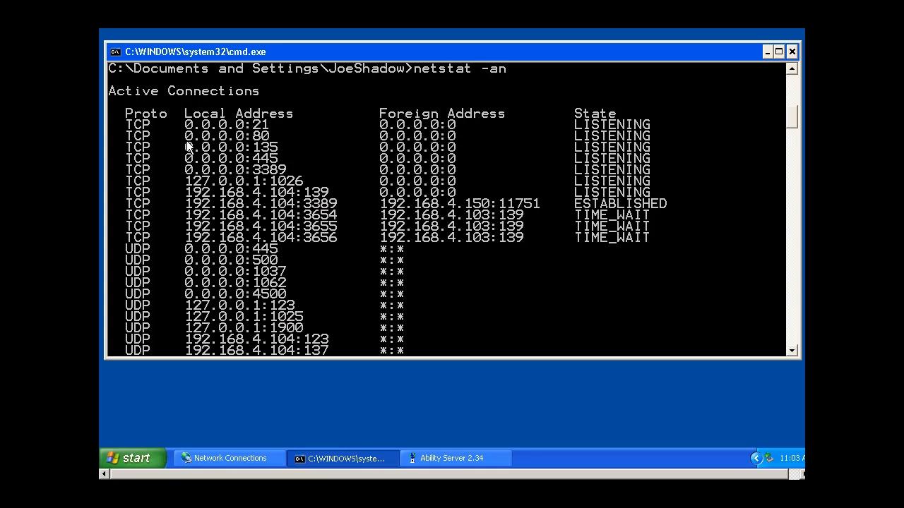
pyautogui.moveTo(270, 135)
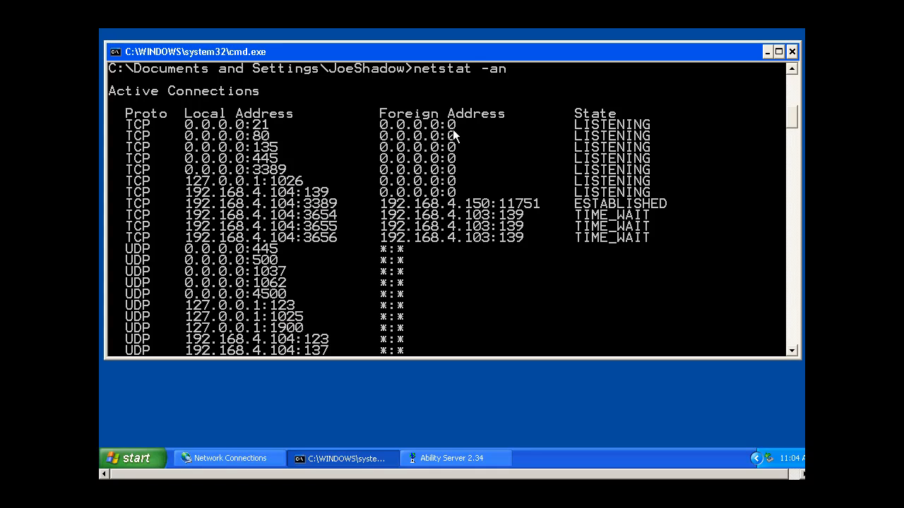
pyautogui.moveTo(211, 121)
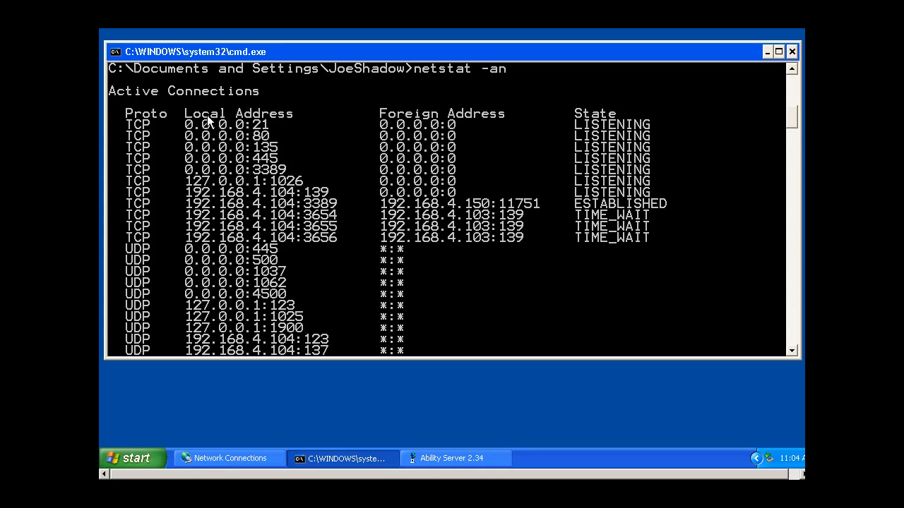
pyautogui.moveTo(247, 133)
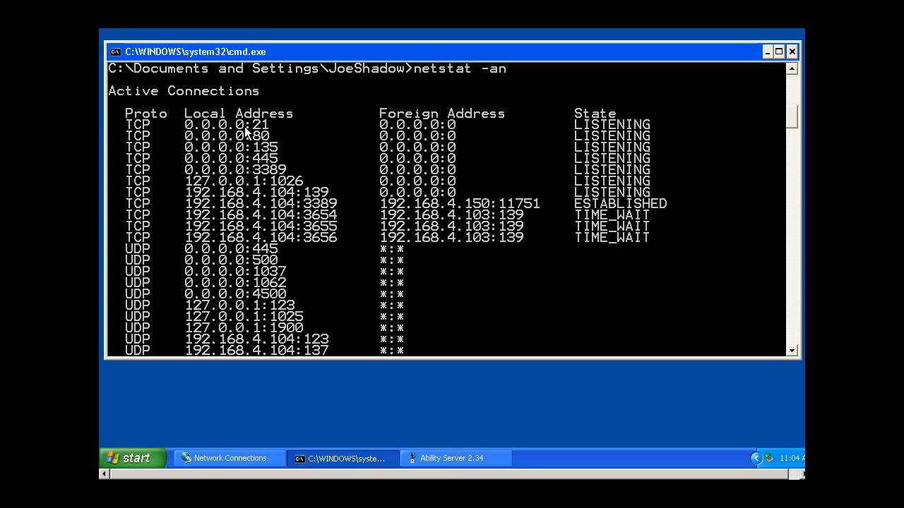
pyautogui.moveTo(274, 134)
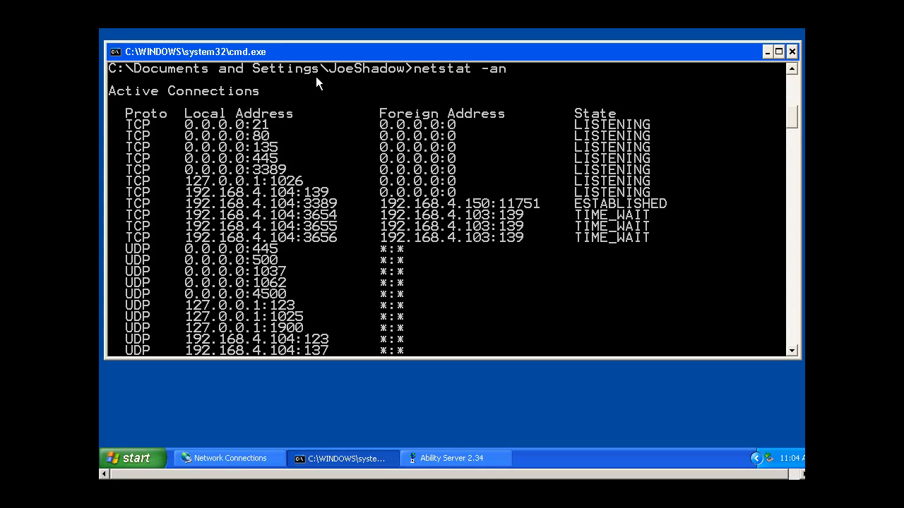
pyautogui.moveTo(224, 145)
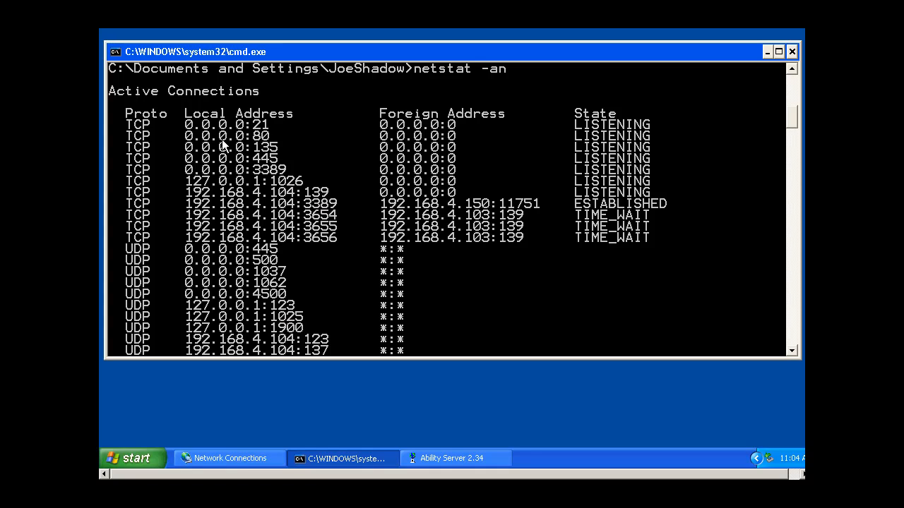
pyautogui.moveTo(424, 143)
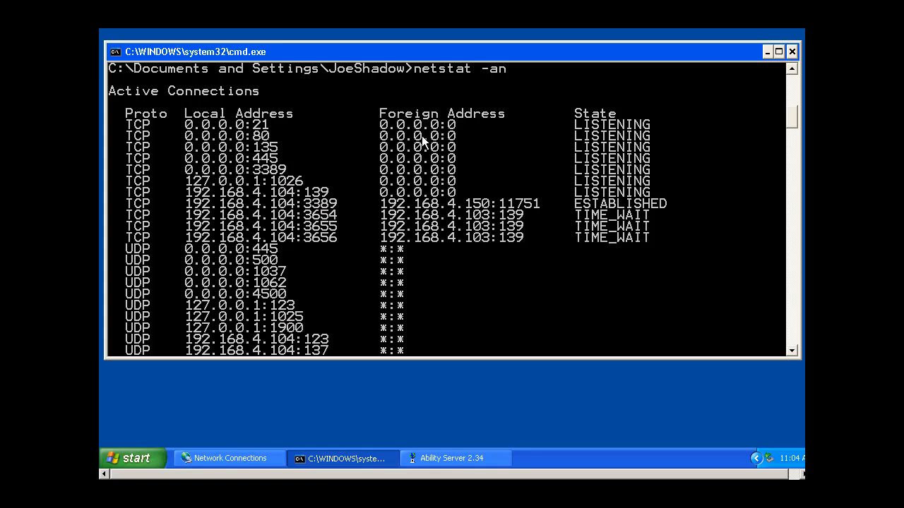
pyautogui.moveTo(346, 173)
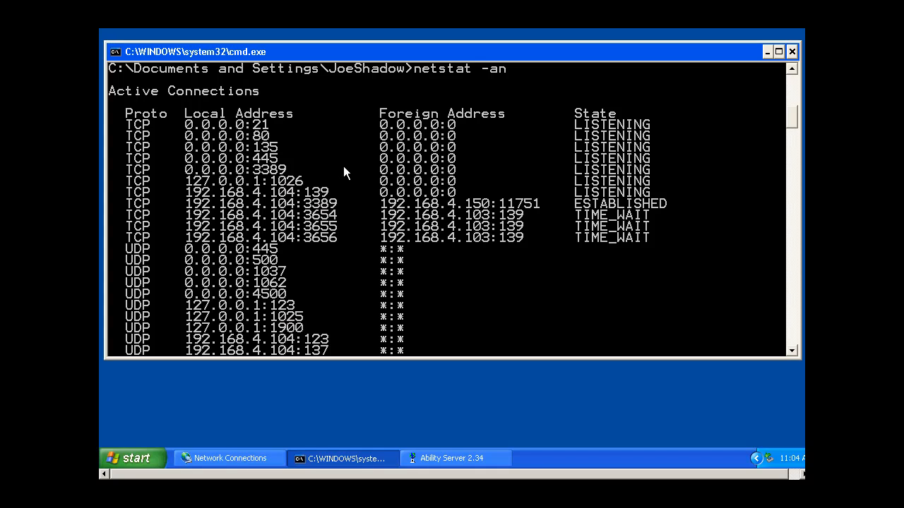
pyautogui.moveTo(796, 121)
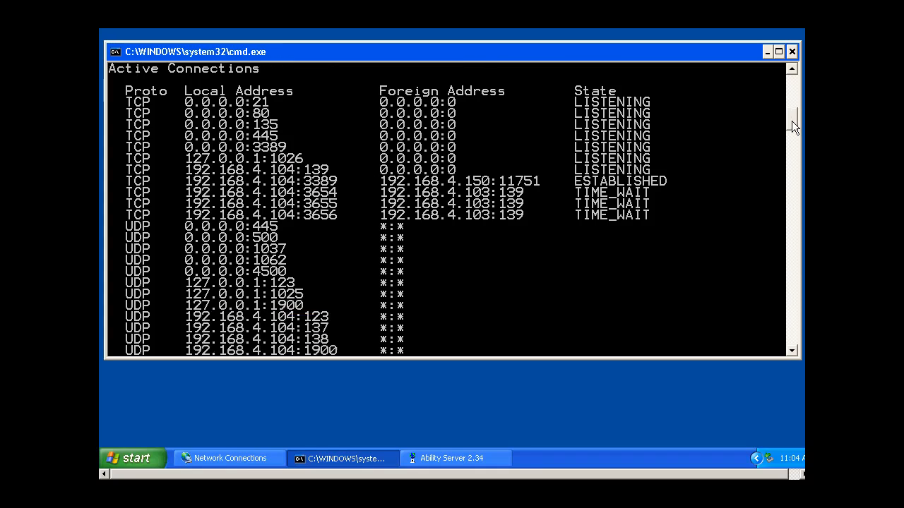
pyautogui.scroll(-3)
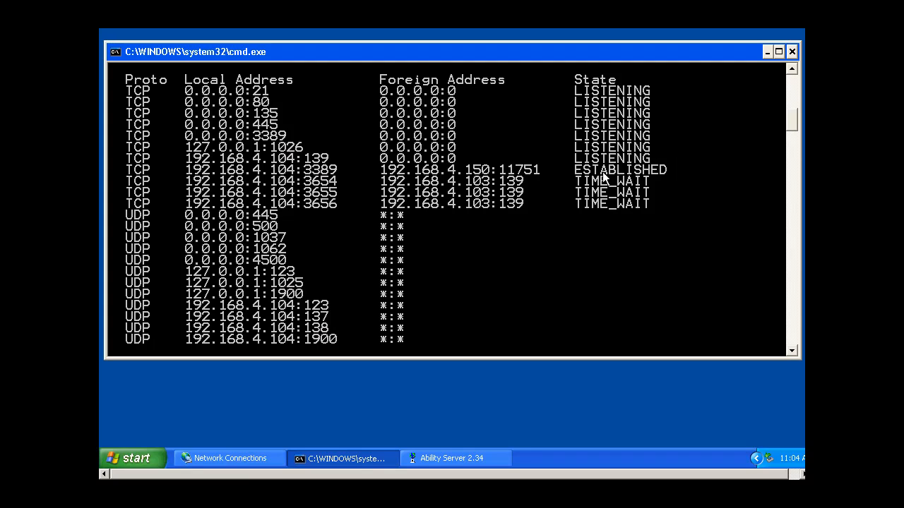
pyautogui.moveTo(627, 127)
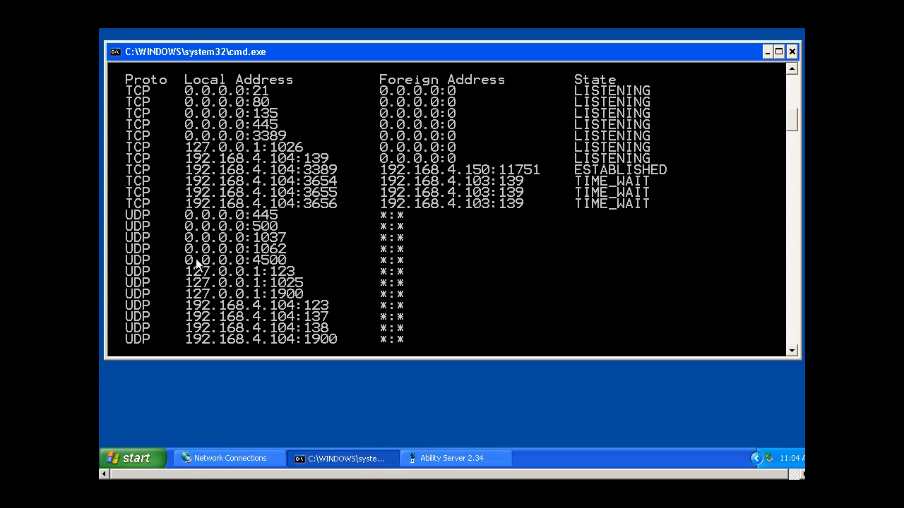
pyautogui.moveTo(565, 240)
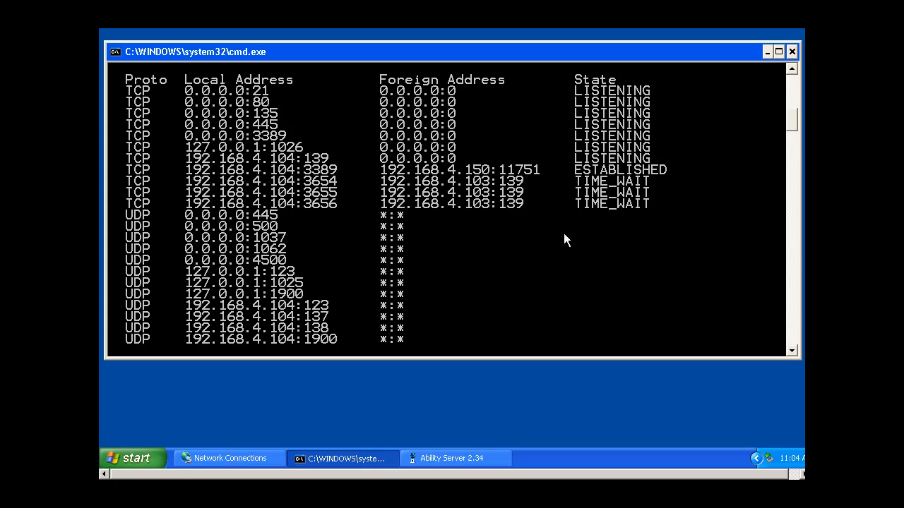